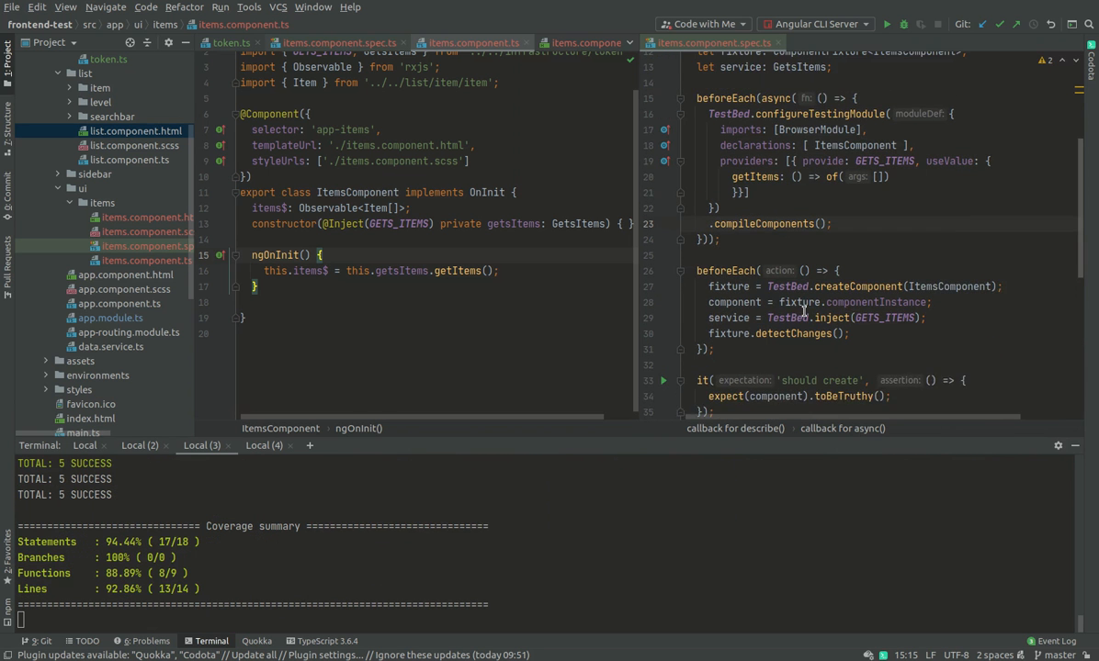
- Scroll items.component.spec.ts to the 'should get items' test
{"action": "scroll", "scroll_direction": "up", "scroll_amount": 3}
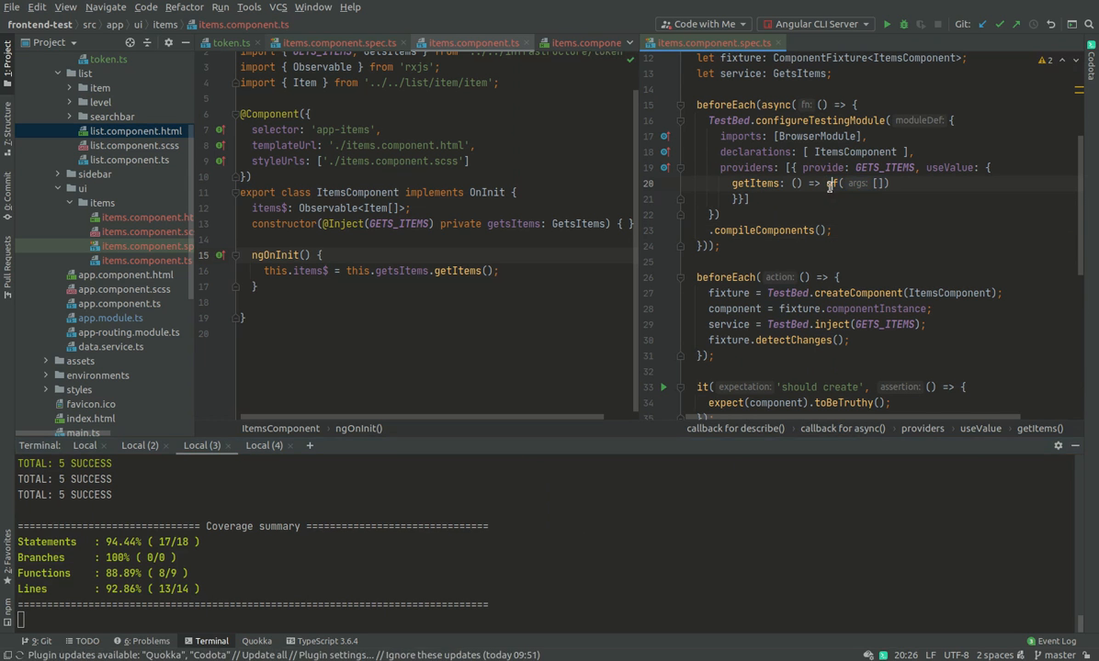
{"action": "scroll", "scroll_direction": "down", "scroll_amount": 3}
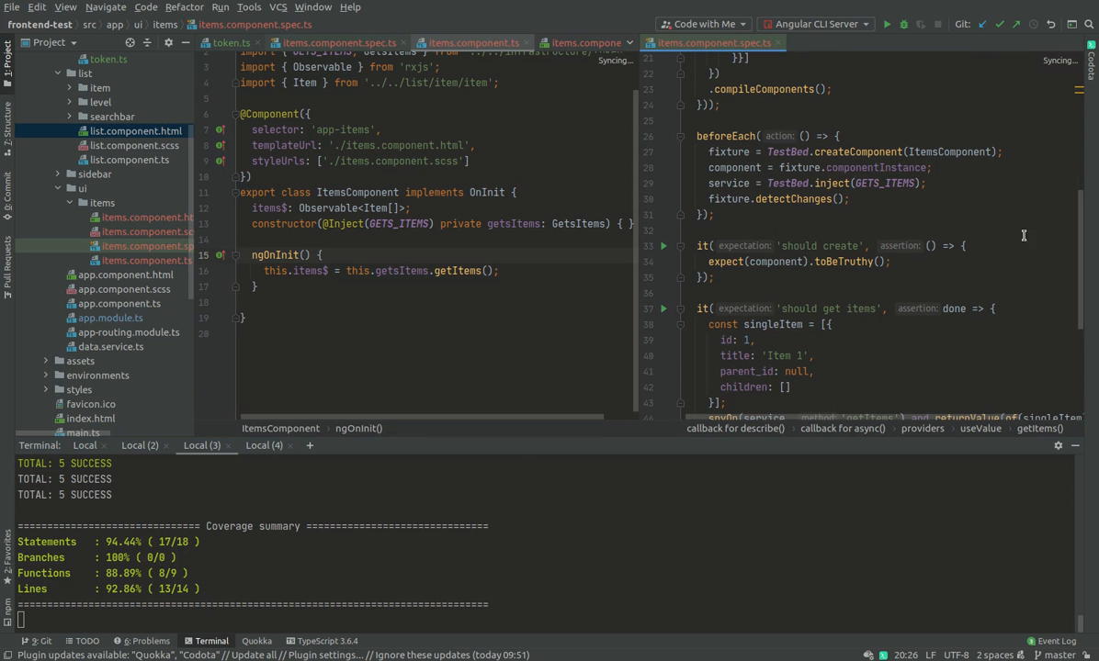
{"action": "scroll", "scroll_direction": "down", "scroll_amount": 3}
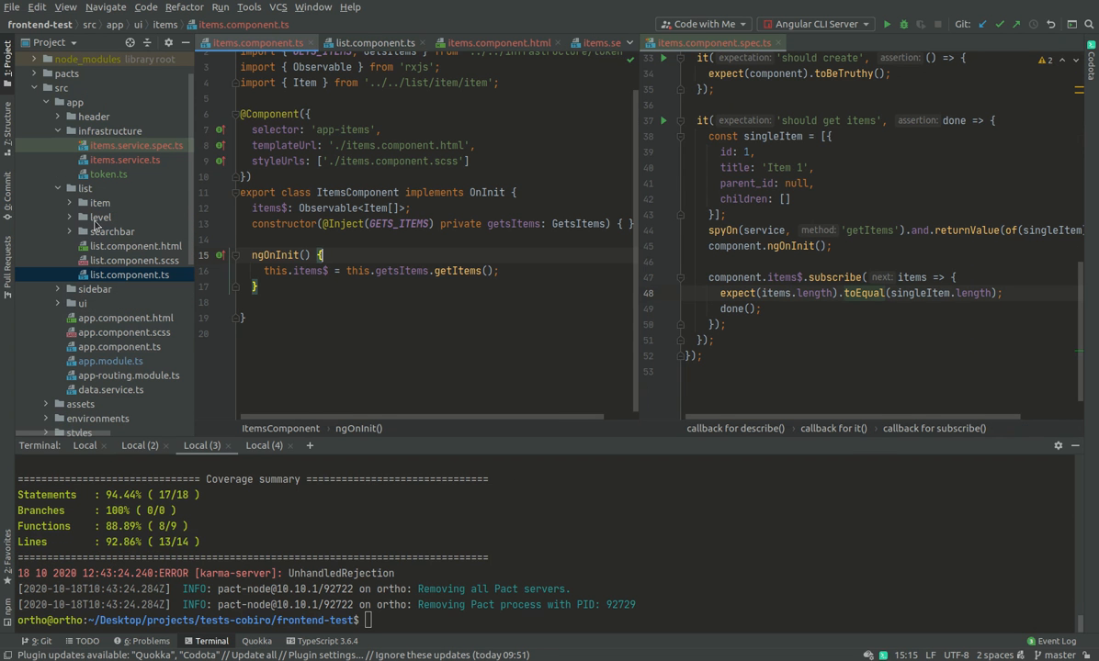
{"action": "mouse_move", "coordinate": [507, 157]}
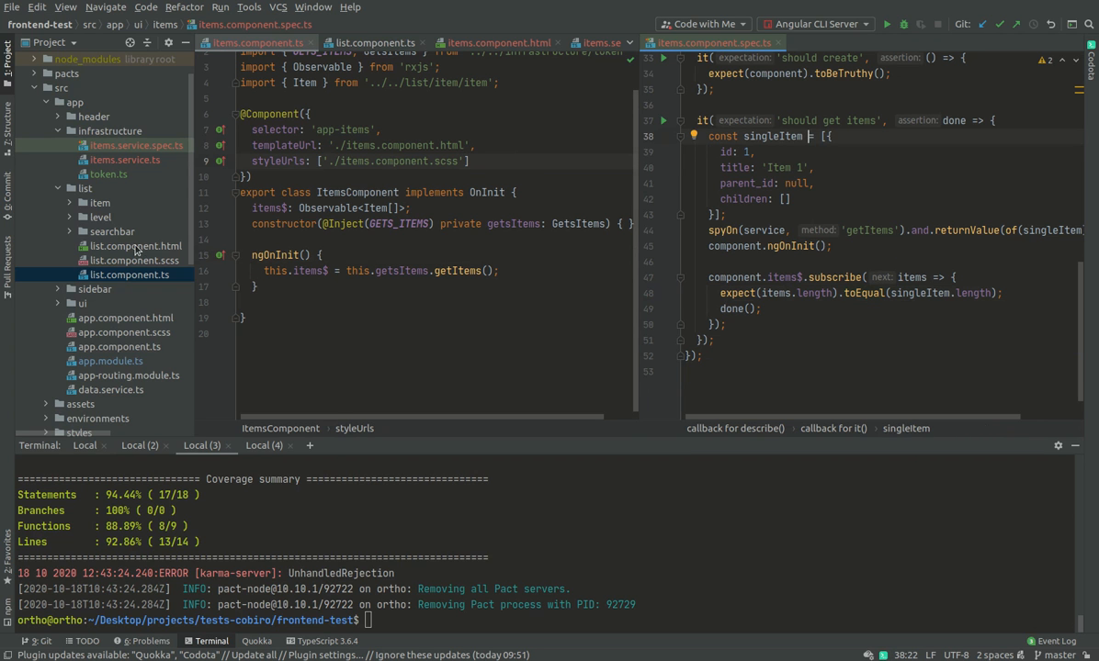
- Bind [items]="items$ | async" in items.component.html, using list.component.html as reference
{"action": "left_click", "coordinate": [135, 246]}
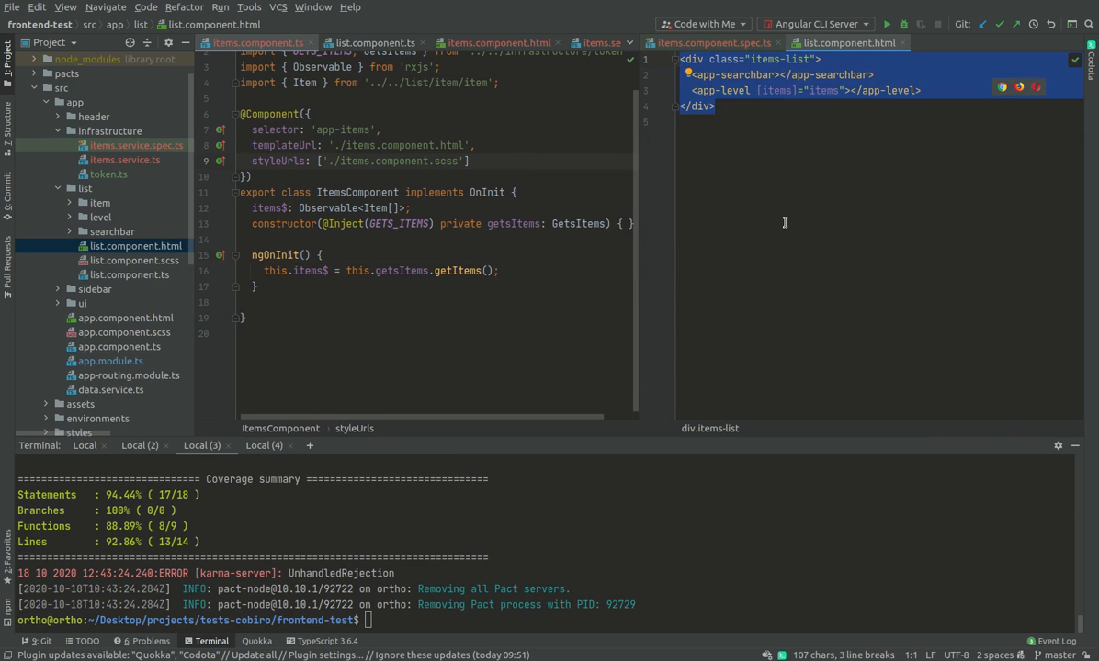
{"action": "left_click", "coordinate": [496, 43]}
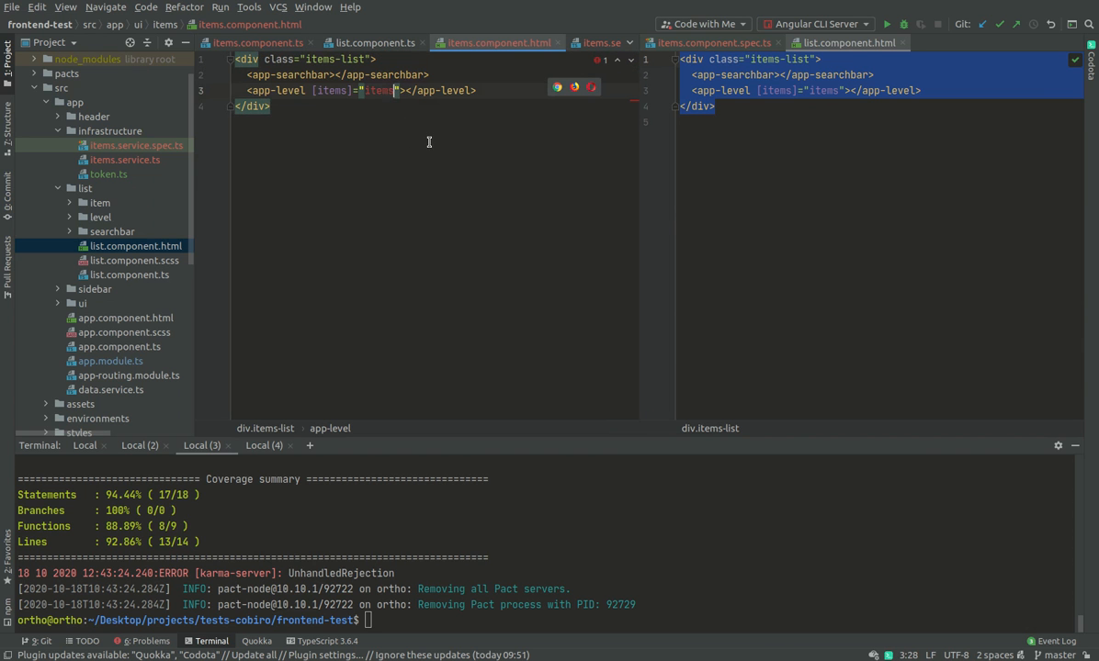
{"action": "type", "text": "$ |"}
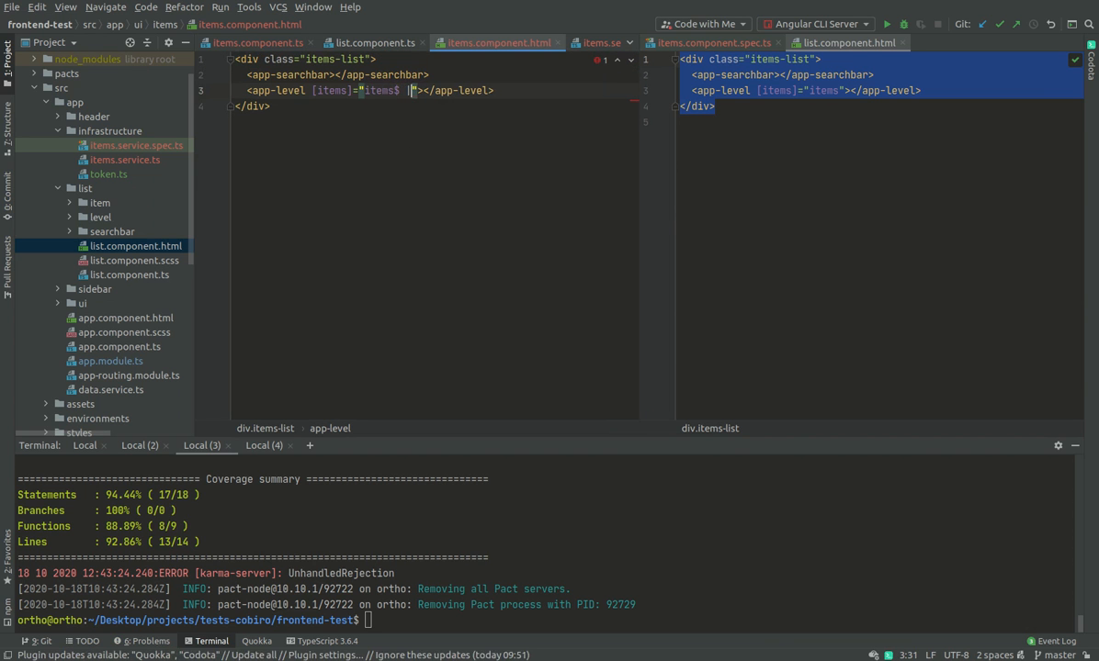
{"action": "type", "text": "asy"}
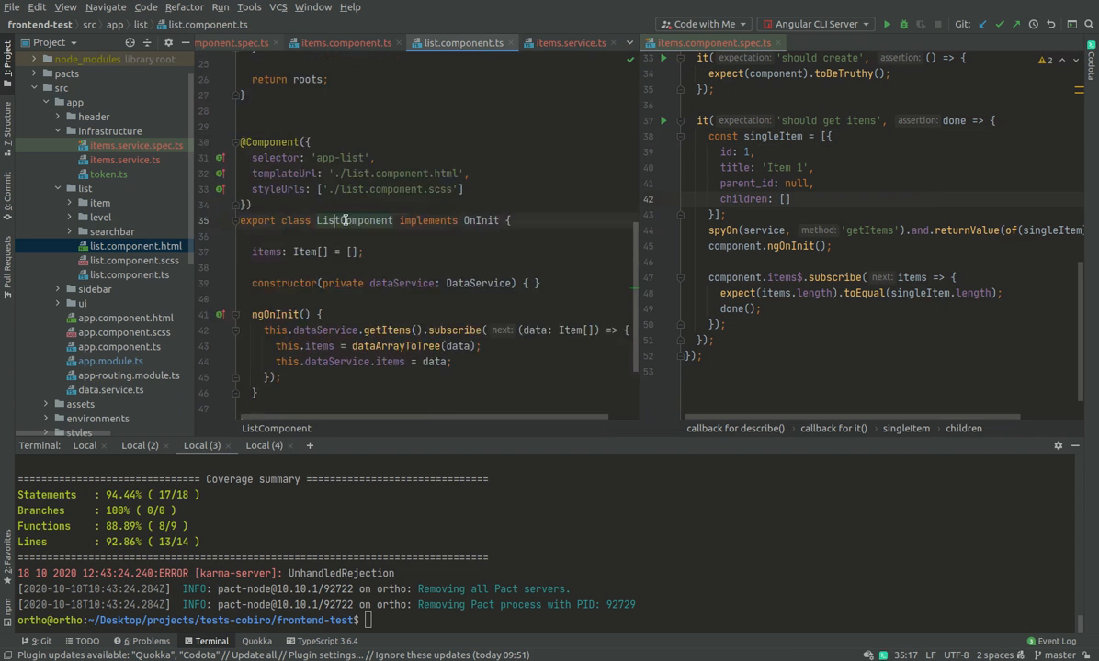
- Add a semicolon after getItems() and paste dataArrayToTree below the imports in items.component.ts
{"action": "scroll", "scroll_direction": "down", "scroll_amount": 3}
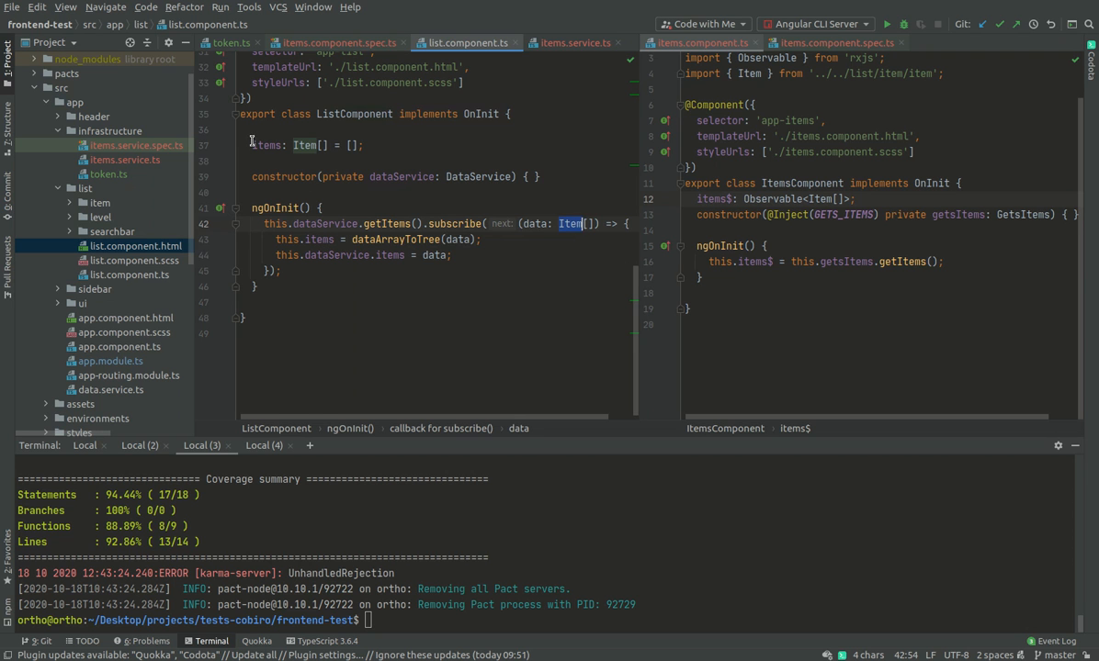
{"action": "mouse_move", "coordinate": [358, 249]}
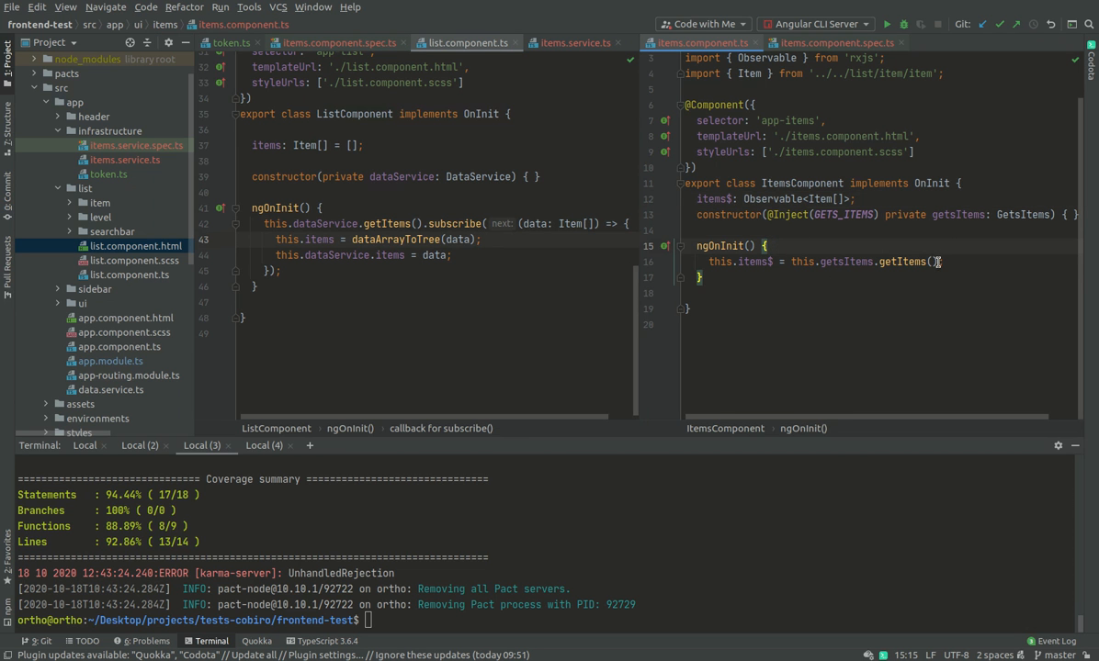
{"action": "type", "text": ";"}
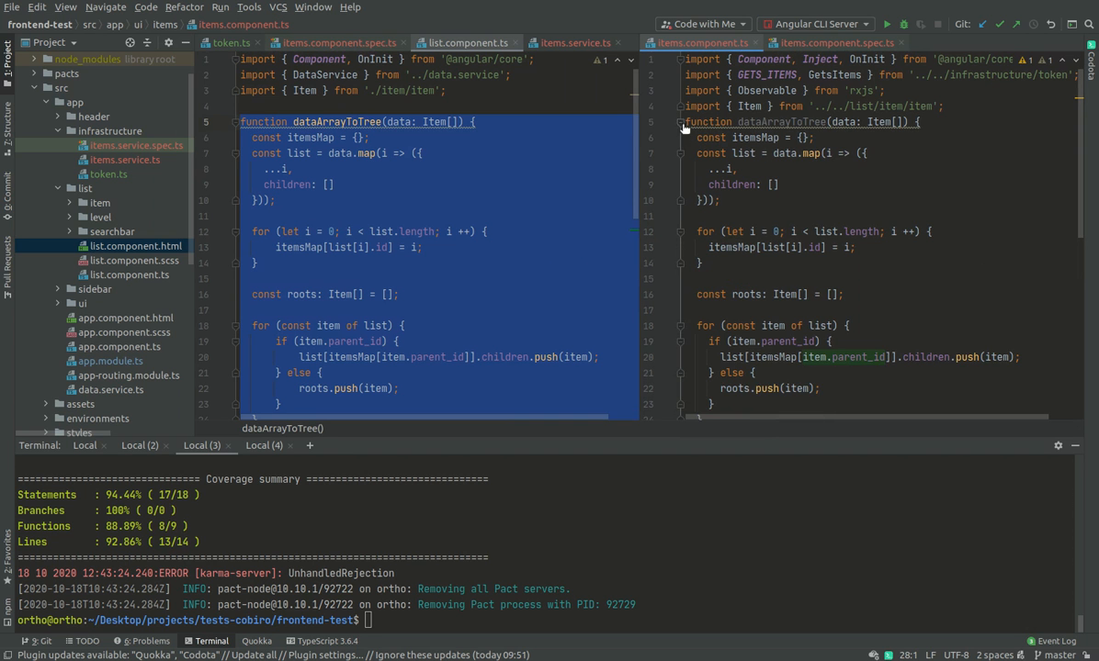
- Add '// TODO: refactor' above the pasted helper and scroll down to ngOnInit
{"action": "scroll", "scroll_direction": "down", "scroll_amount": 3}
{"action": "type", "text": "// TODO: refactor"}
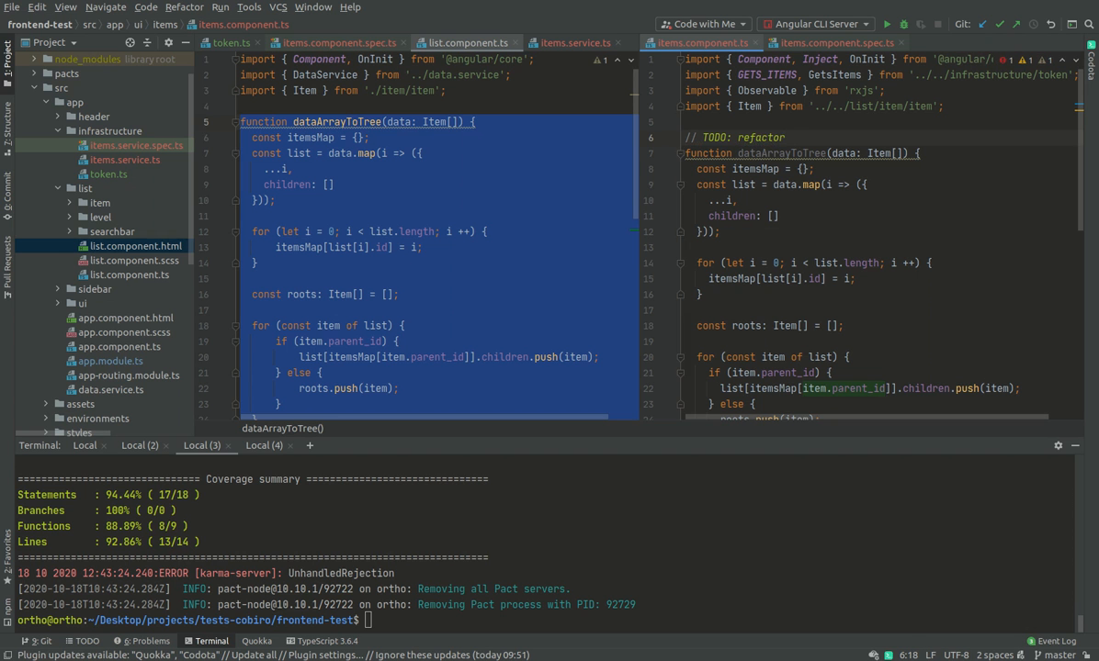
{"action": "scroll", "scroll_direction": "down", "scroll_amount": 3}
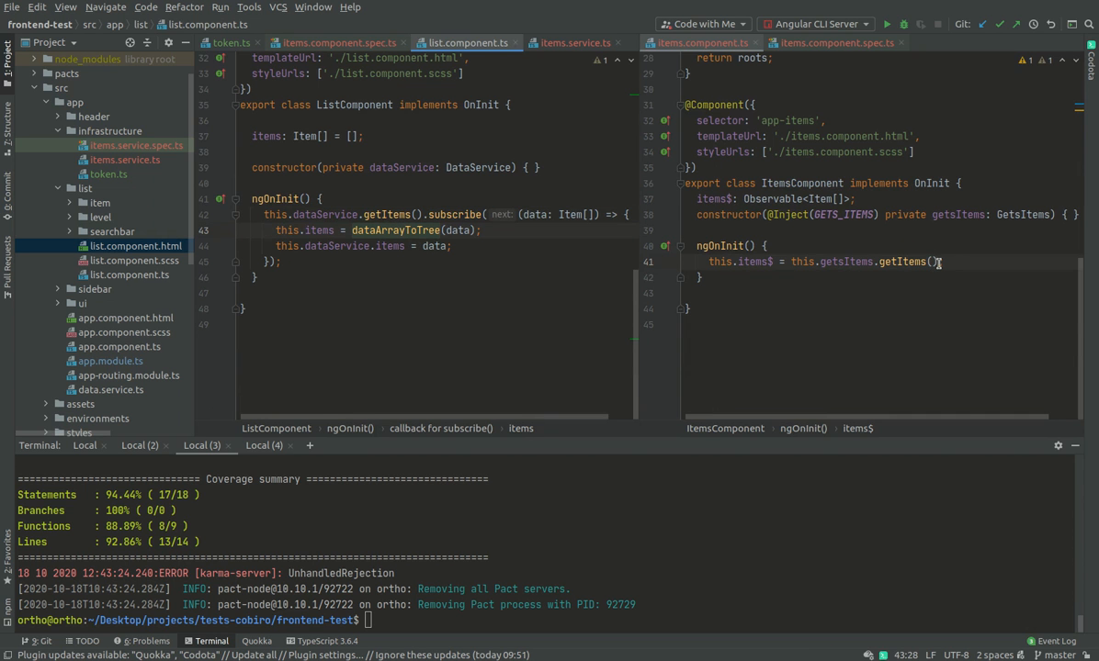
- Append .pipe(map((items: Item[]) => ...)) to getItems() in ngOnInit
{"action": "type", "text": ".pipe("}
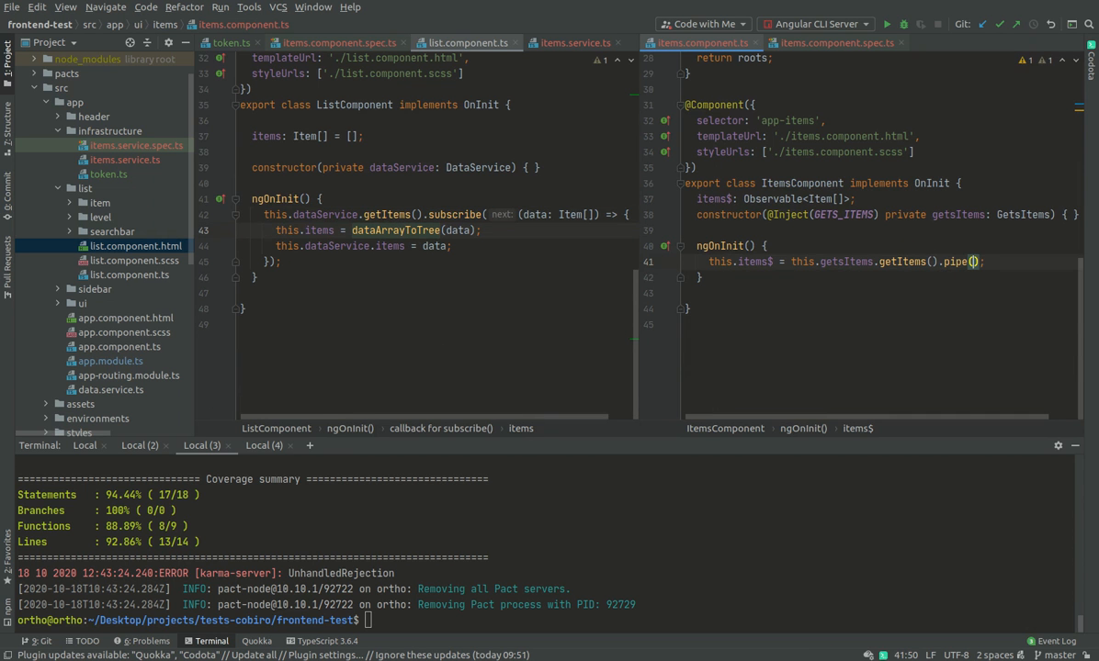
{"action": "type", "text": "map((i"}
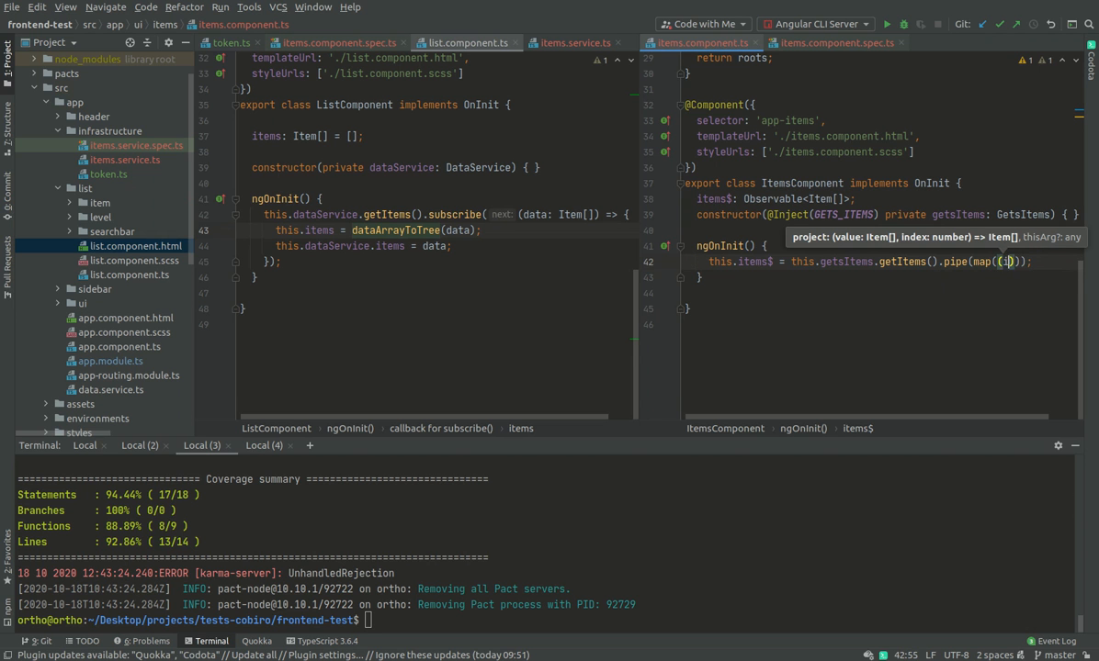
{"action": "type", "text": "tems: Ite"}
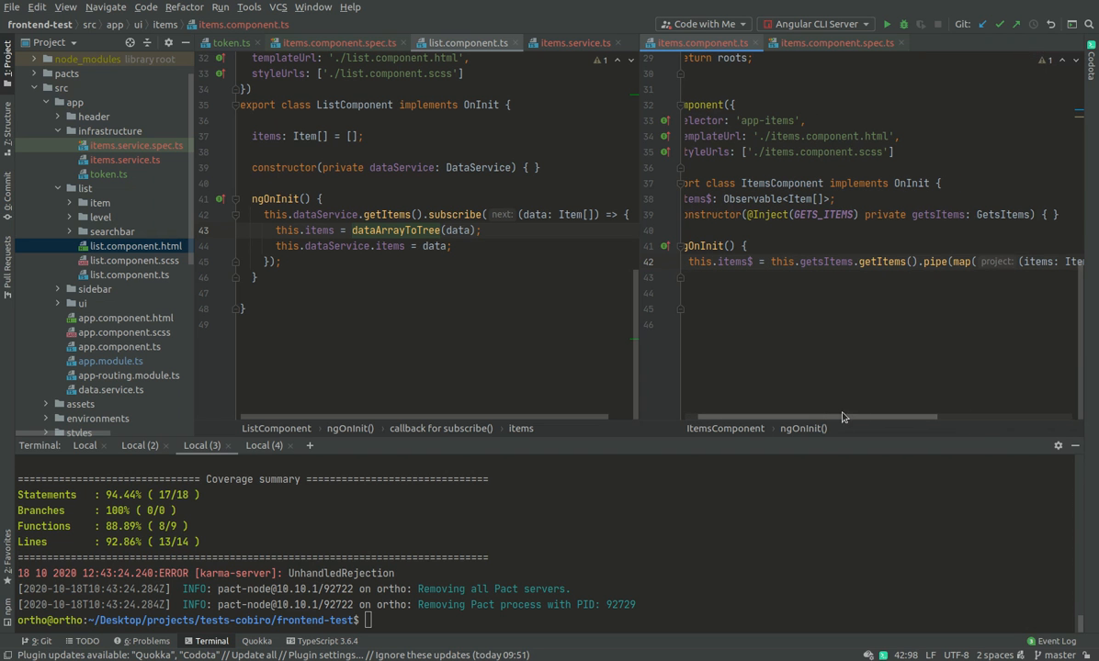
{"action": "mouse_move", "coordinate": [473, 188]}
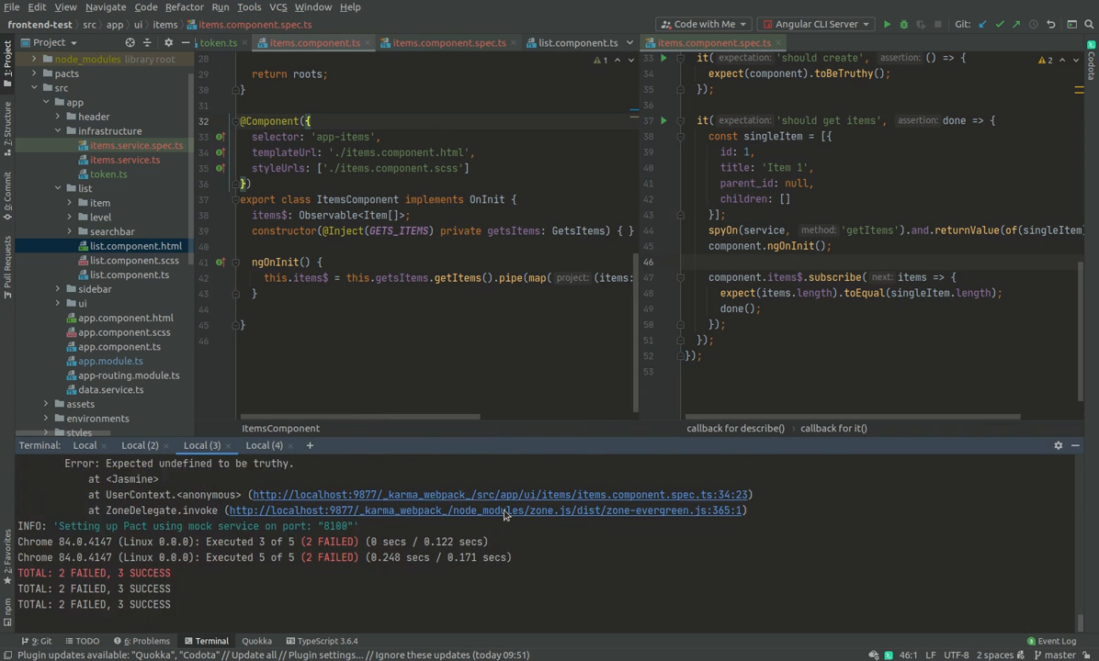
- Declare SearchbarComponent and LevelComponent in the spec's TestBed, then run ng test --code-coverage
{"action": "scroll", "scroll_direction": "down", "scroll_amount": 3}
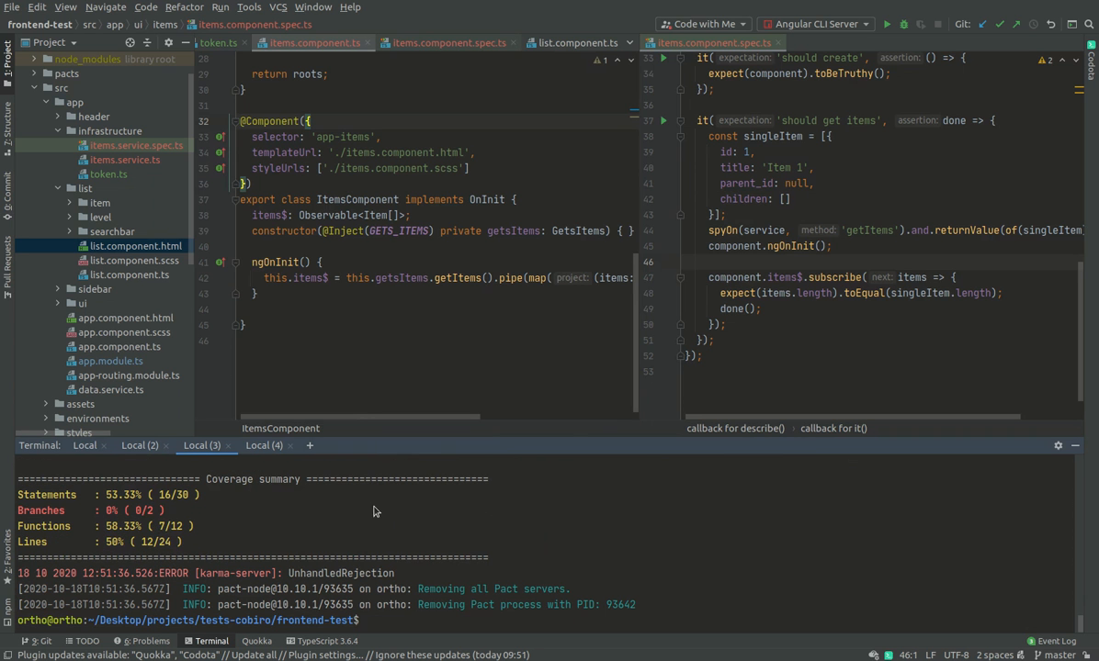
{"action": "mouse_move", "coordinate": [821, 157]}
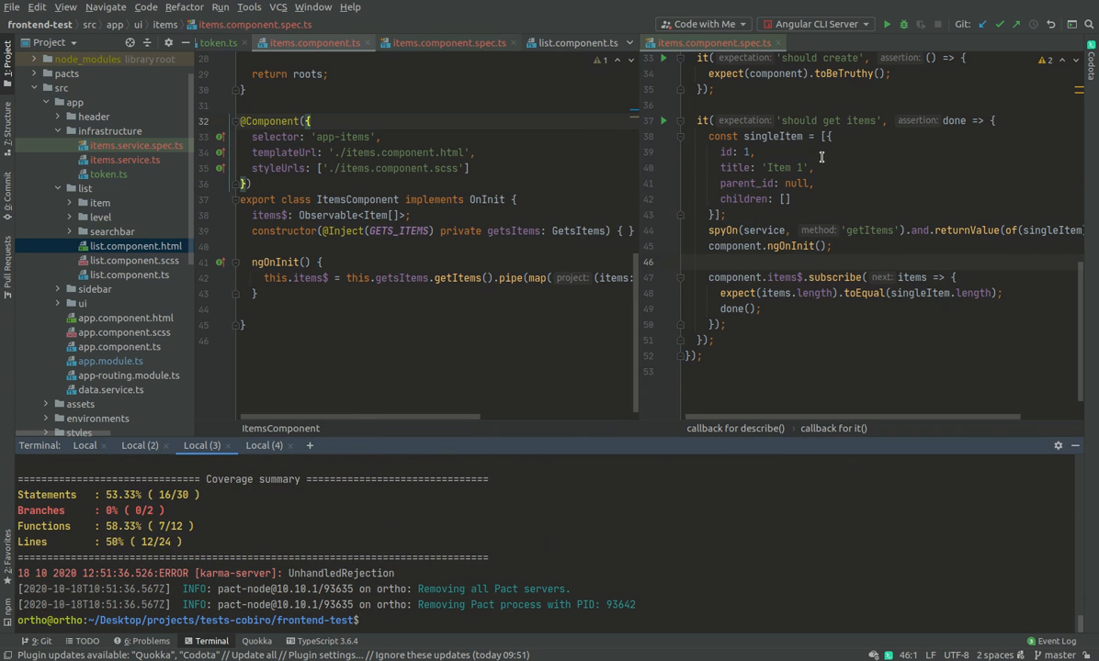
{"action": "scroll", "scroll_direction": "up", "scroll_amount": 3}
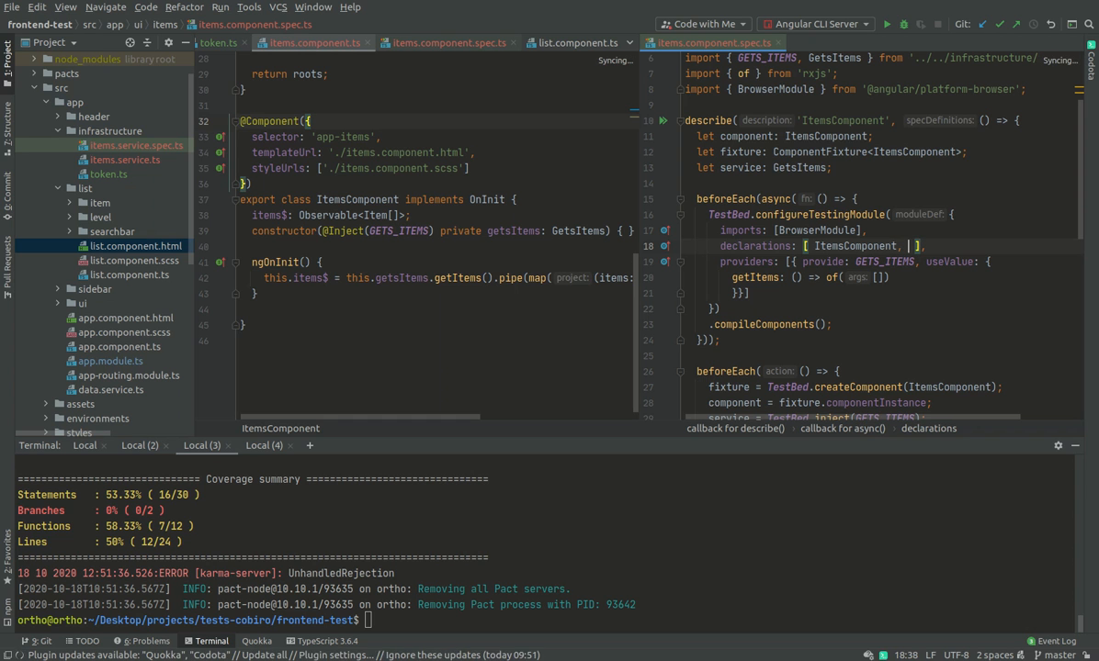
{"action": "type", "text": "SearchbarComponent, :"}
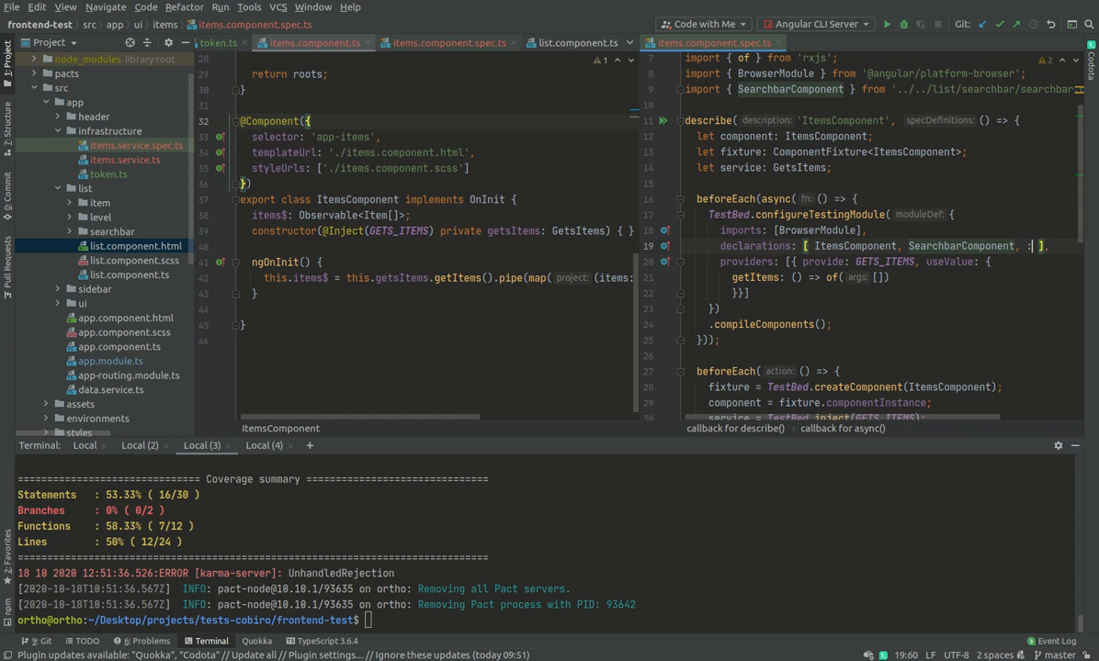
{"action": "type", "text": "LevelComponent"}
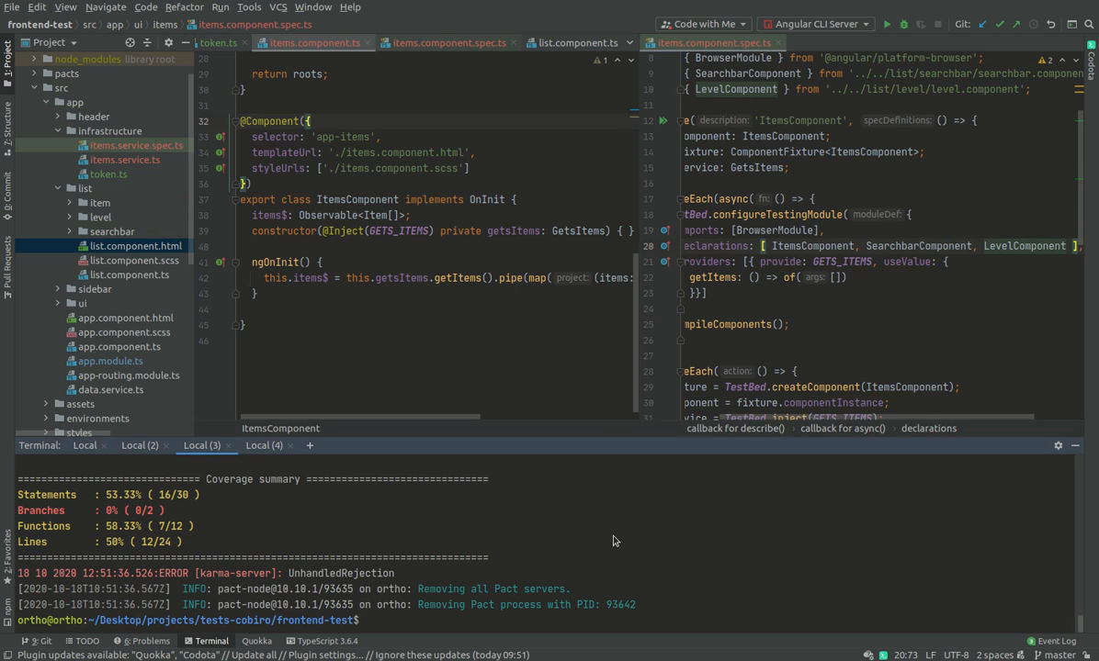
{"action": "type", "text": "ng test --code-coverage"}
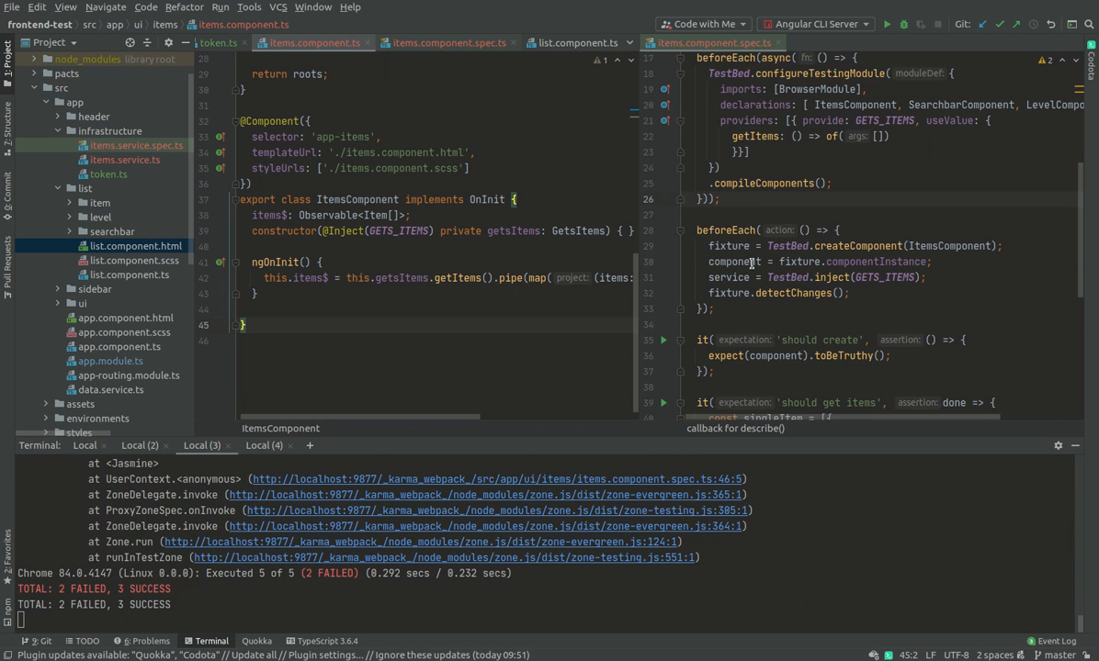
- Review the spec's TestBed setup and SearchbarComponent's DataService dependency needing HttpClient
{"action": "scroll", "scroll_direction": "down", "scroll_amount": 3}
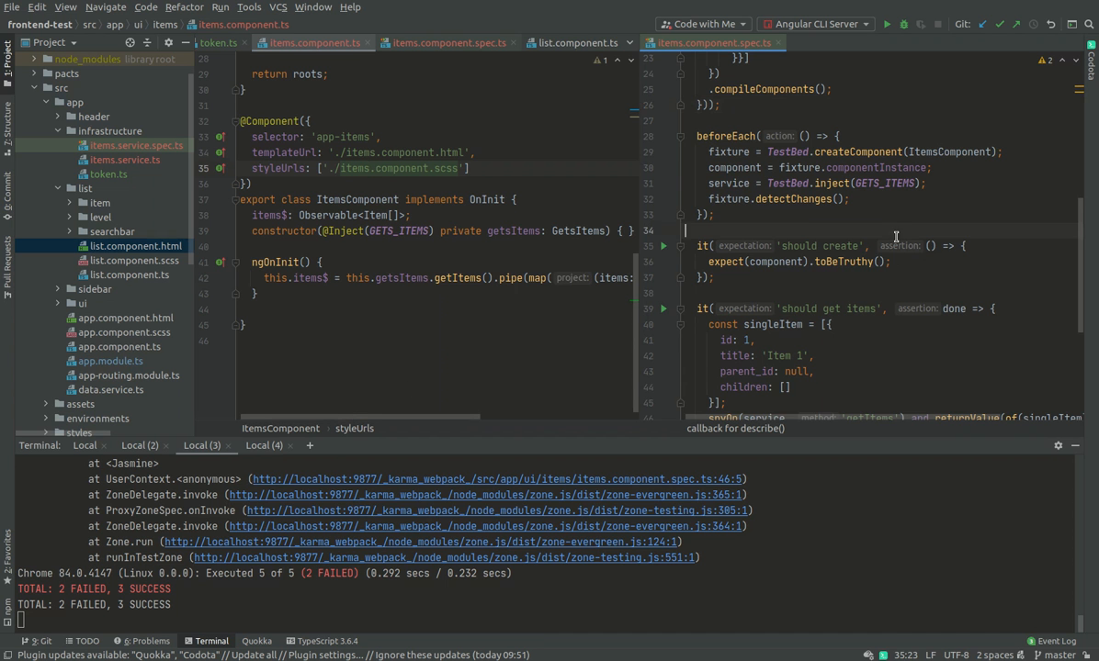
{"action": "scroll", "scroll_direction": "up", "scroll_amount": 3}
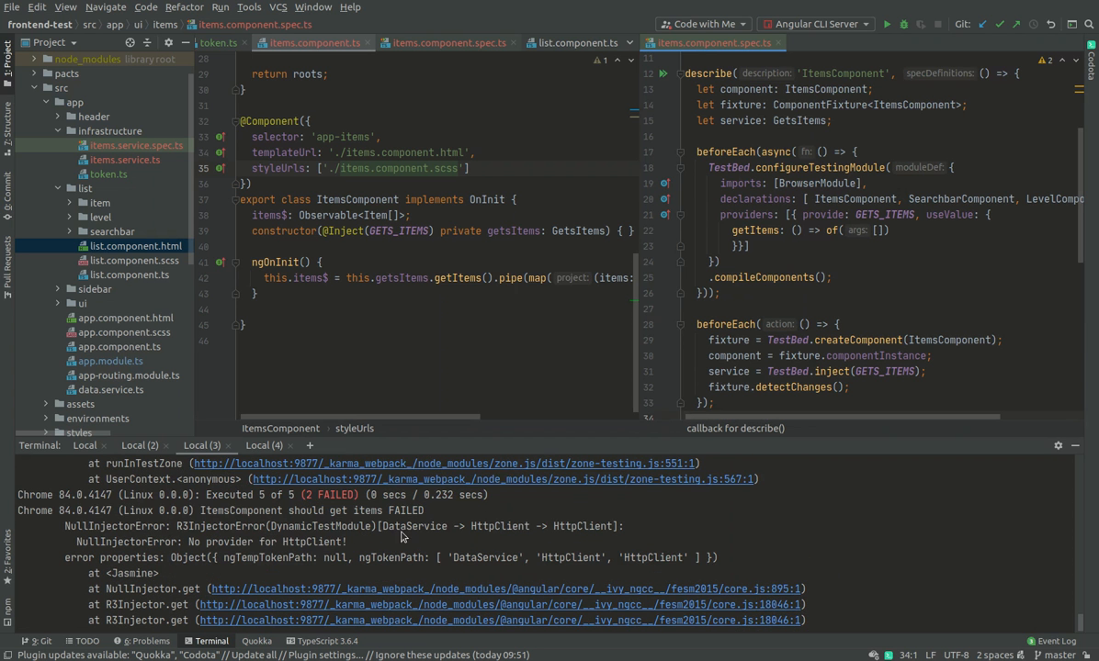
{"action": "mouse_move", "coordinate": [453, 537]}
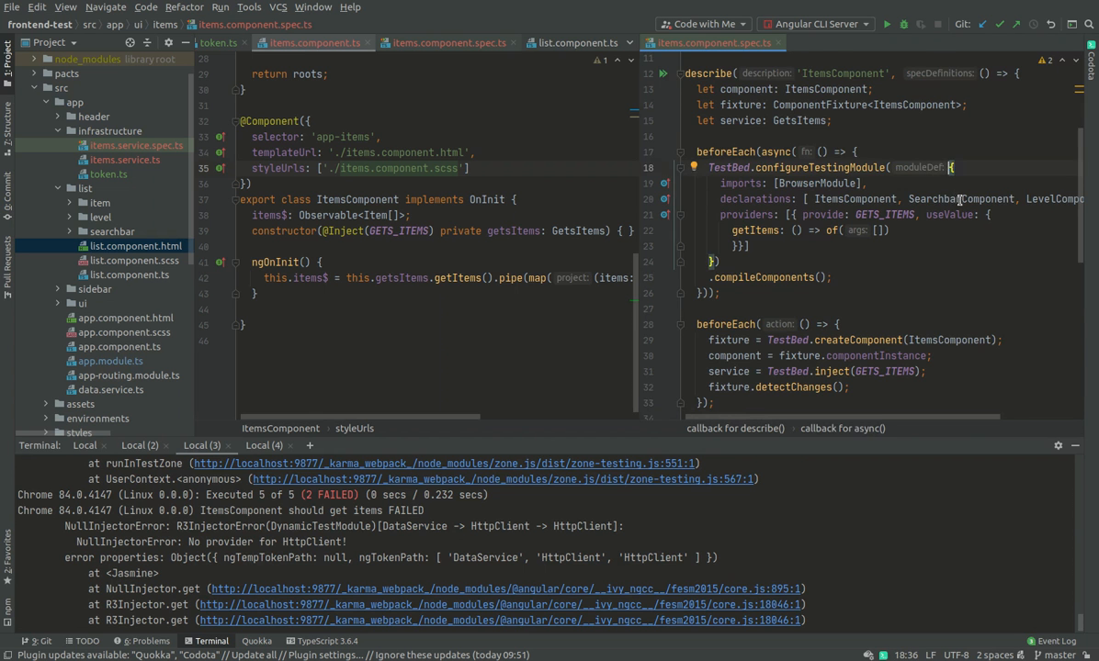
{"action": "left_click", "coordinate": [854, 42]}
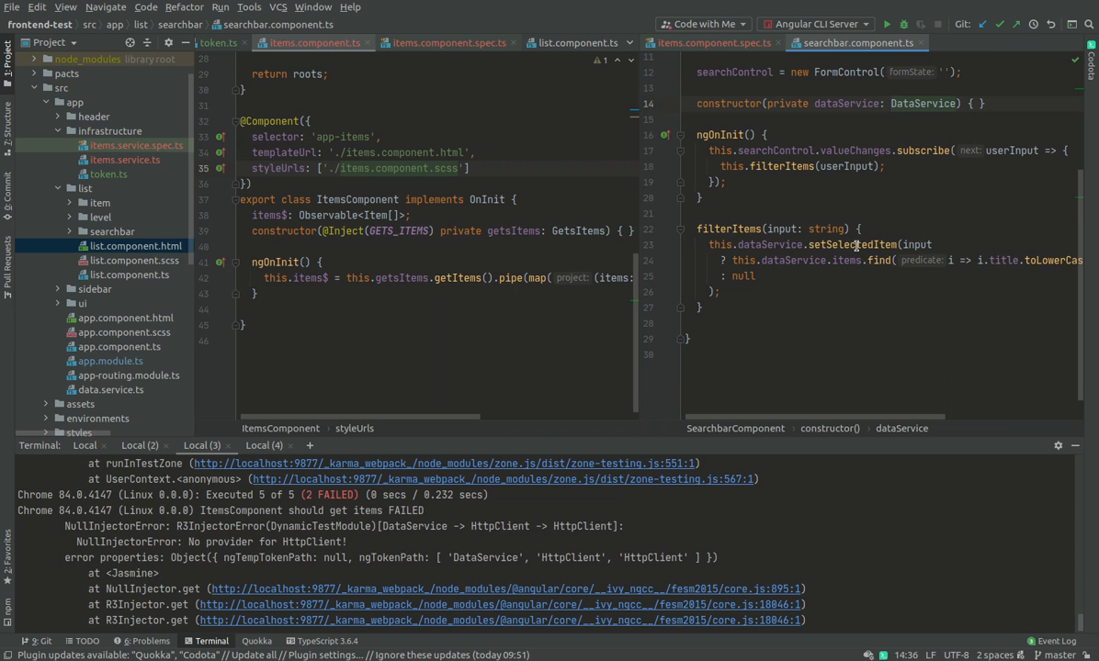
{"action": "mouse_move", "coordinate": [802, 215]}
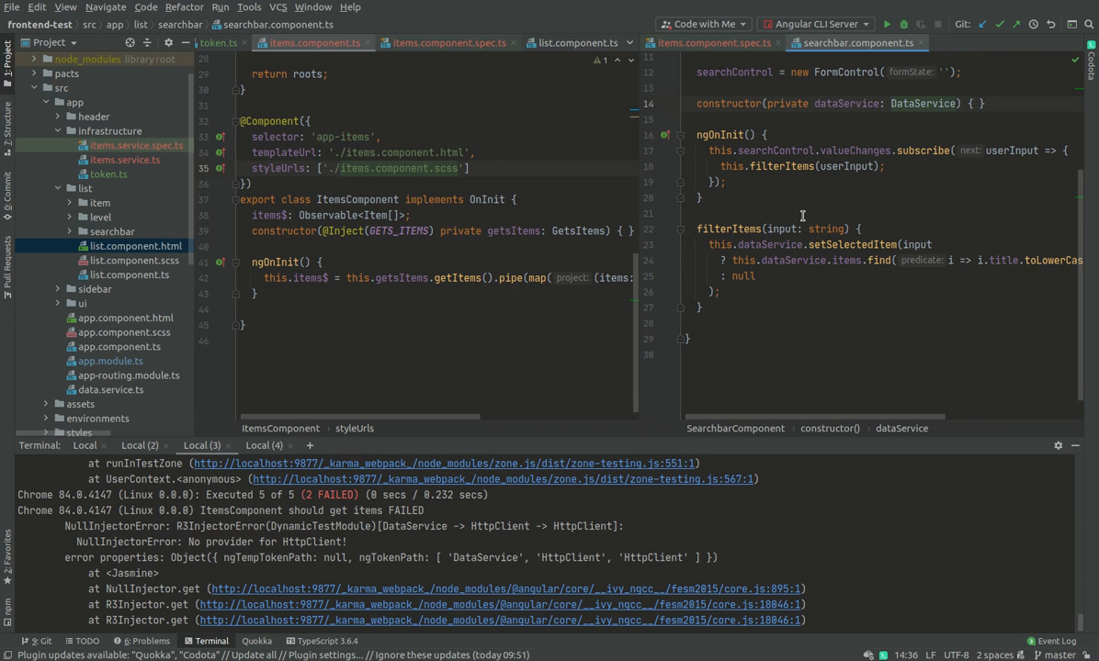
{"action": "scroll", "scroll_direction": "up", "scroll_amount": 3}
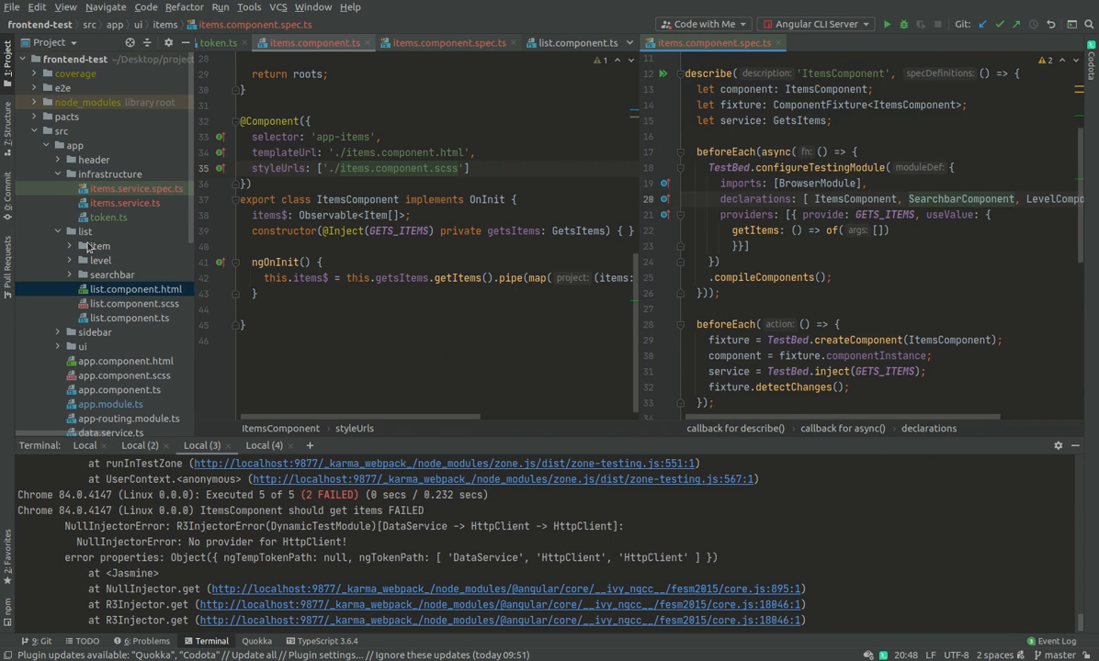
- Close the item.component.ts, level.component.html and items.component.html tabs, returning to items.component.spec.ts
{"action": "scroll", "scroll_direction": "down", "scroll_amount": 3}
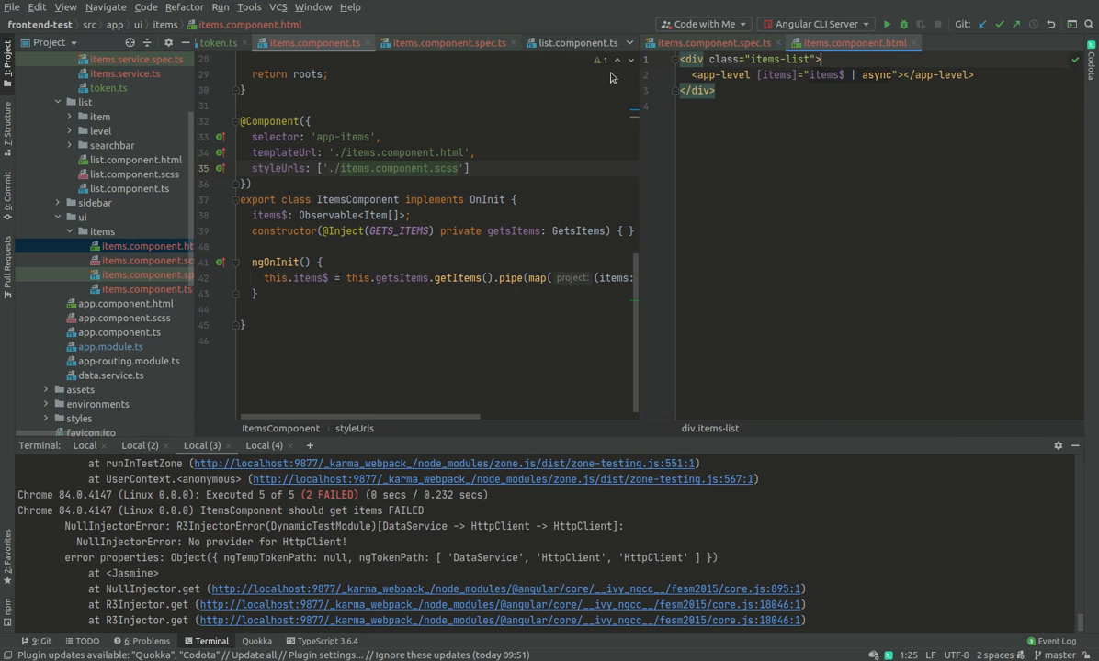
{"action": "left_click", "coordinate": [710, 42]}
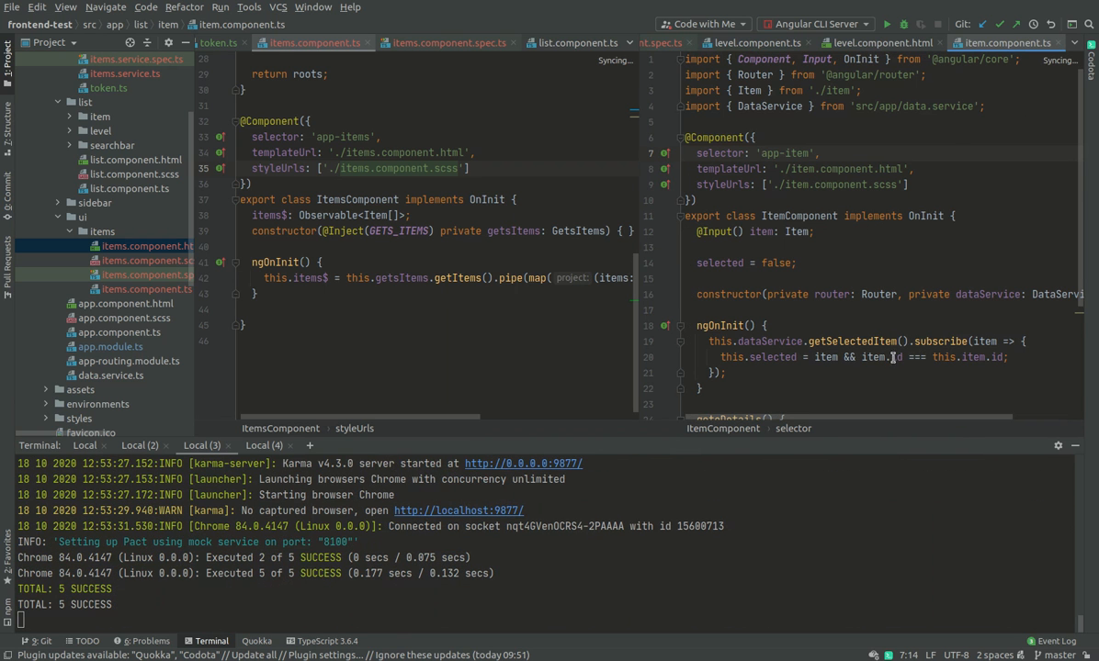
{"action": "mouse_move", "coordinate": [888, 81]}
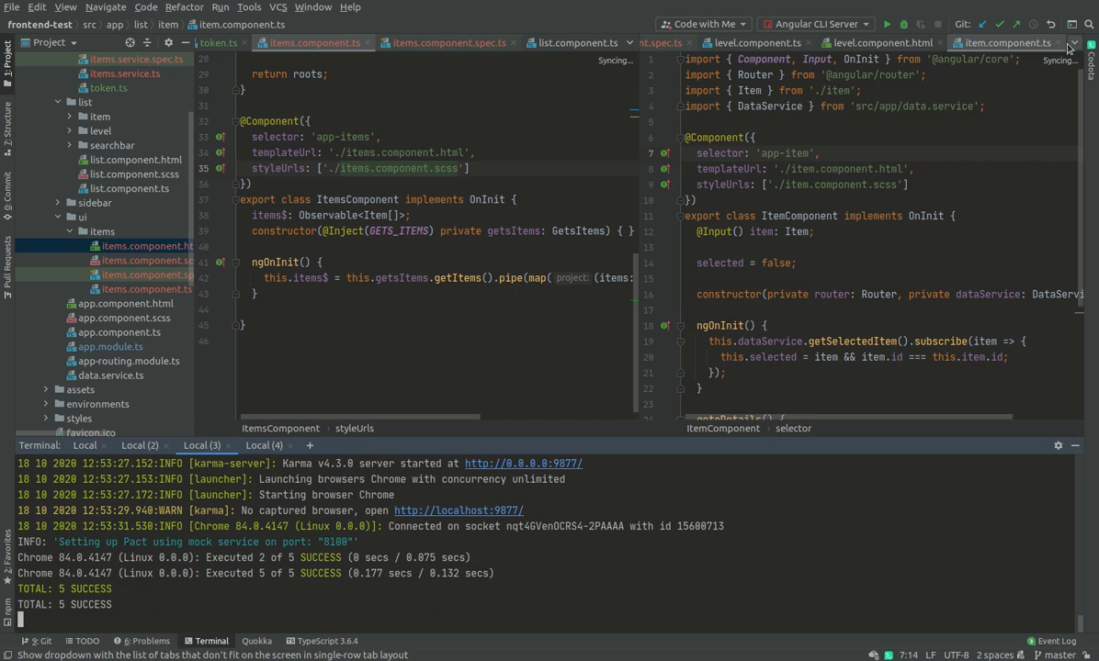
{"action": "left_click", "coordinate": [877, 42]}
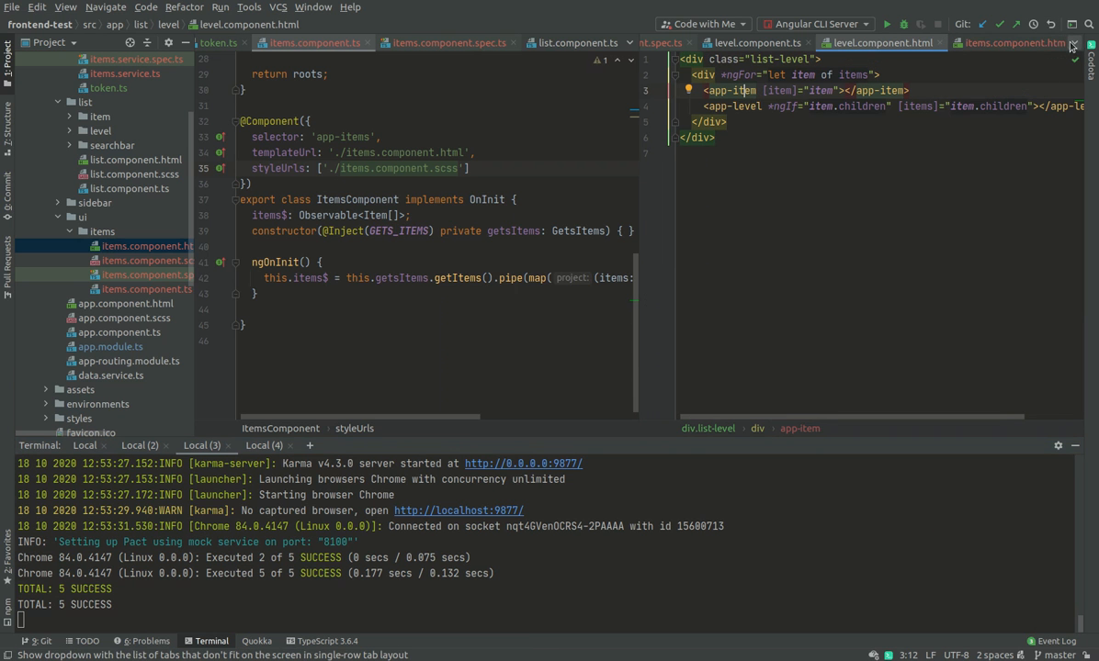
{"action": "left_click", "coordinate": [1002, 43]}
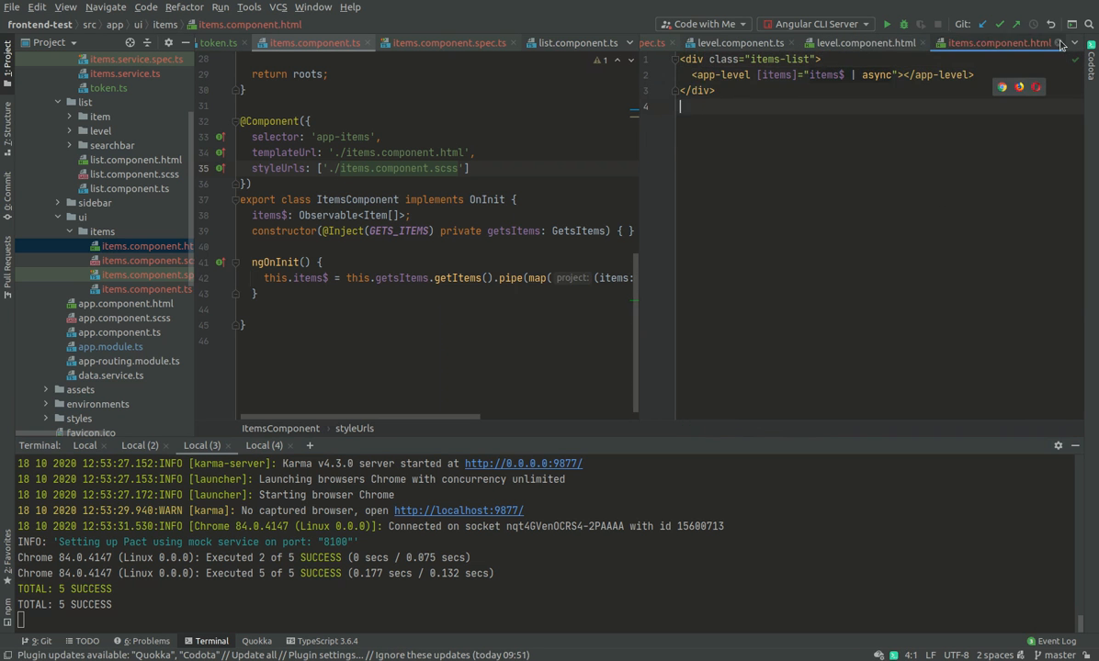
{"action": "left_click", "coordinate": [967, 42]}
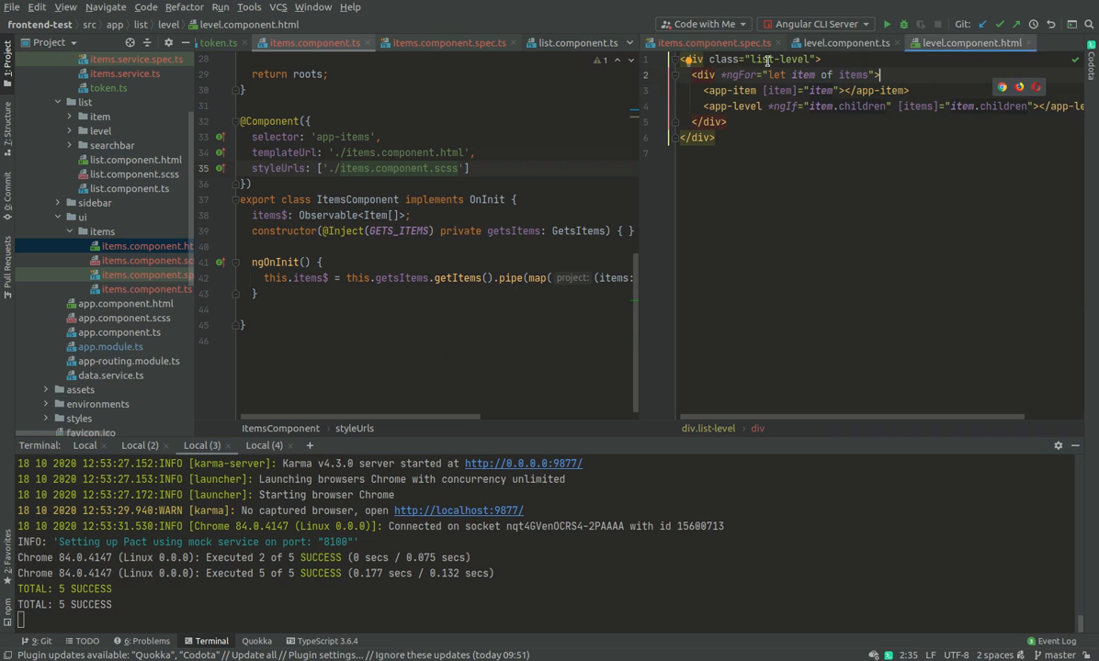
{"action": "left_click", "coordinate": [840, 42]}
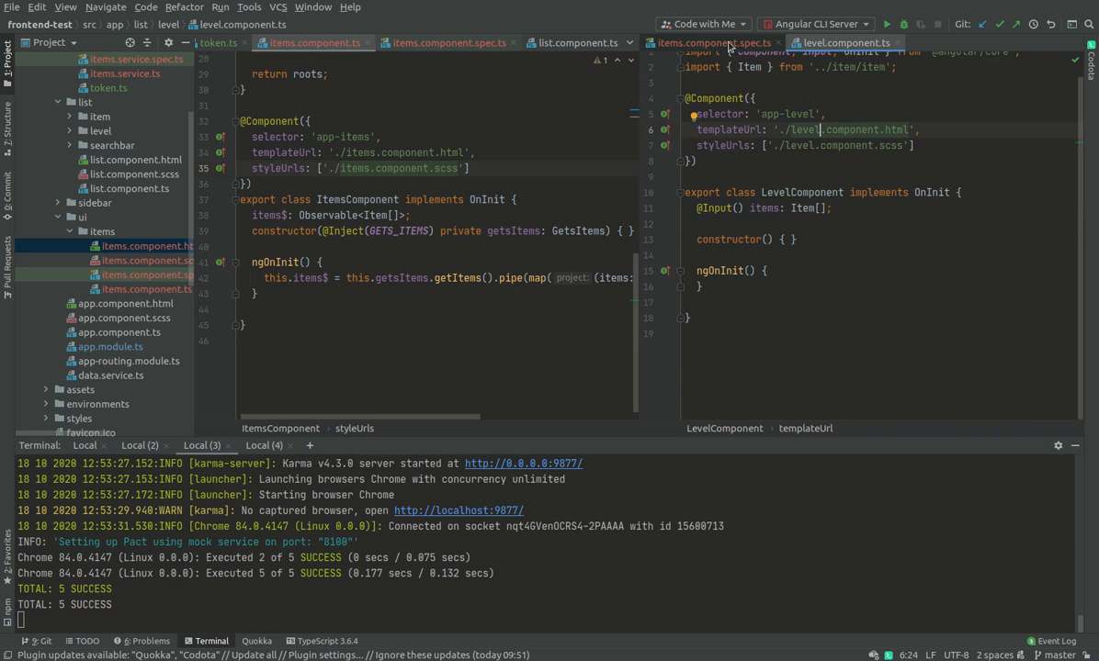
{"action": "left_click", "coordinate": [715, 42]}
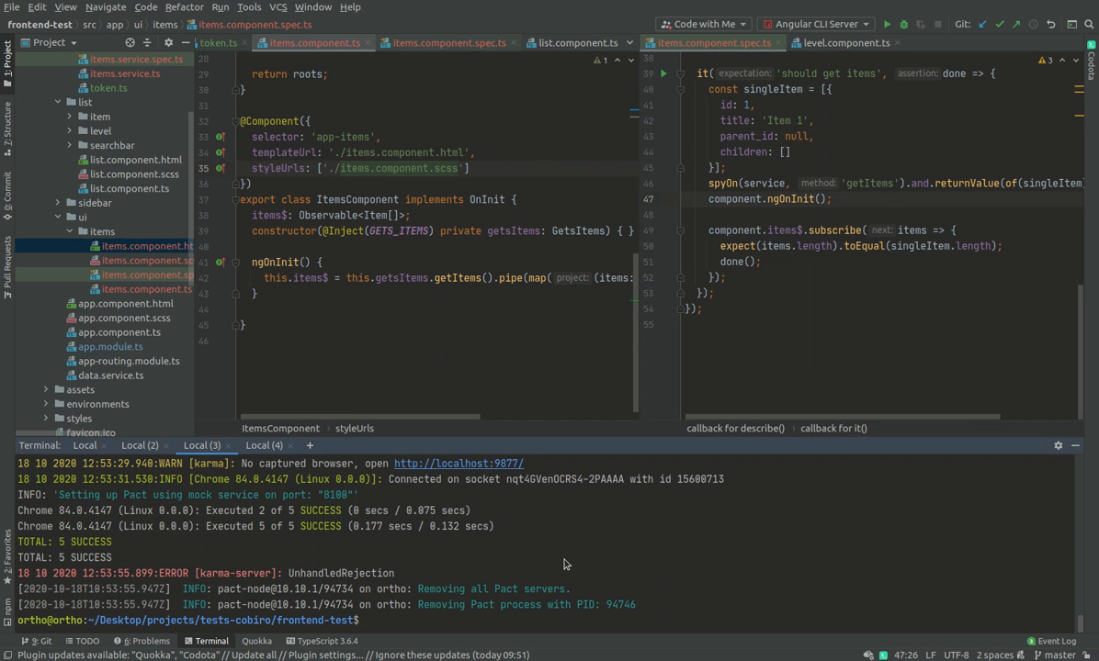
- Rerun ng test, select the singleItem test data and open the items template
{"action": "type", "text": "ng test"}
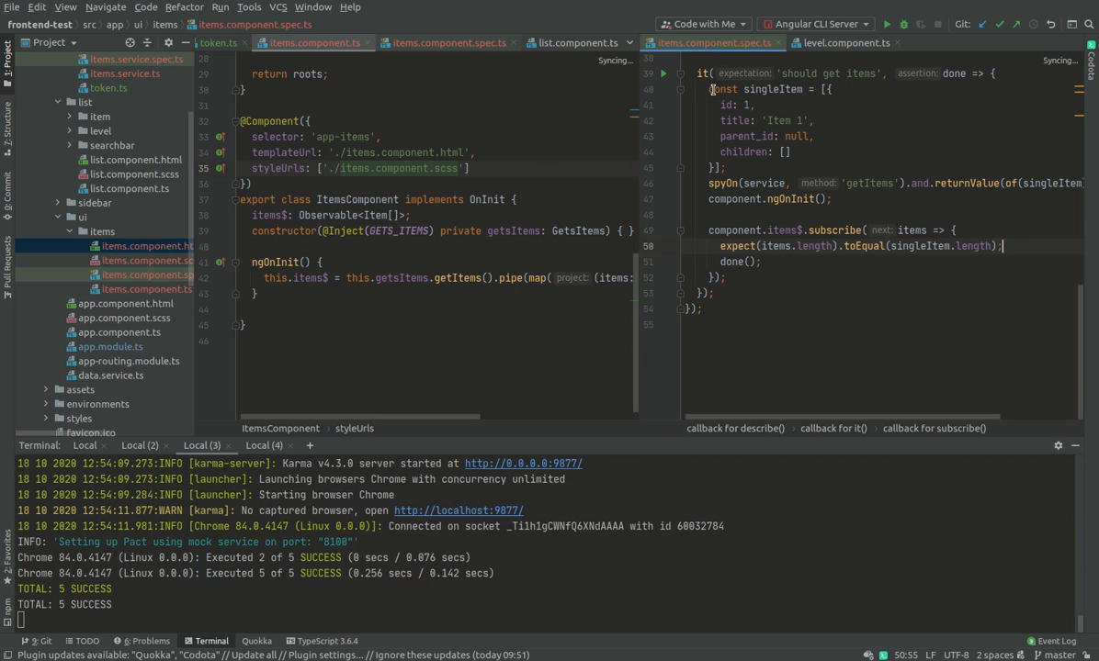
{"action": "left_click_drag", "start_coordinate": [712, 89], "coordinate": [726, 168]}
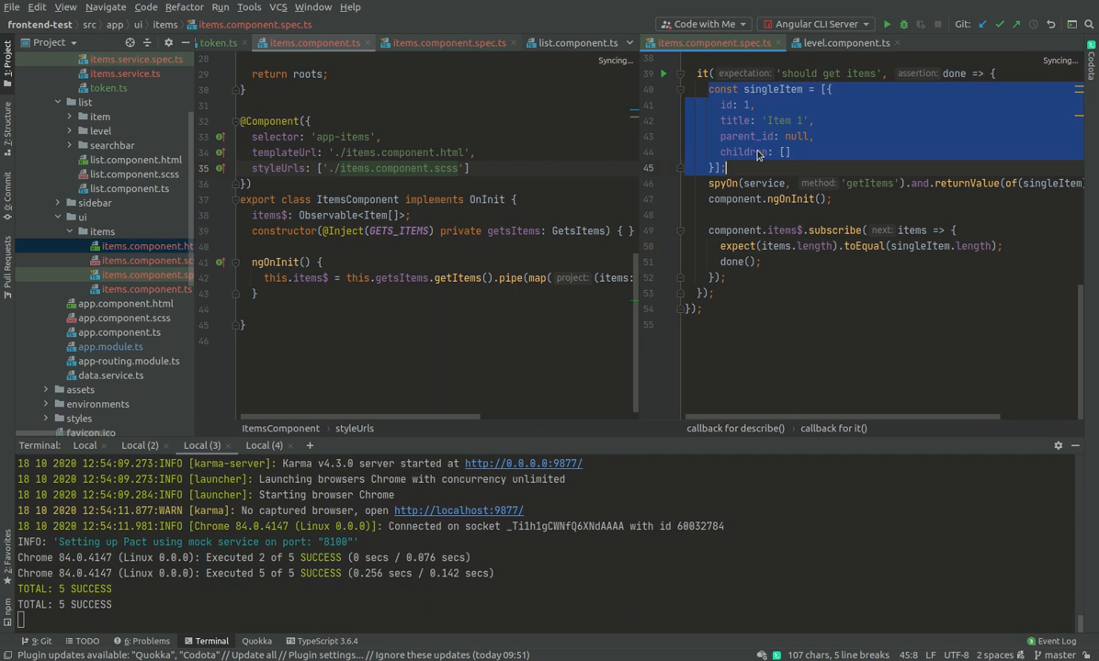
{"action": "double_click", "coordinate": [772, 89]}
{"action": "type", "text": "const"}
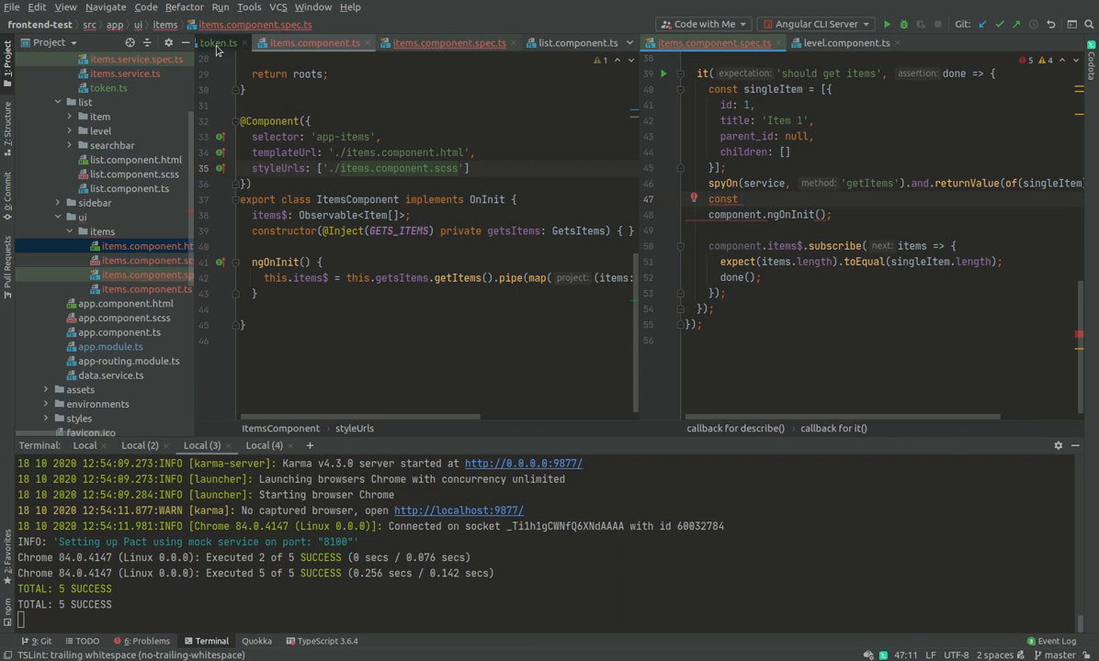
{"action": "mouse_move", "coordinate": [404, 153]}
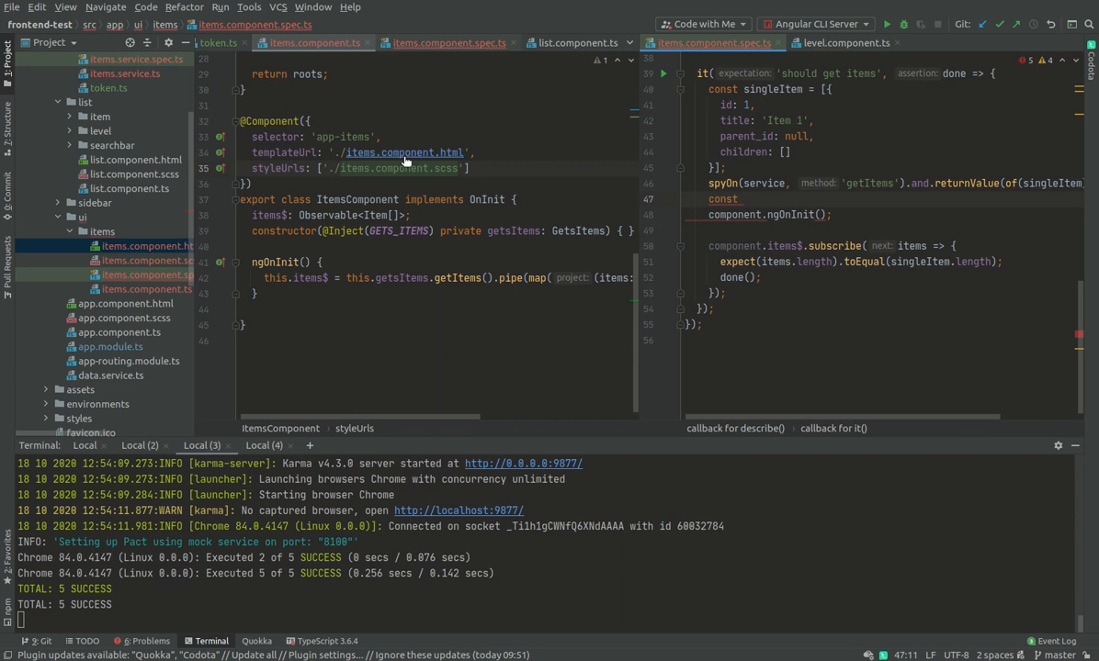
{"action": "left_click", "coordinate": [442, 42]}
{"action": "type", "text": " root"}
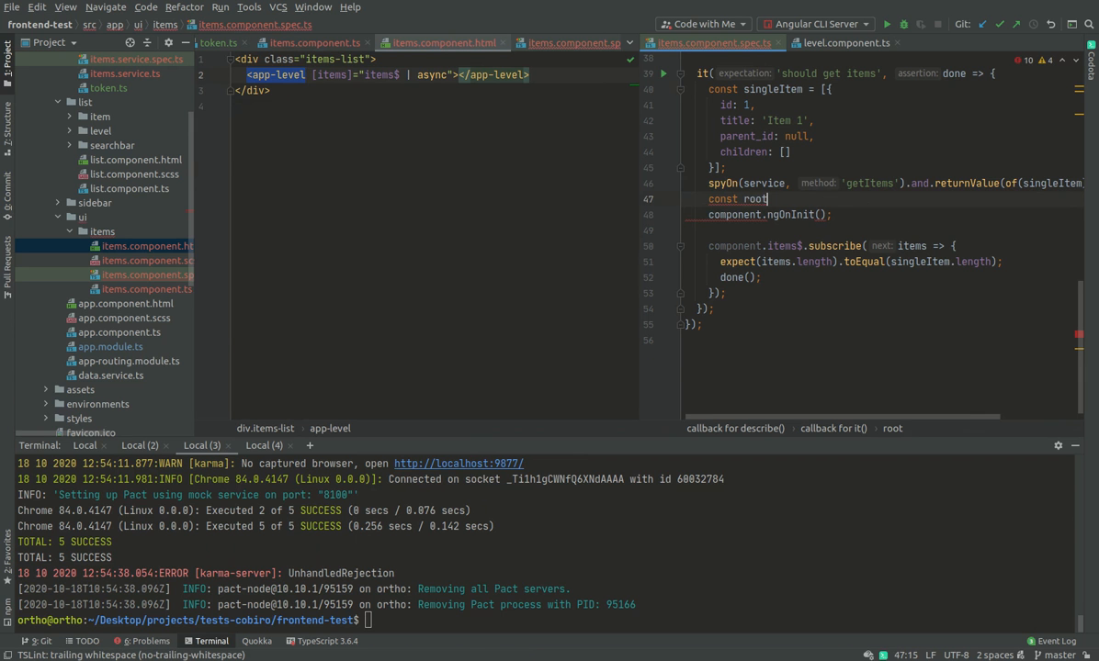
- Declare const rootAppLevelElement = fixture.debugElement.queryAll(By…) in the 'should get items' test
{"action": "type", "text": "App"}
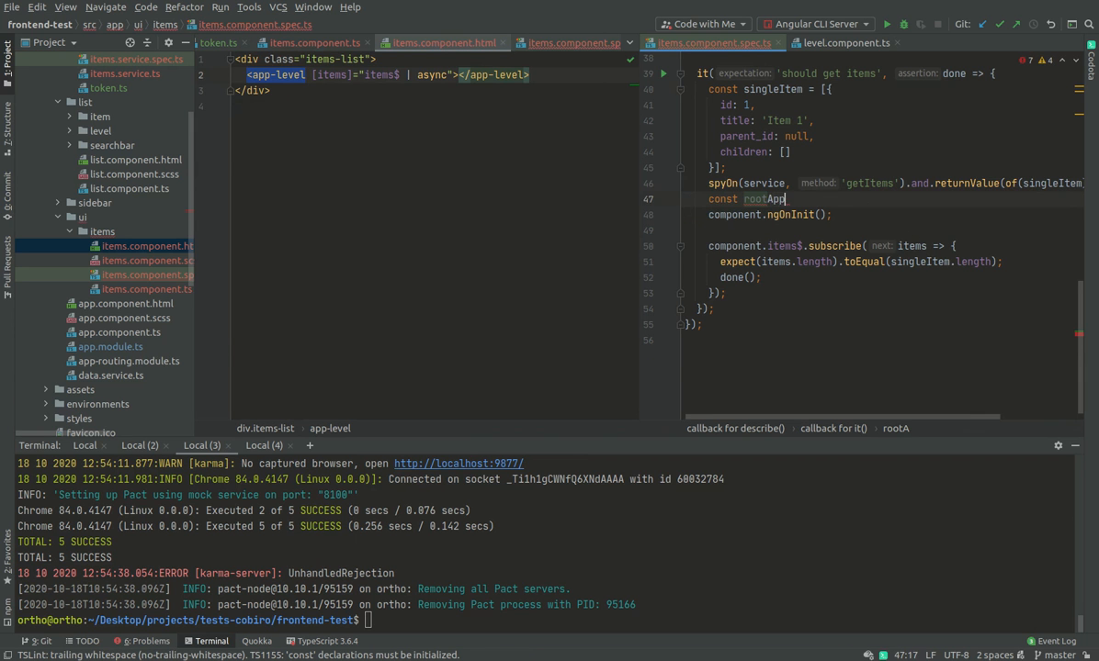
{"action": "type", "text": "LevelCompo"}
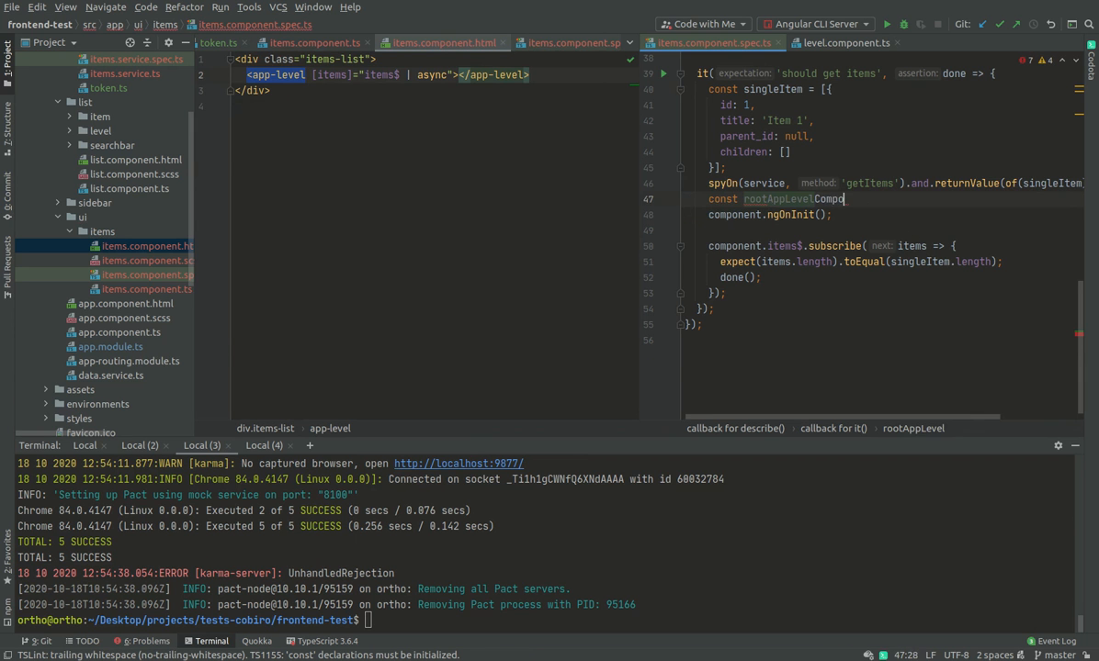
{"action": "type", "text": "nent"}
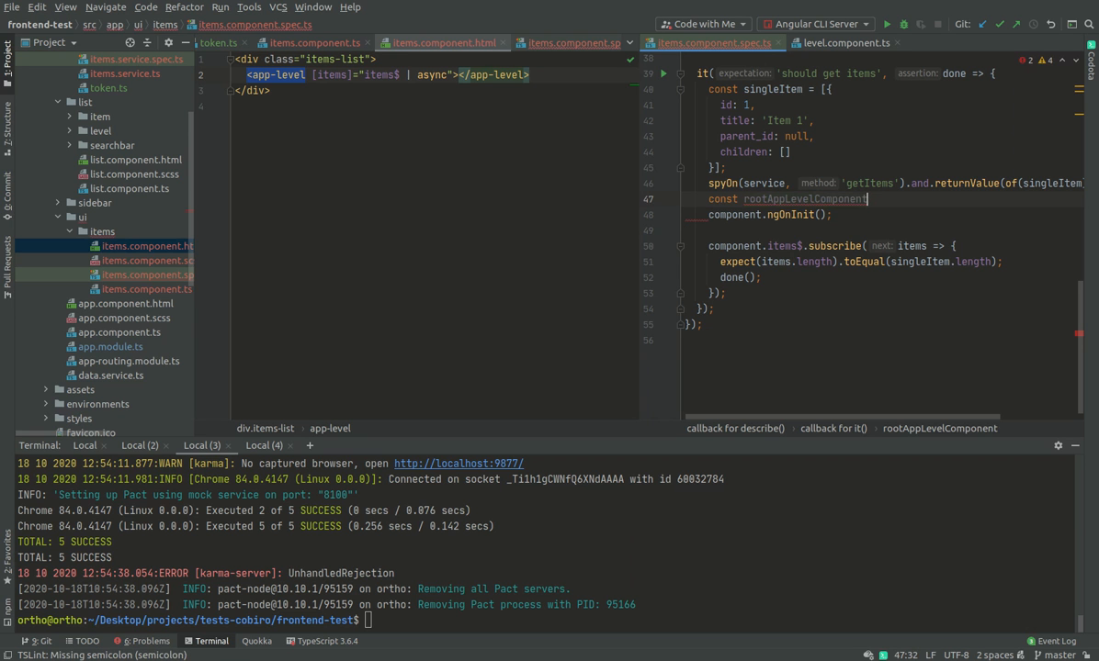
{"action": "type", "text": "Eleme"}
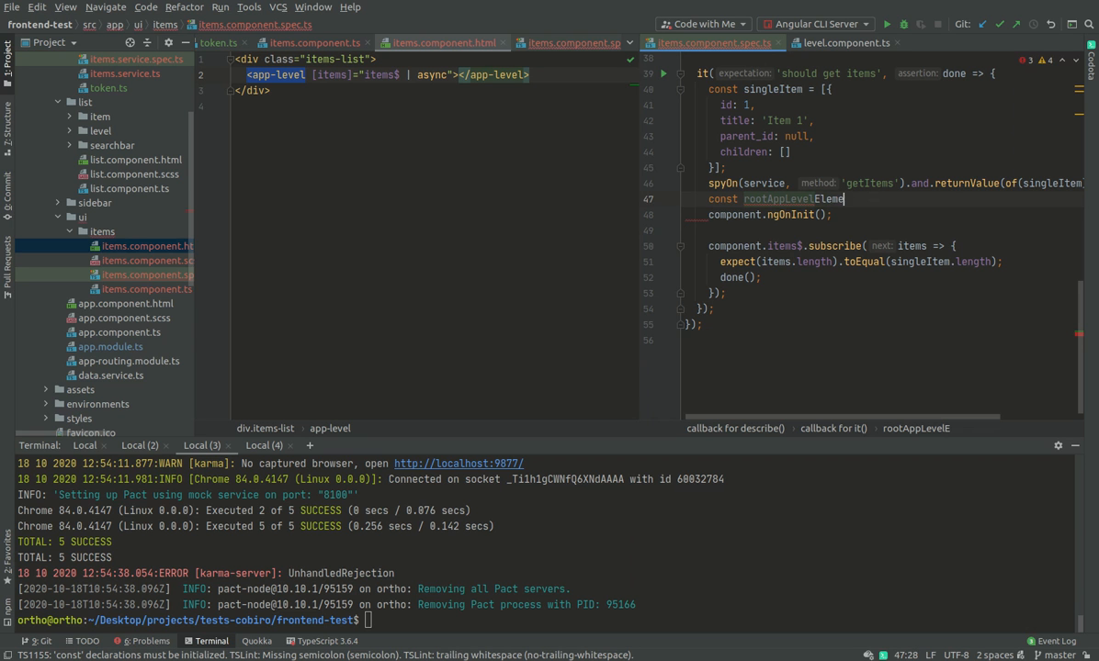
{"action": "type", "text": "ment ="}
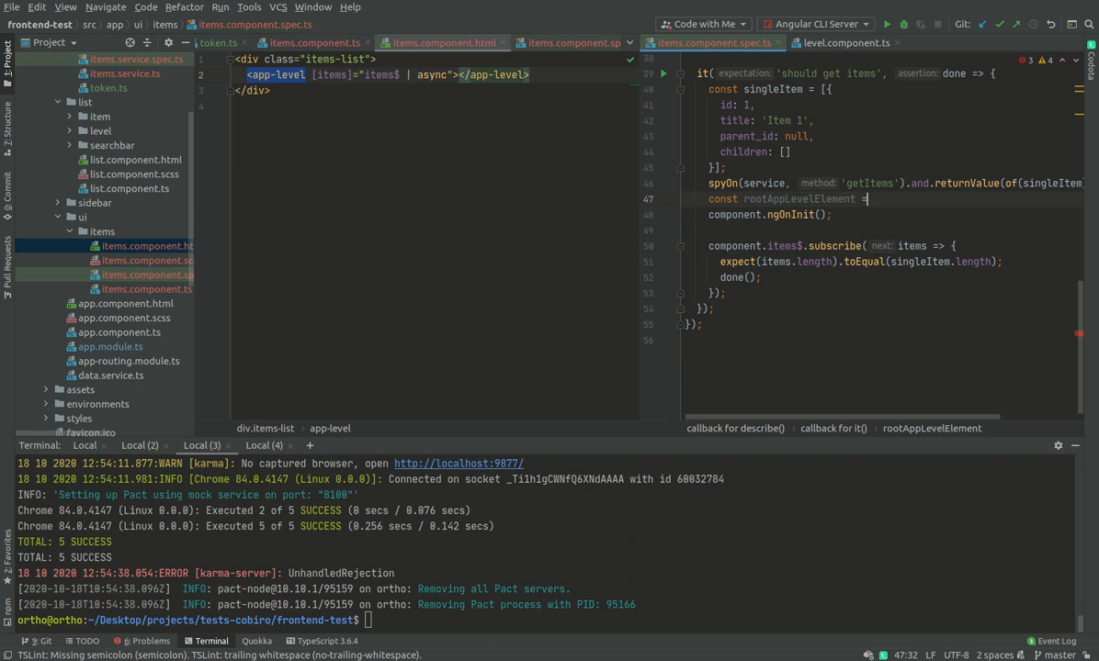
{"action": "type", "text": "fixture."}
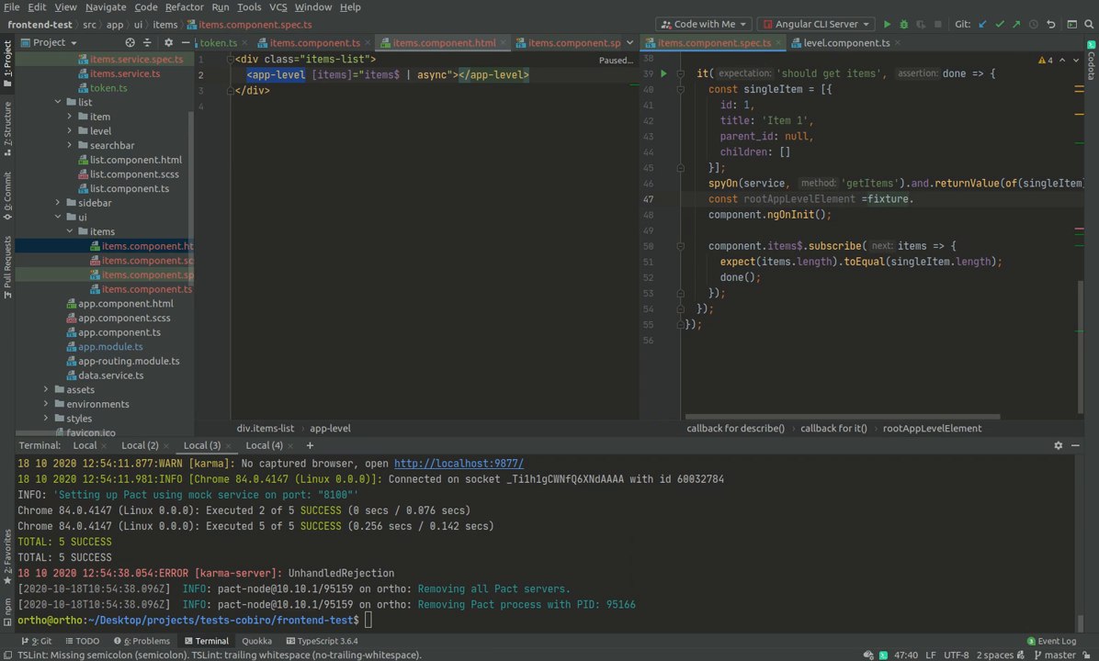
{"action": "type", "text": ".debugElement."}
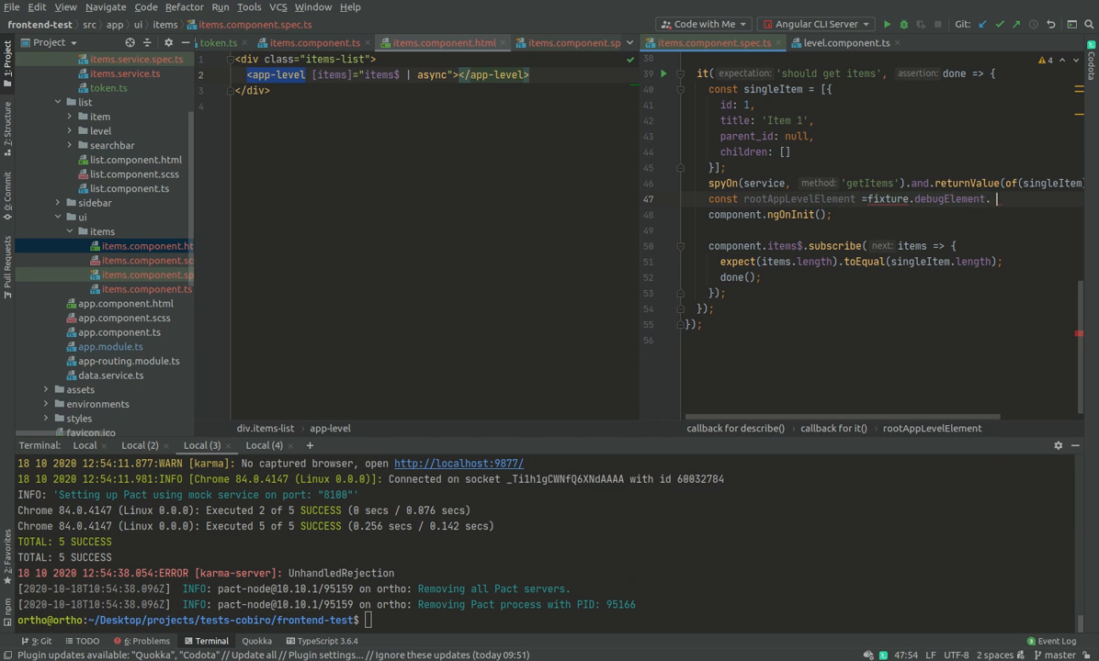
{"action": "type", "text": "q"}
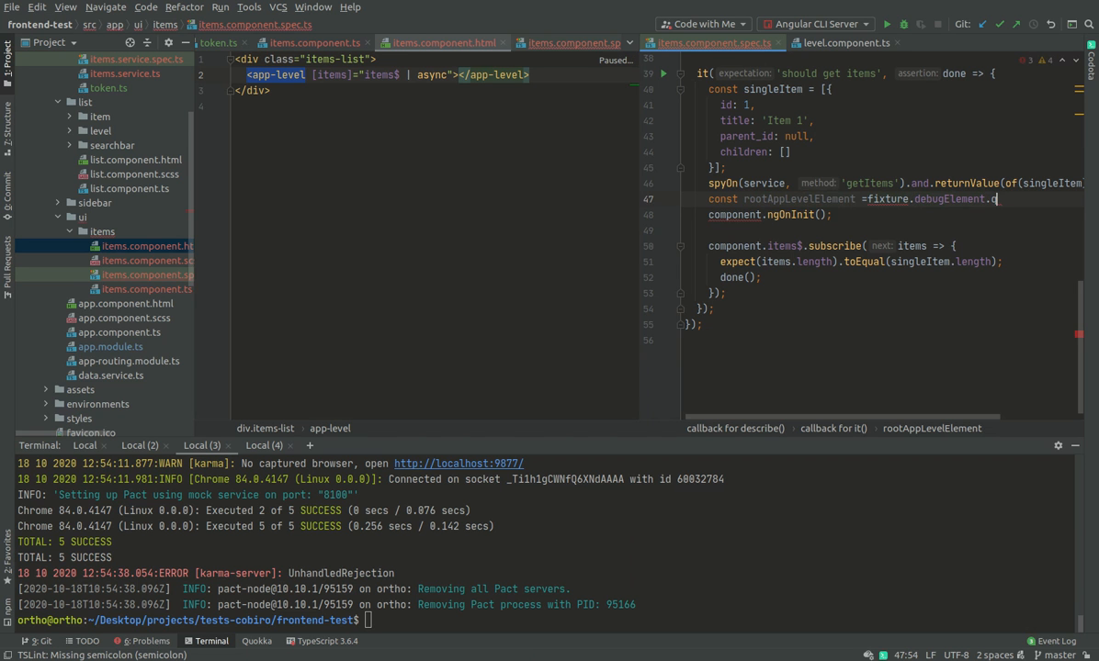
{"action": "type", "text": "queryAll()"}
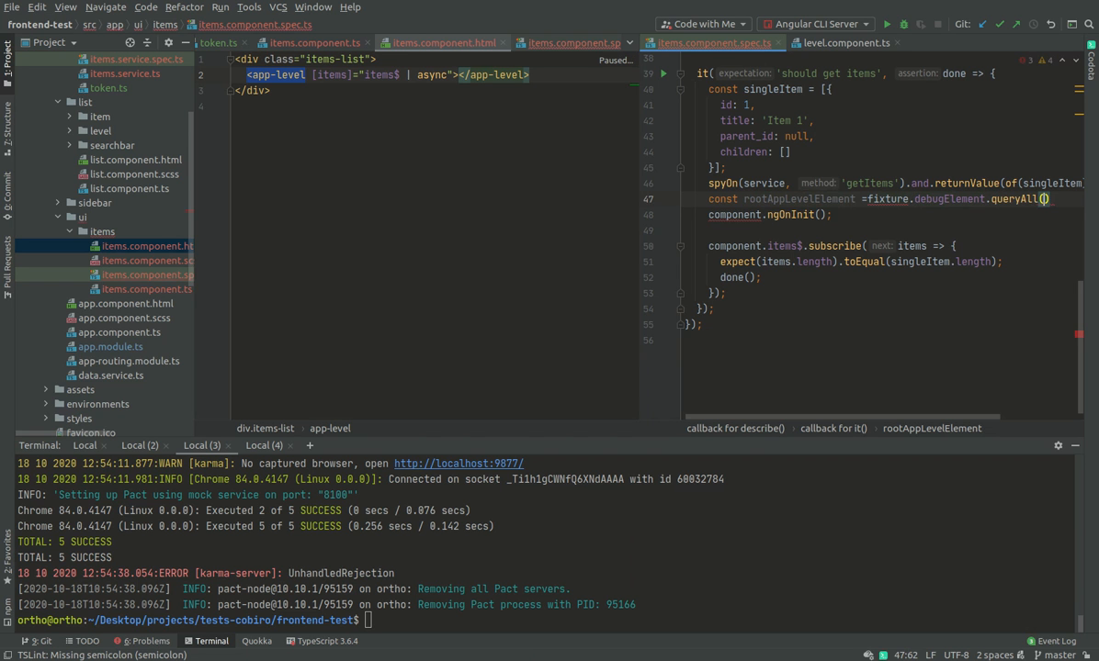
{"action": "type", "text": "By"}
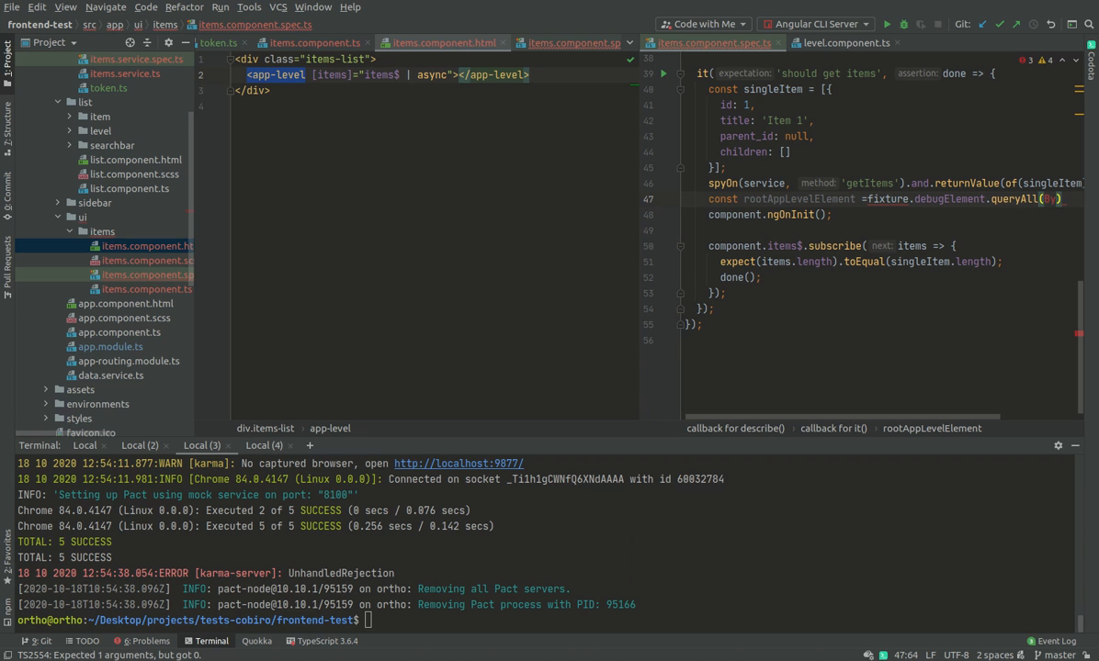
{"action": "type", "text": "By"}
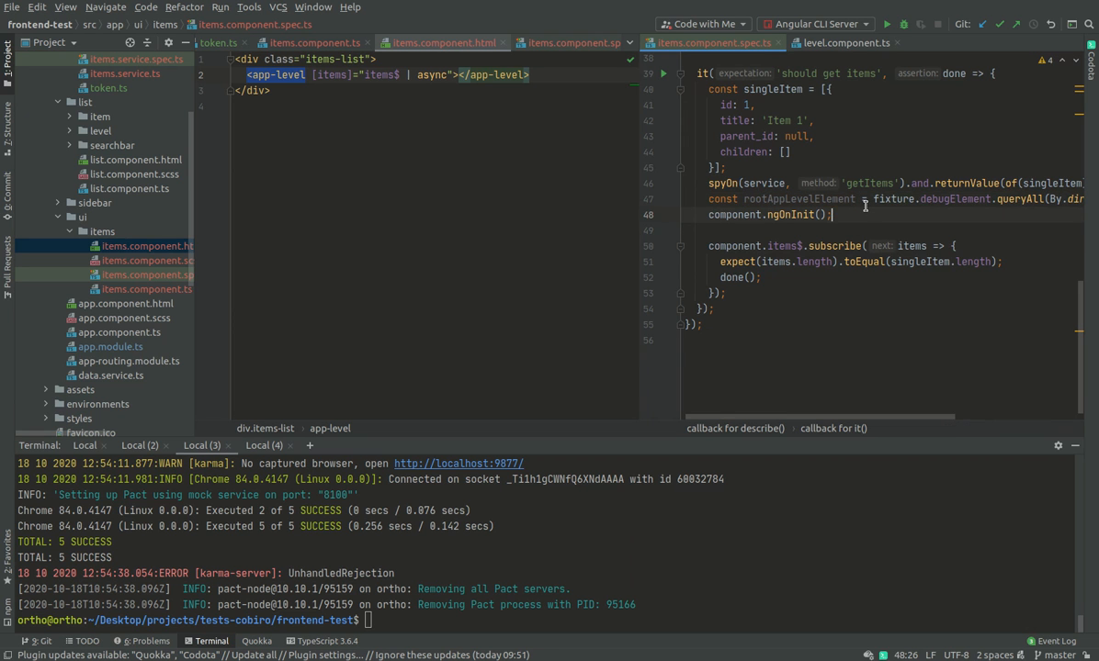
- Add fixture.detectChanges(); to the 'should get items' test
{"action": "type", "text": "f"}
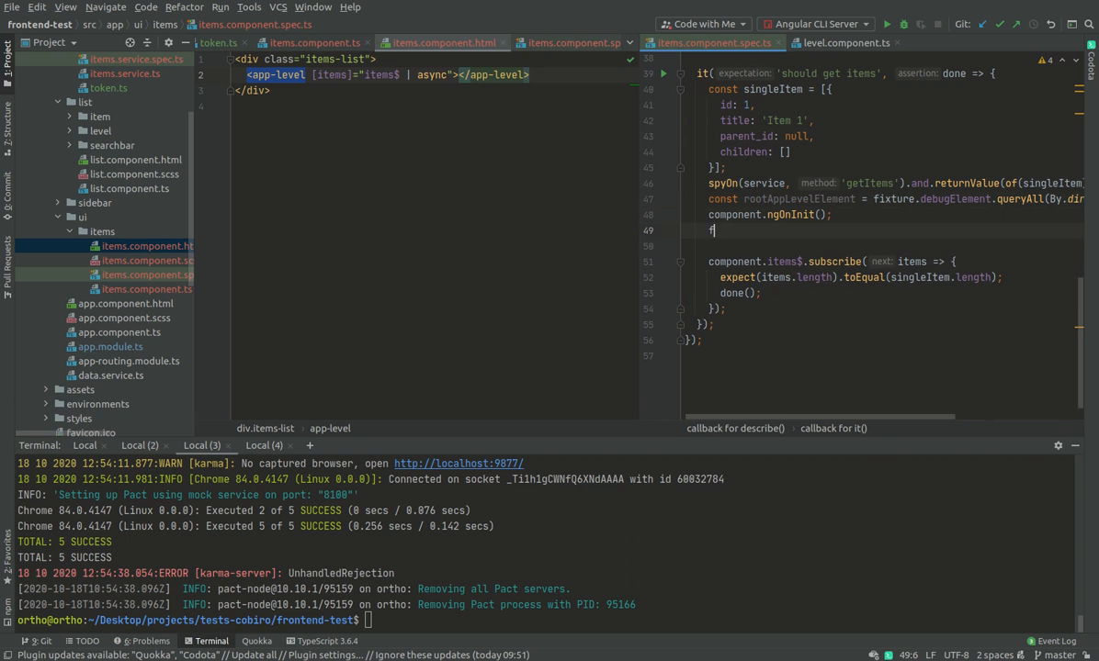
{"action": "type", "text": "ixture."}
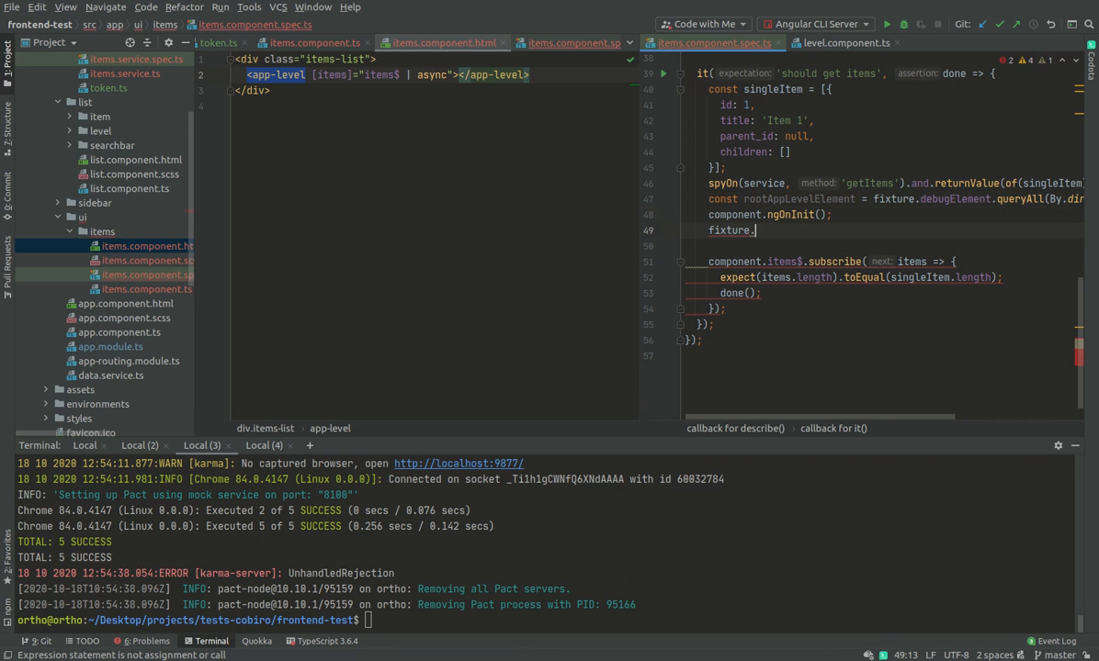
{"action": "type", "text": "detectChanges()"}
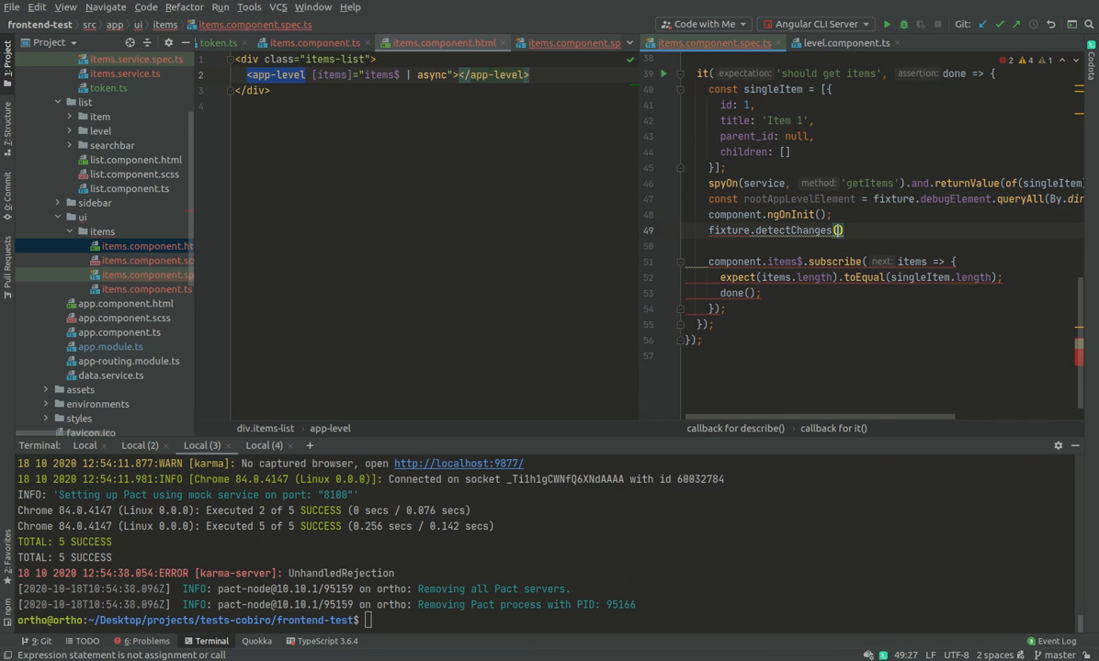
{"action": "type", "text": ";"}
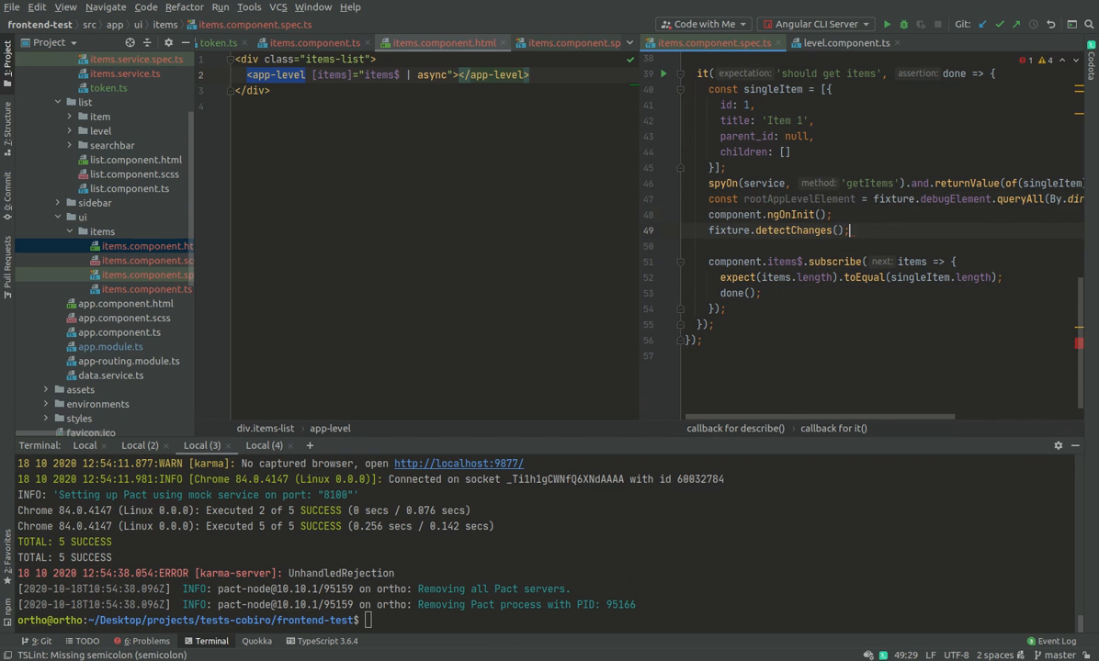
- Expect rootAppLevelElement.length toEqual(1), comment out the old length check, and run ng test
{"action": "double_click", "coordinate": [798, 198]}
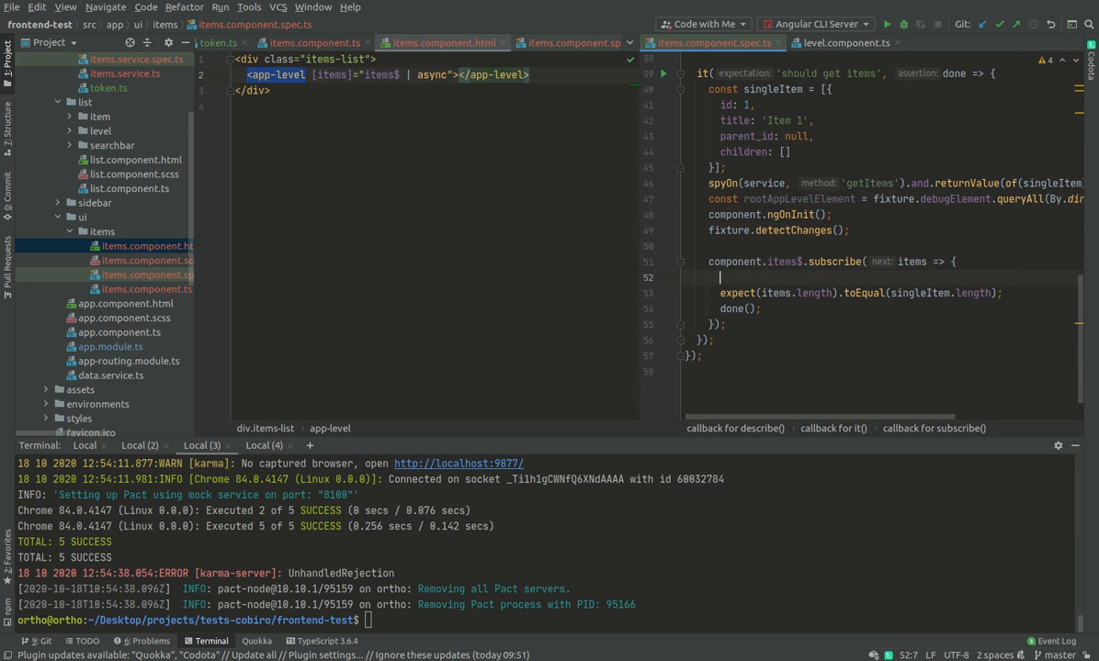
{"action": "type", "text": "expect(rootAppLevelElement."}
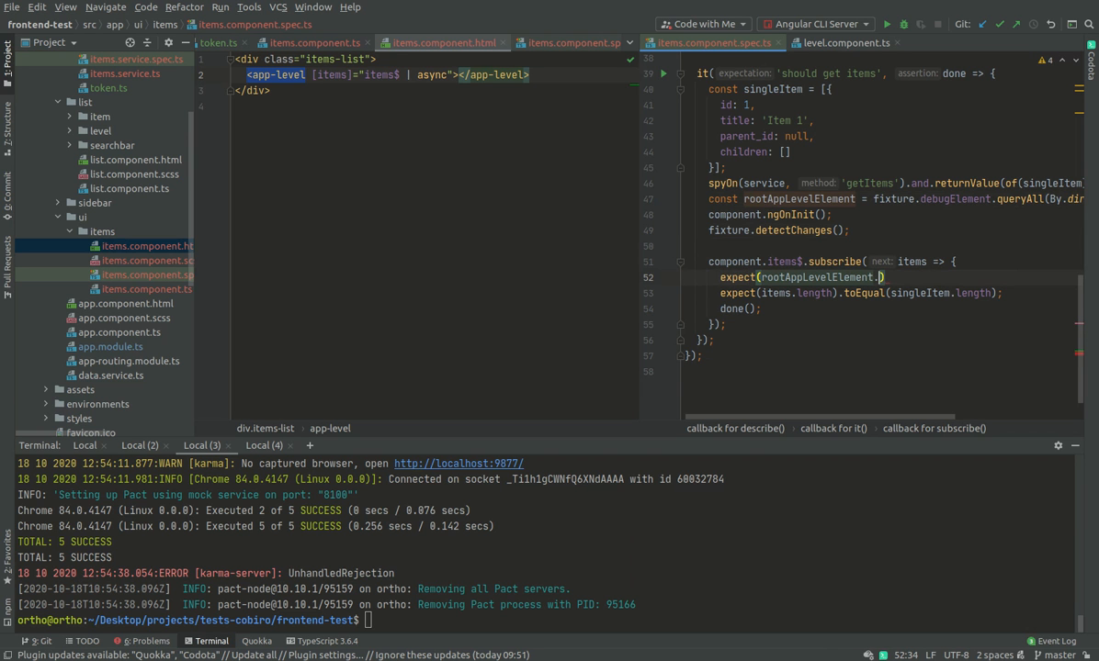
{"action": "type", "text": "length"}
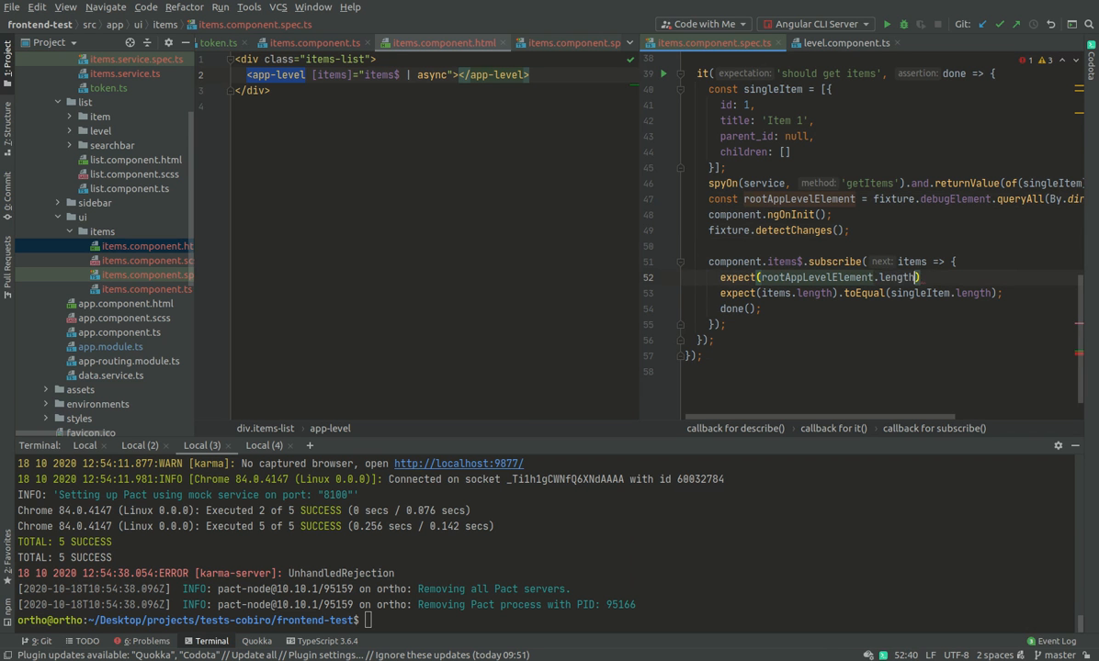
{"action": "type", "text": ".toEqual(1);"}
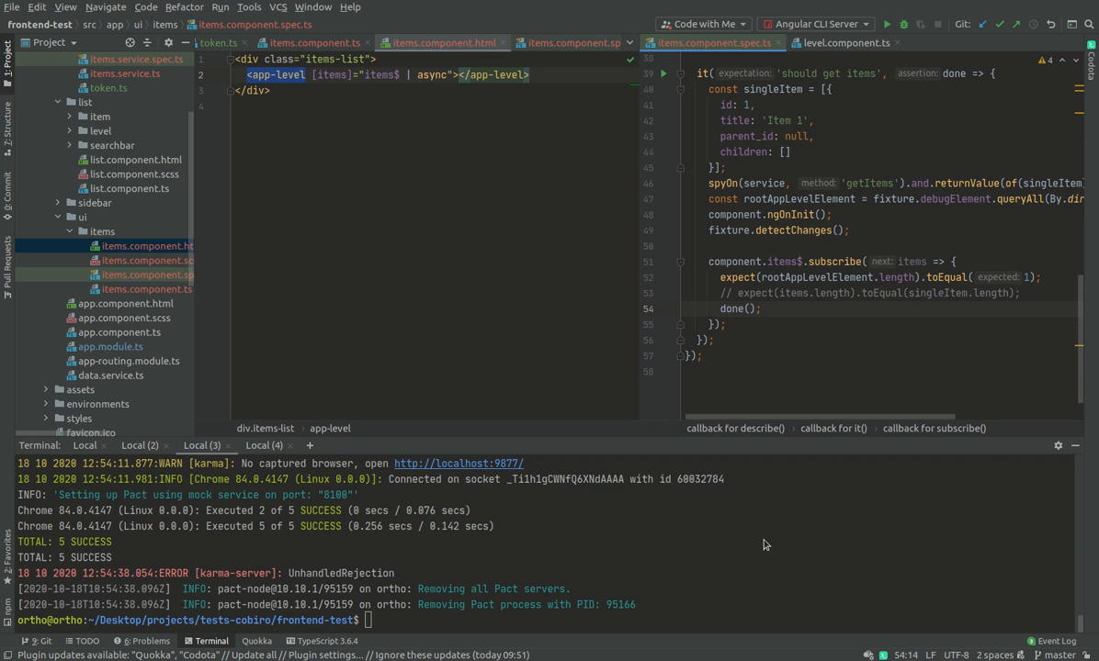
{"action": "type", "text": "ng test"}
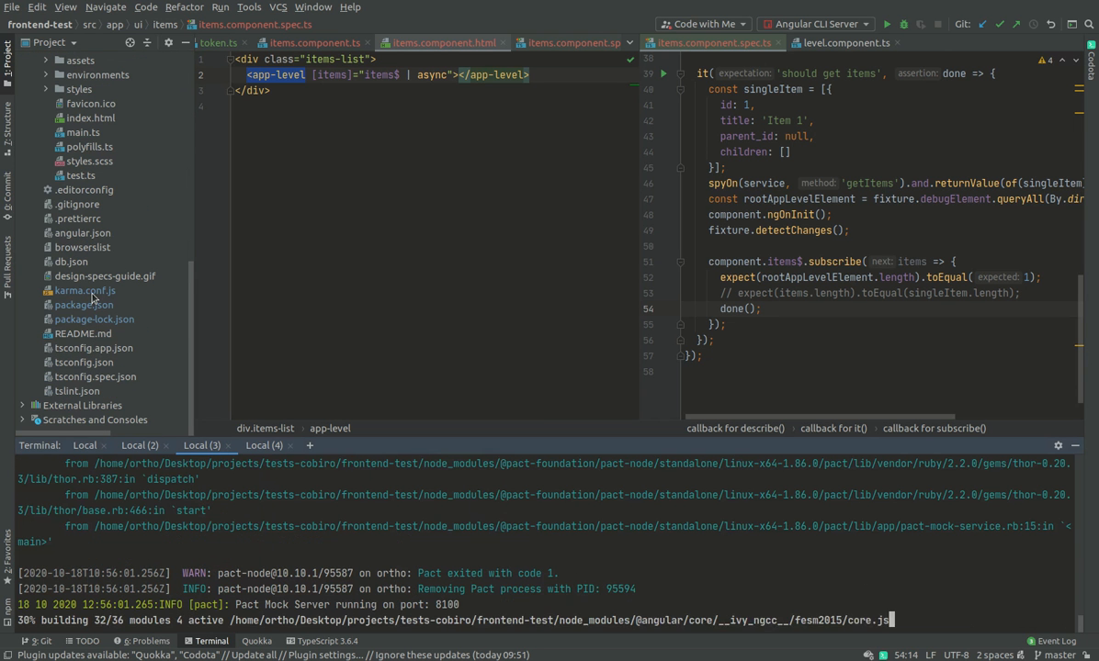
- Close karma.conf.js and items.component.spec.ts so the level component file stays open
{"action": "left_click", "coordinate": [85, 290]}
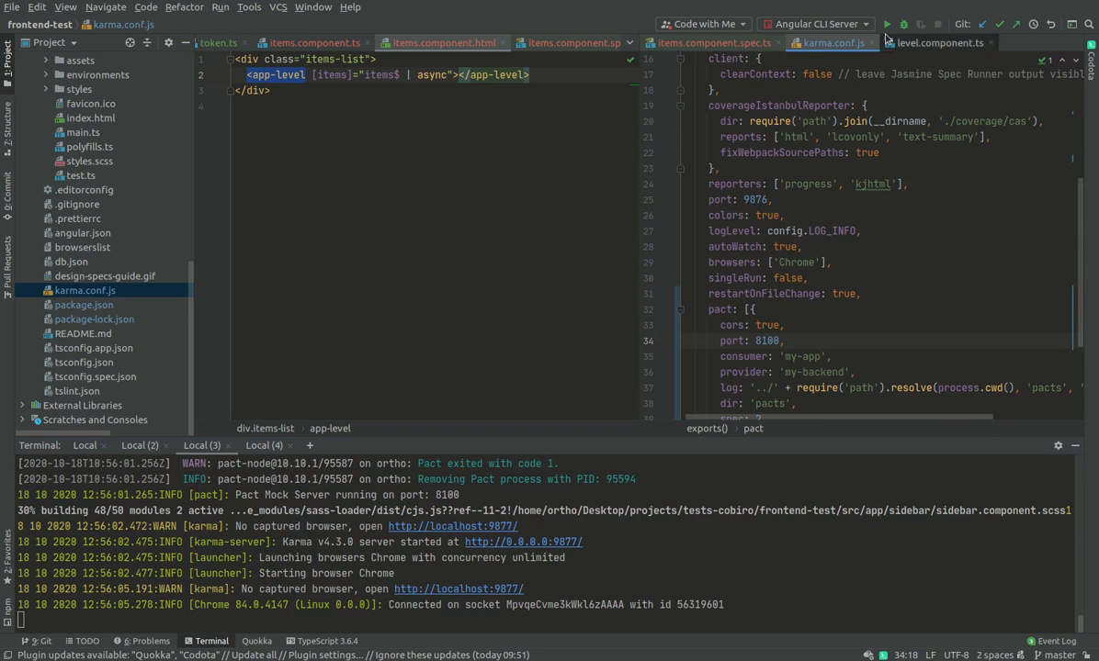
{"action": "left_click", "coordinate": [712, 42]}
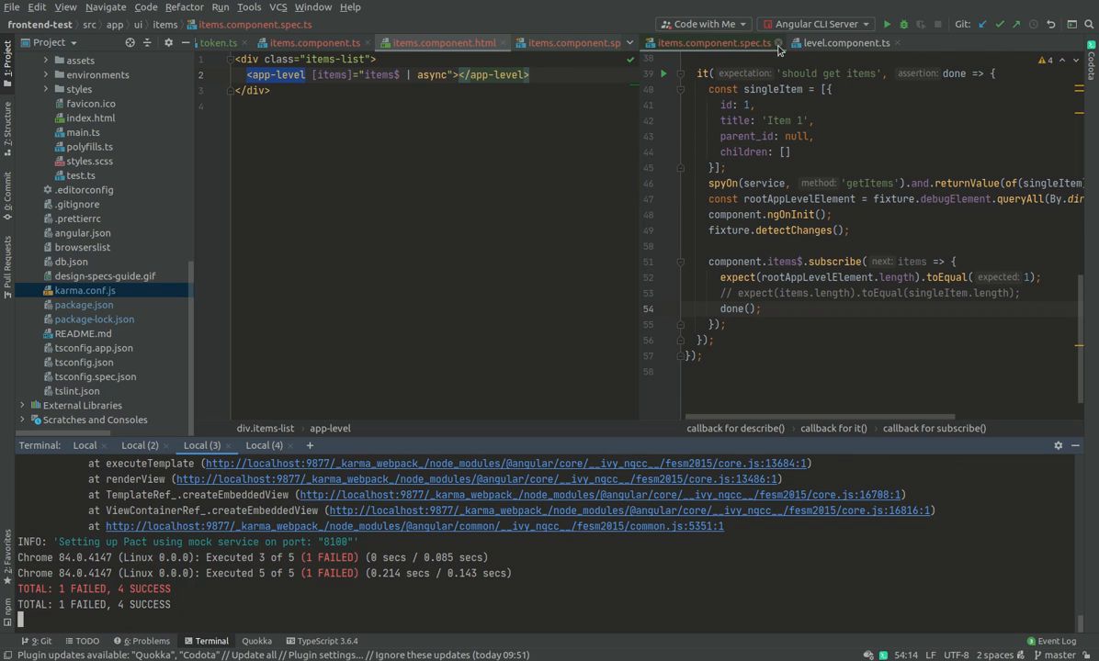
{"action": "left_click", "coordinate": [845, 42]}
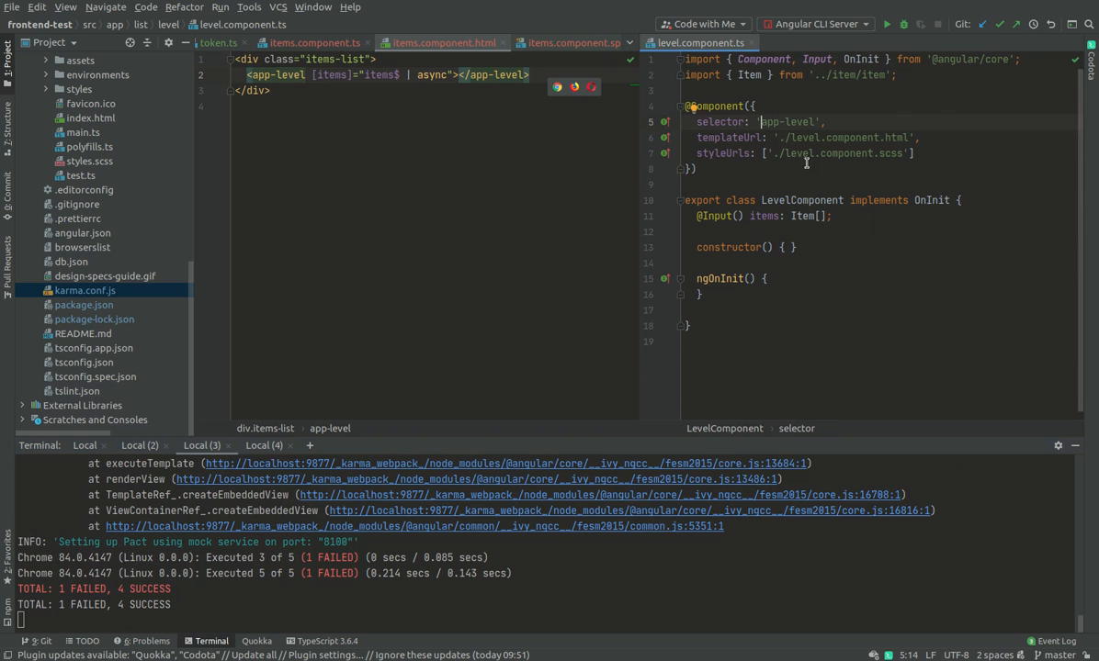
{"action": "mouse_move", "coordinate": [357, 59]}
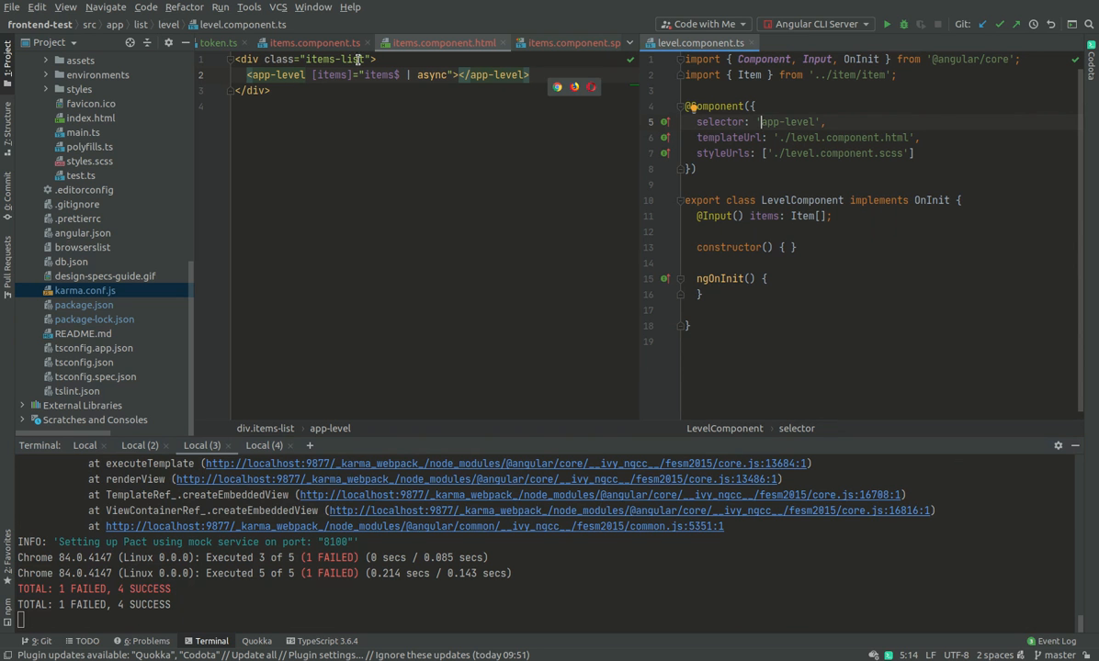
{"action": "mouse_move", "coordinate": [495, 74]}
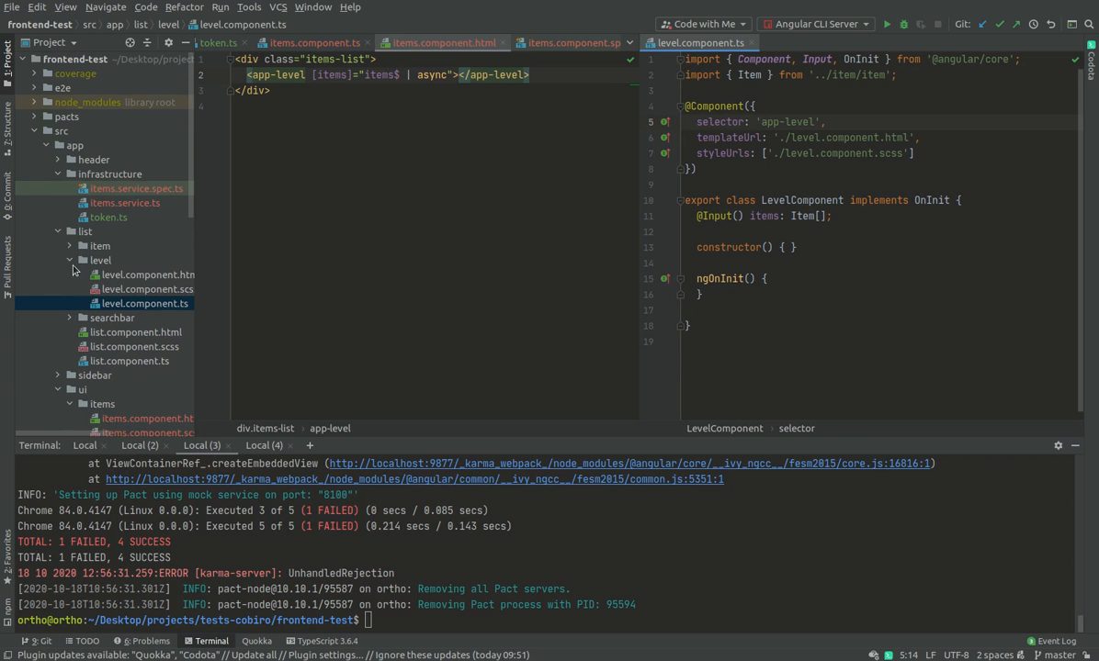
{"action": "left_click", "coordinate": [70, 246]}
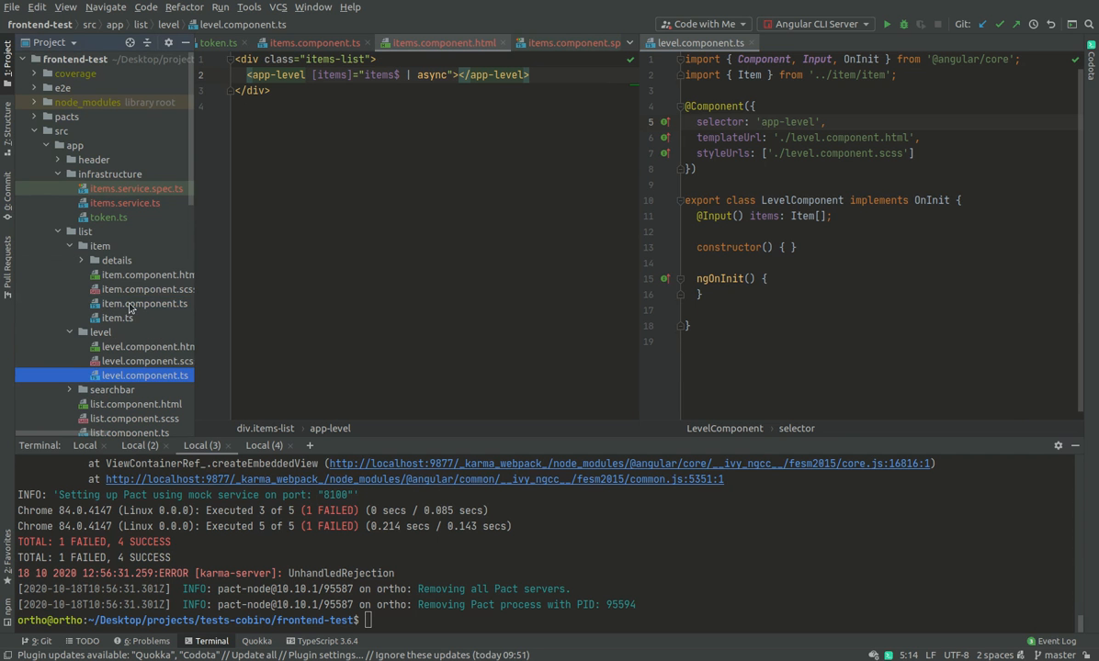
{"action": "left_click", "coordinate": [145, 303]}
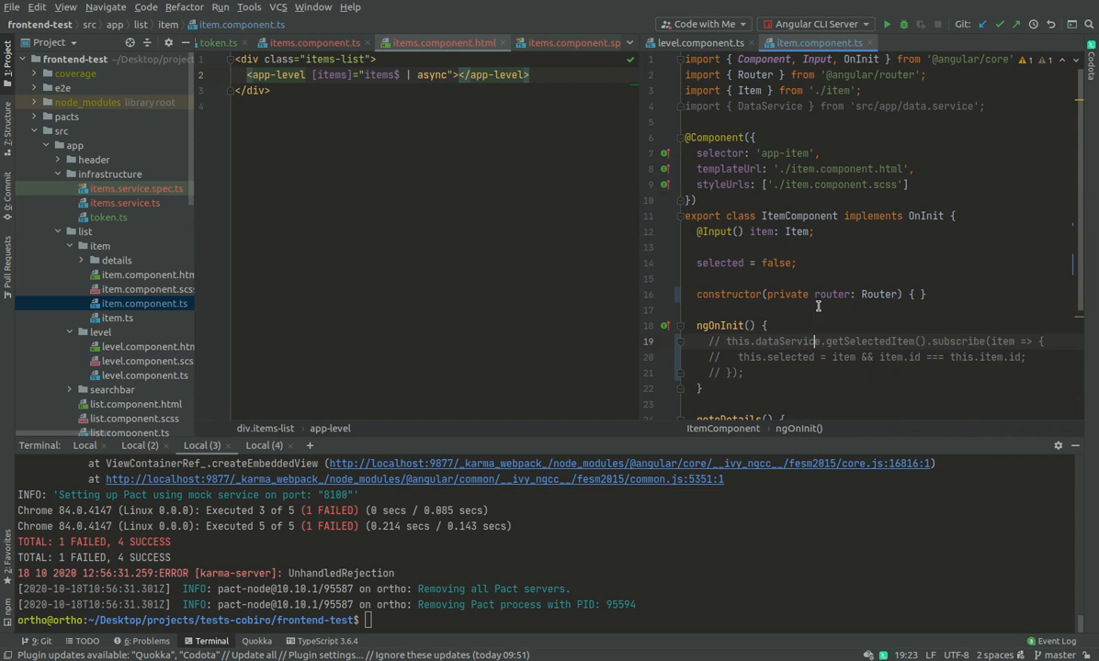
{"action": "mouse_move", "coordinate": [1047, 294]}
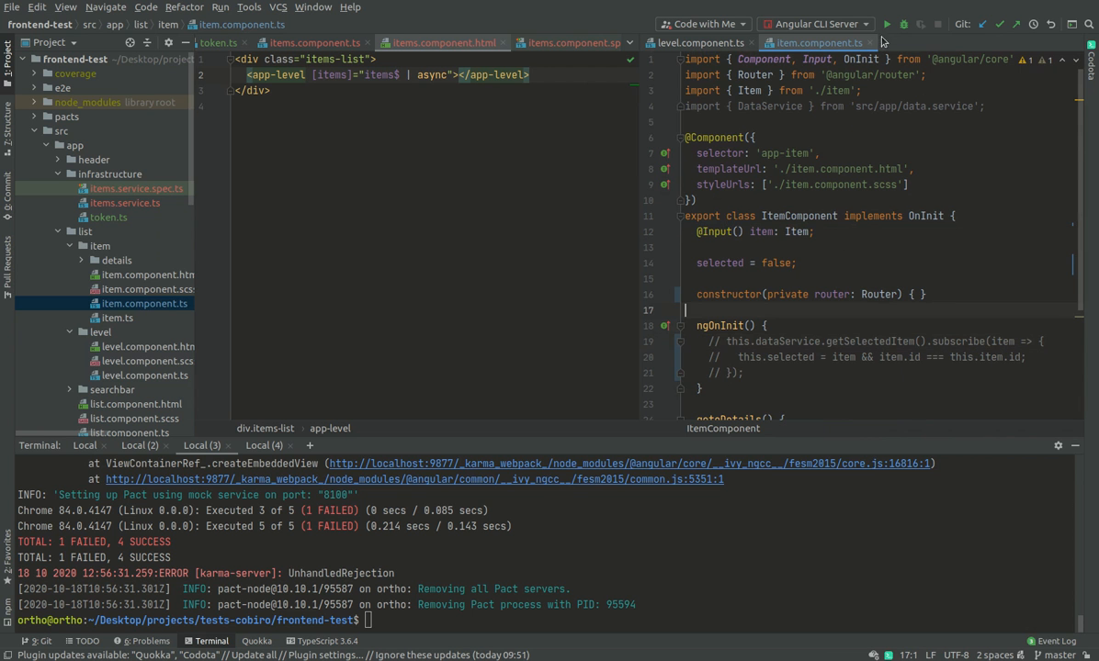
{"action": "left_click", "coordinate": [695, 42]}
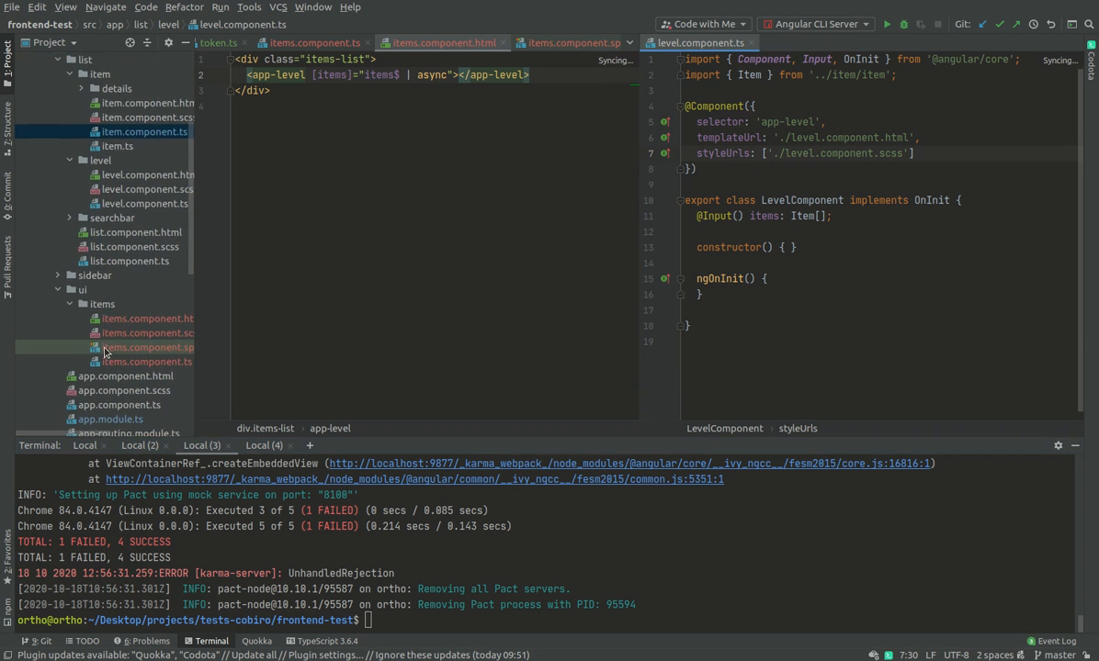
- Declare ItemComponent in the items spec and remove Router from ItemComponent's constructor
{"action": "left_click", "coordinate": [147, 348]}
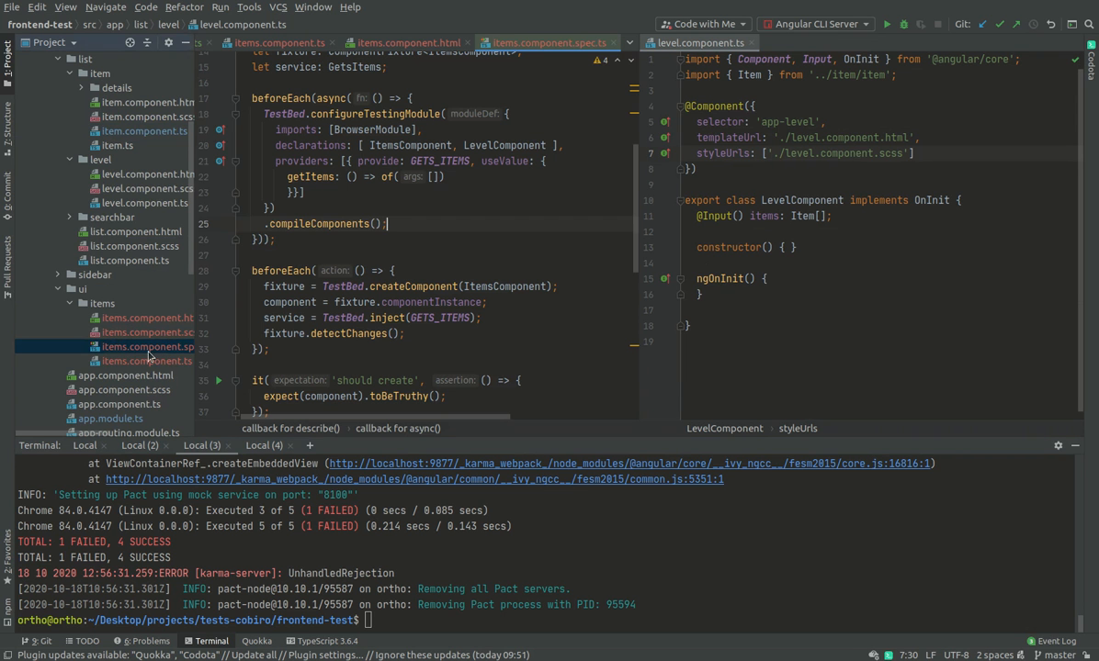
{"action": "left_click", "coordinate": [547, 147]}
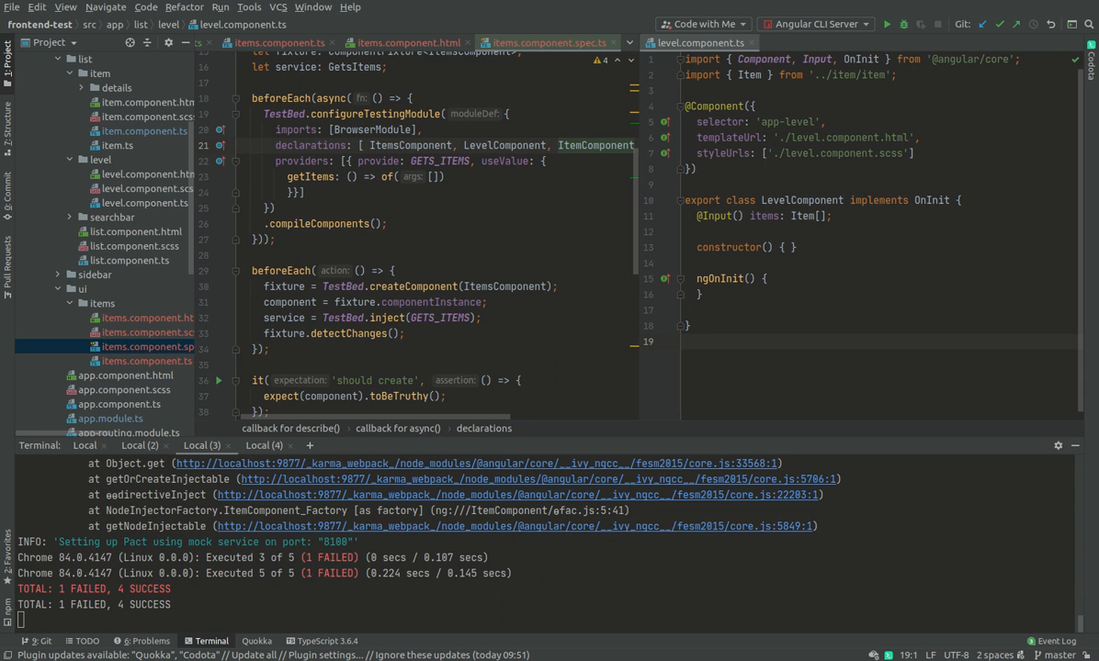
{"action": "mouse_move", "coordinate": [453, 57]}
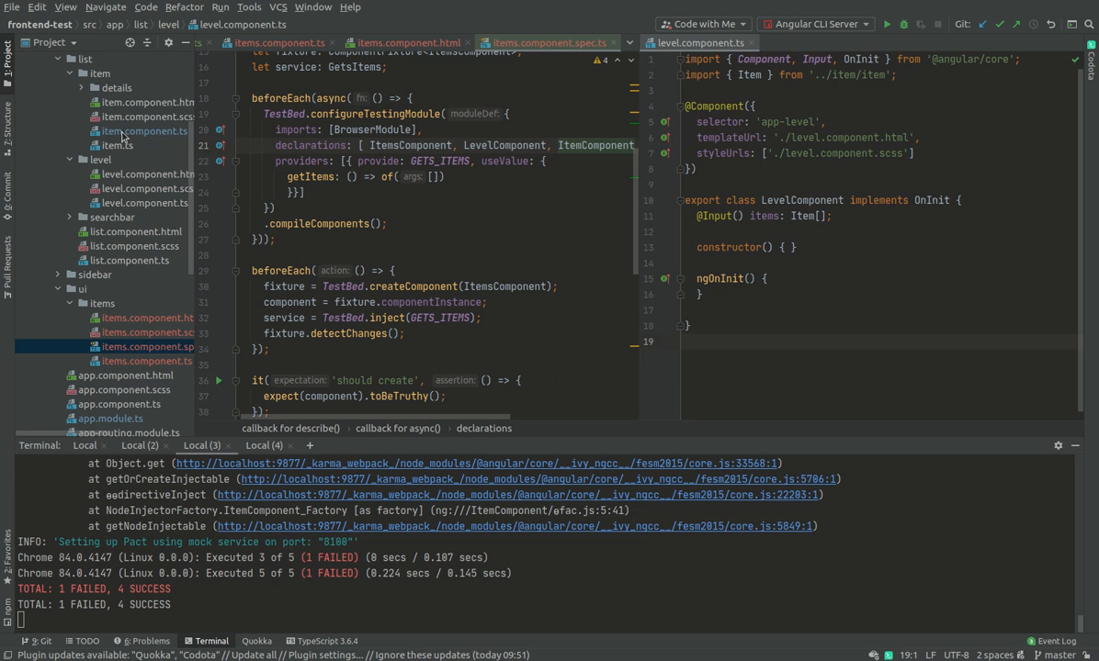
{"action": "left_click", "coordinate": [144, 130]}
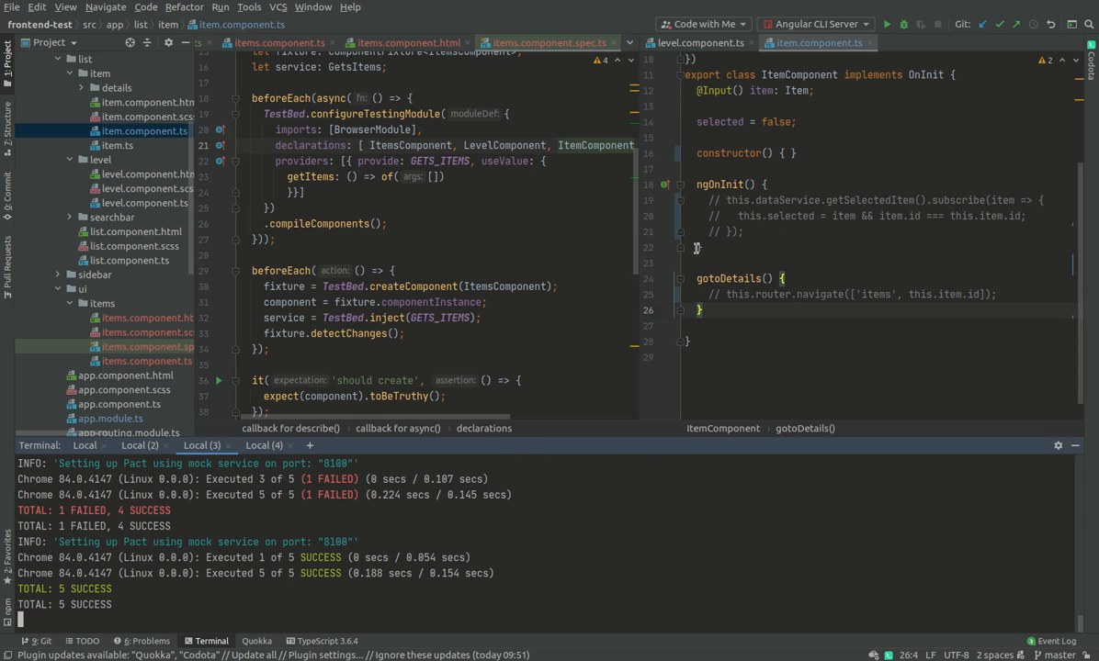
{"action": "mouse_move", "coordinate": [695, 247]}
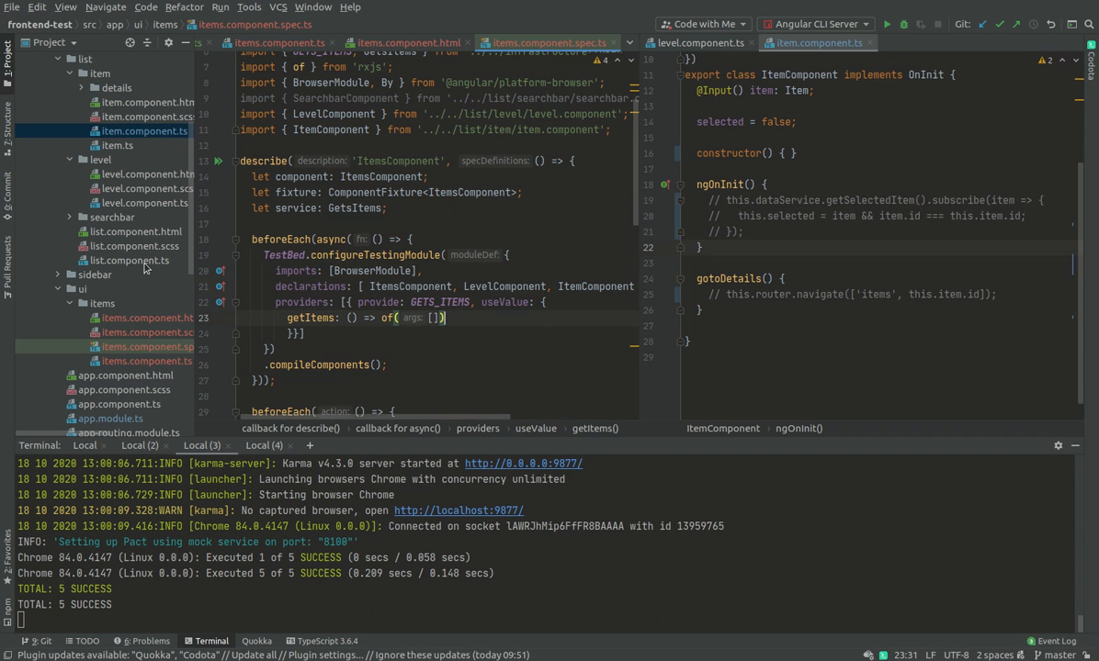
{"action": "mouse_move", "coordinate": [117, 315]}
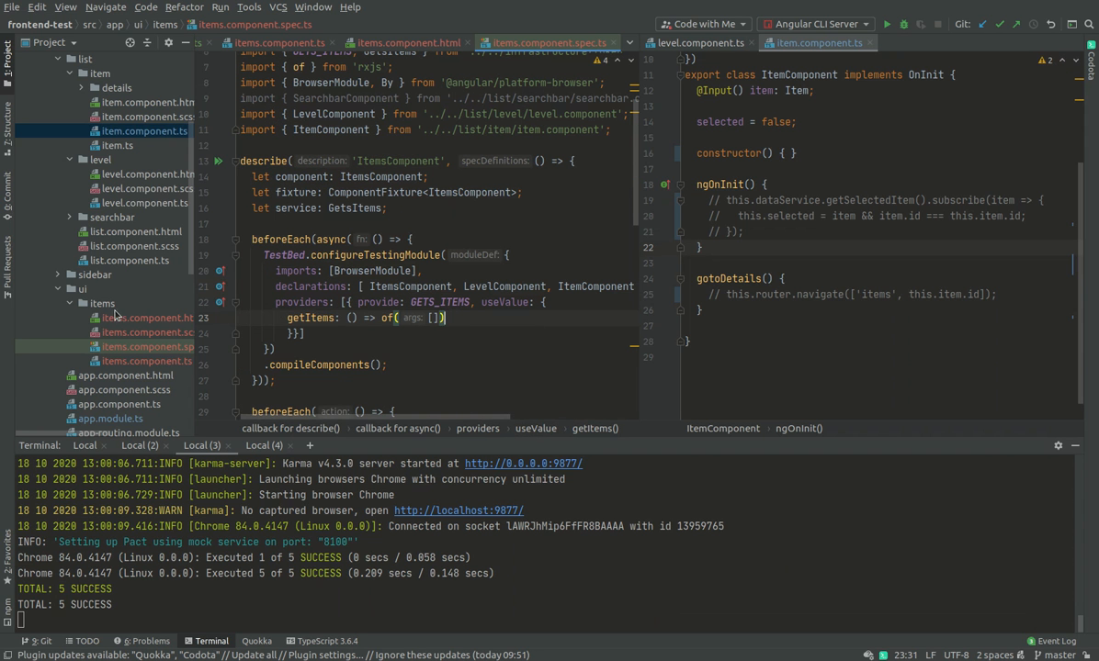
- Select the ui/items folder in the Project tree as the new file's location
{"action": "left_click", "coordinate": [101, 304]}
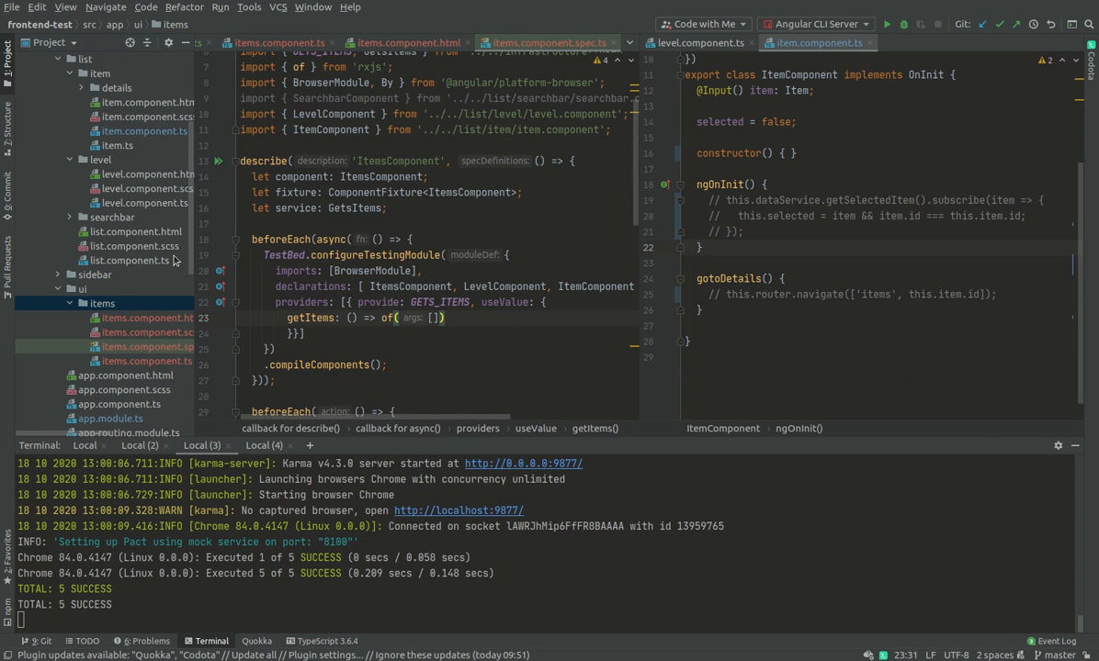
{"action": "mouse_move", "coordinate": [320, 254]}
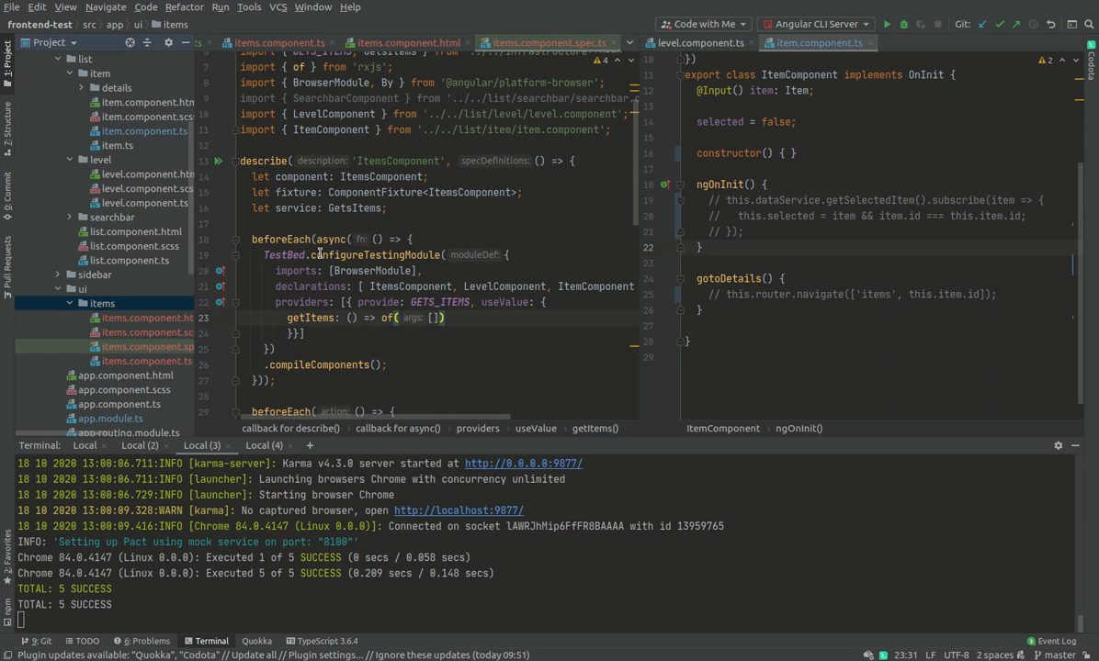
{"action": "mouse_move", "coordinate": [320, 255]}
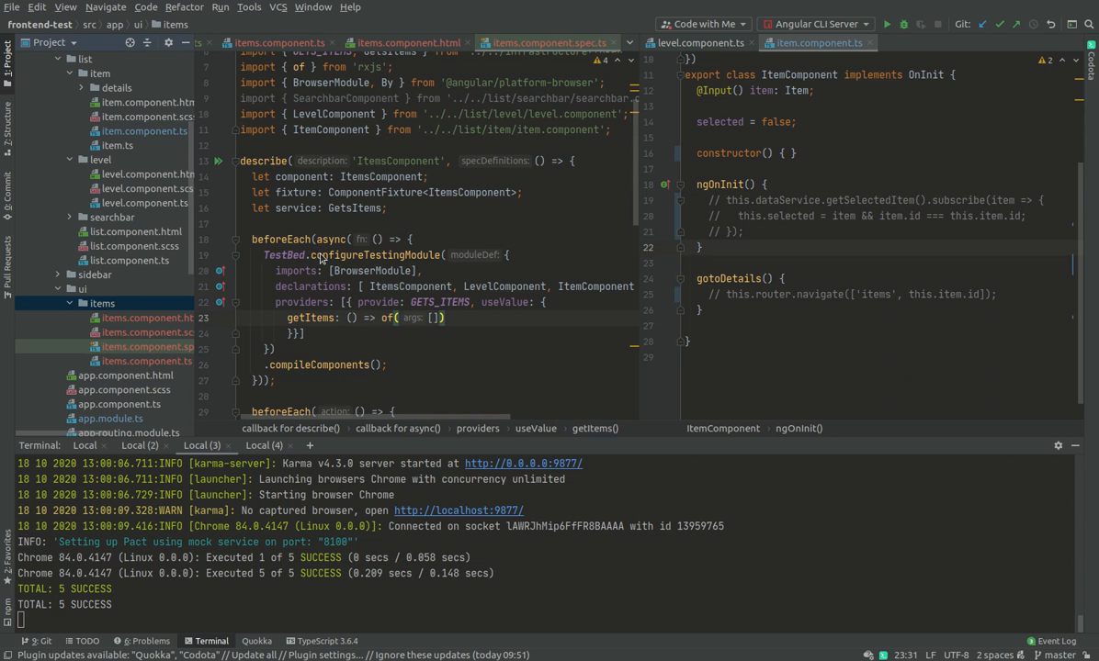
- Create items.module.ts and type the exported ItemsModule class with a declarations array
{"action": "left_click", "coordinate": [139, 244]}
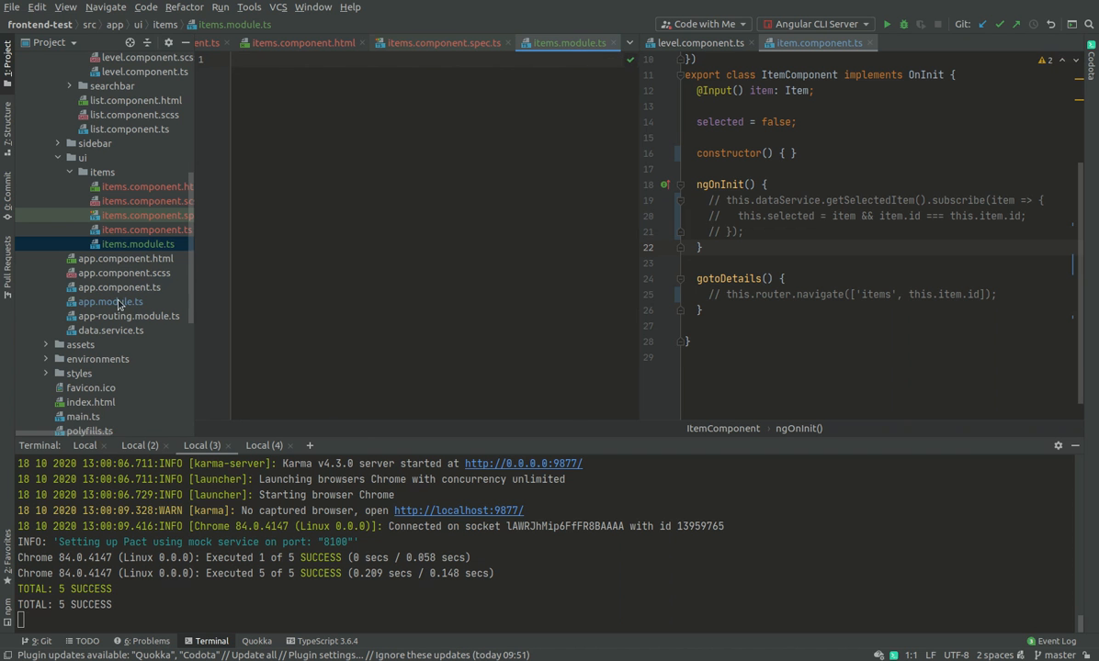
{"action": "left_click", "coordinate": [110, 301]}
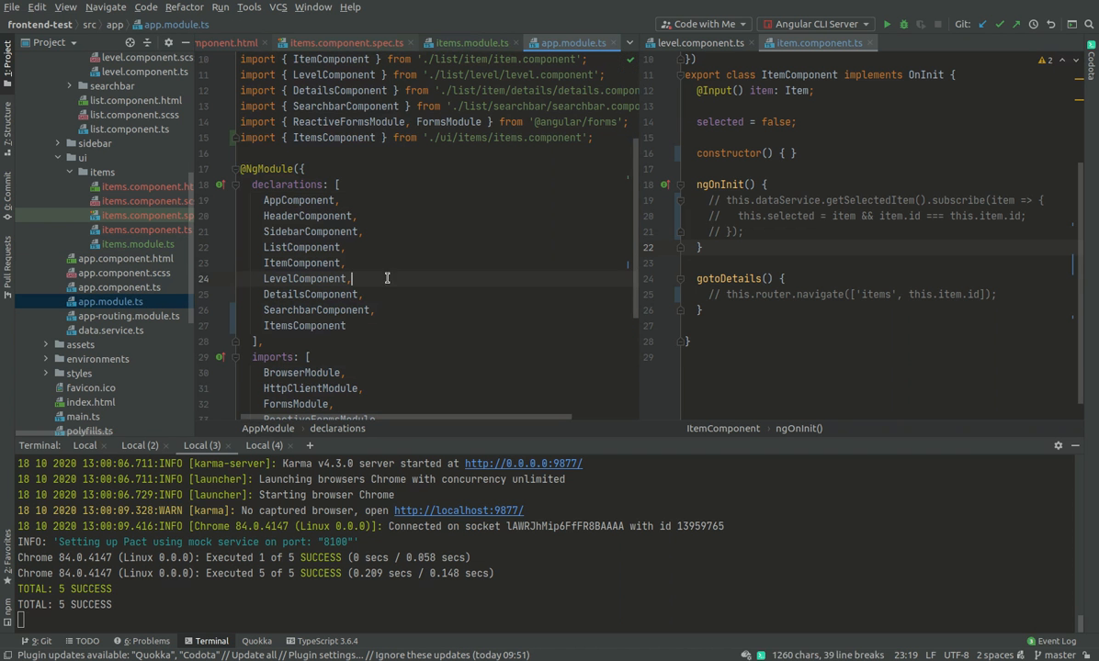
{"action": "scroll", "scroll_direction": "down", "scroll_amount": 3}
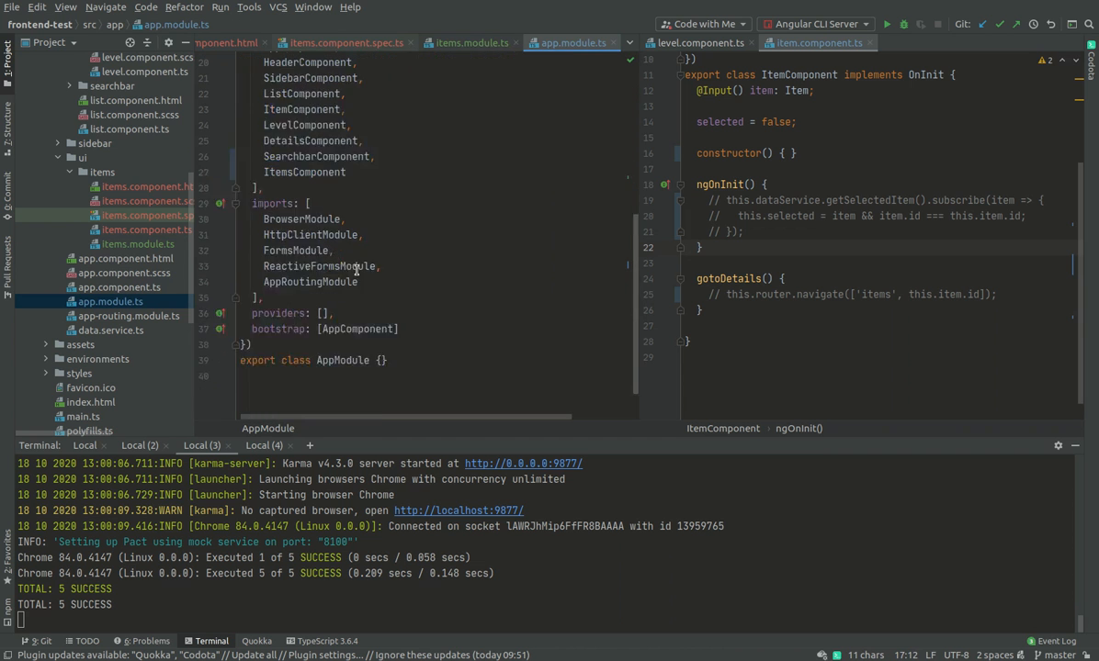
{"action": "left_click", "coordinate": [469, 43]}
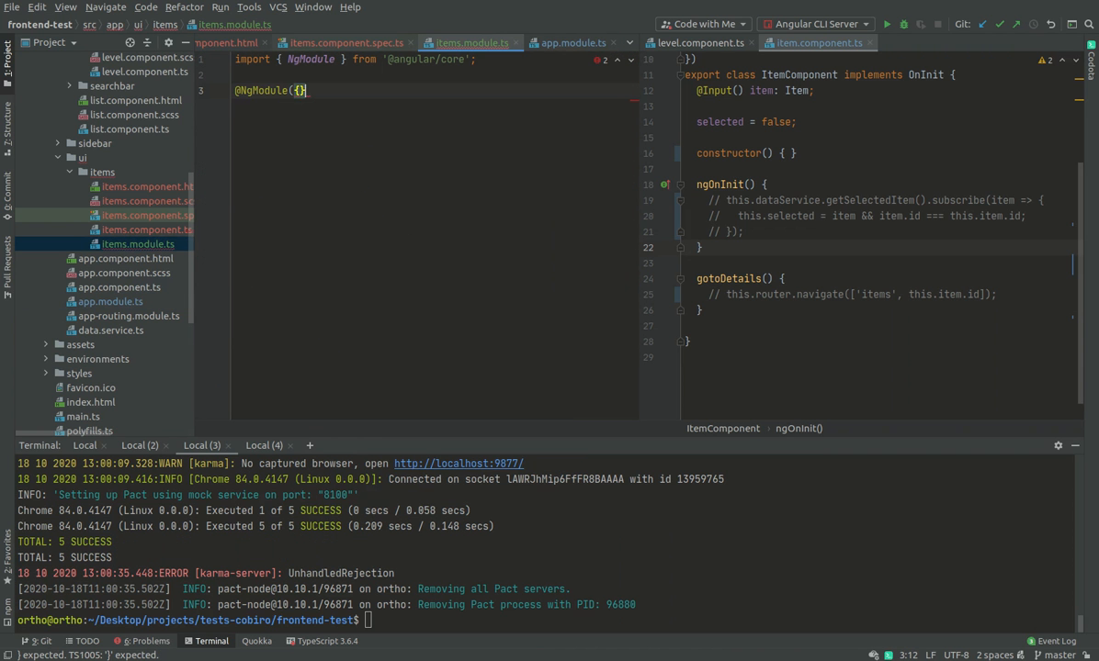
{"action": "key", "text": "enter"}
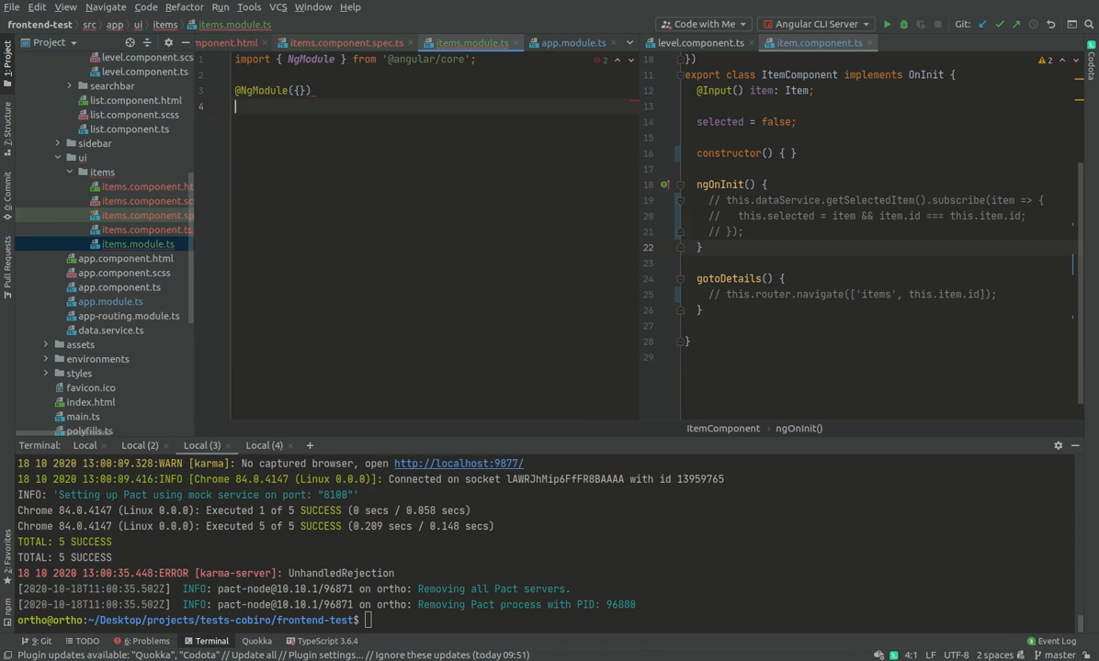
{"action": "type", "text": "export class"}
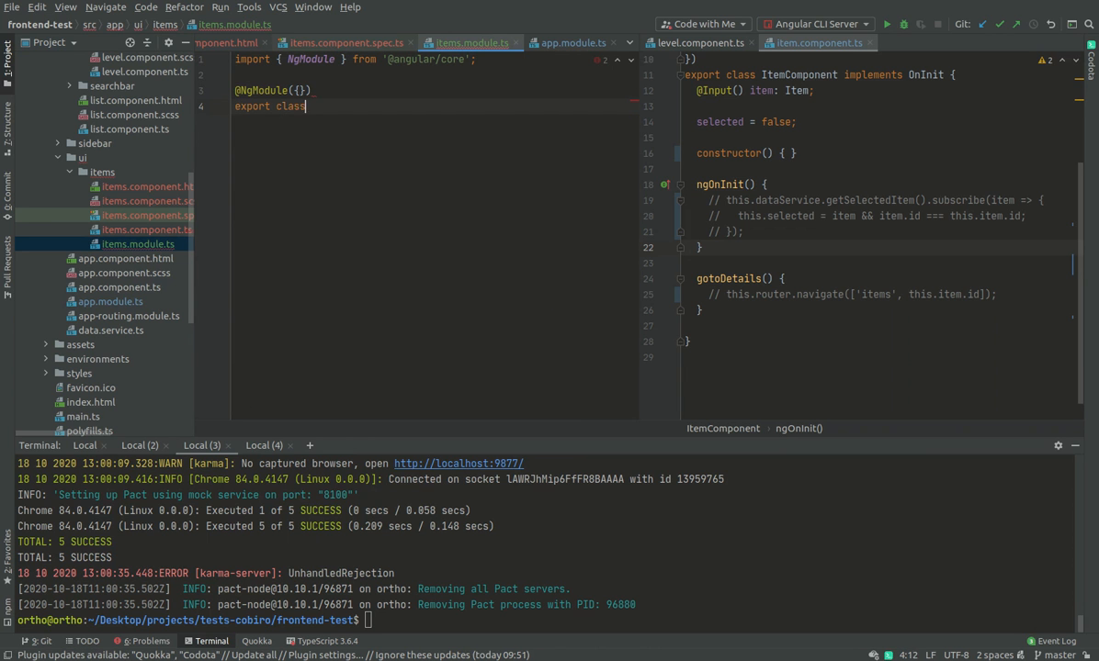
{"action": "type", "text": "ItemsModule {"}
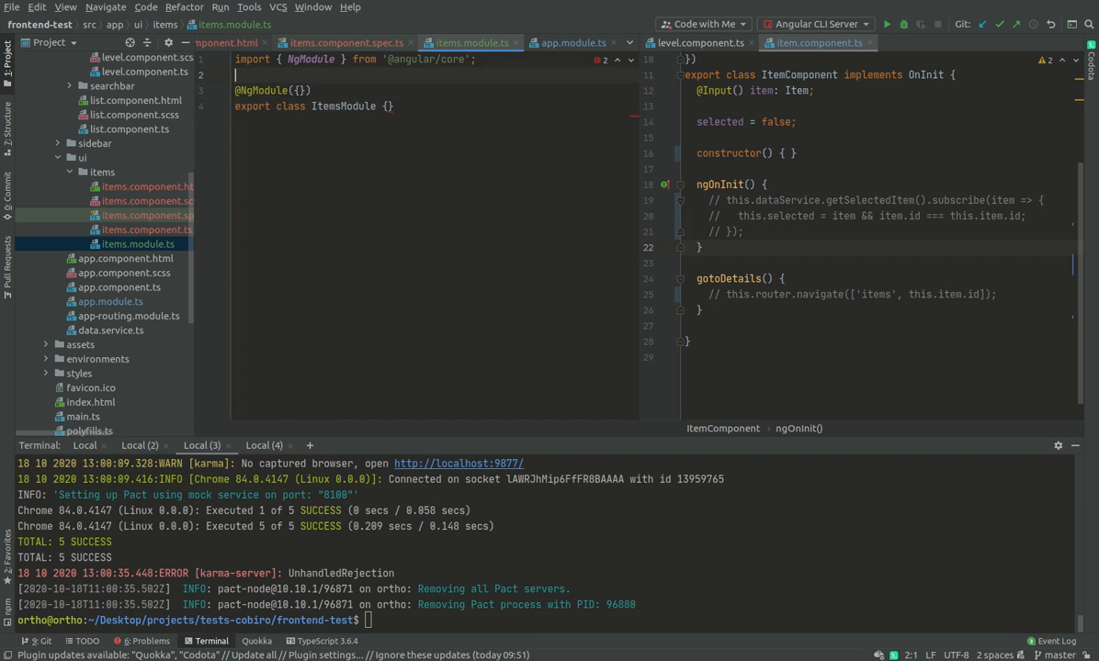
{"action": "type", "text": "{"}
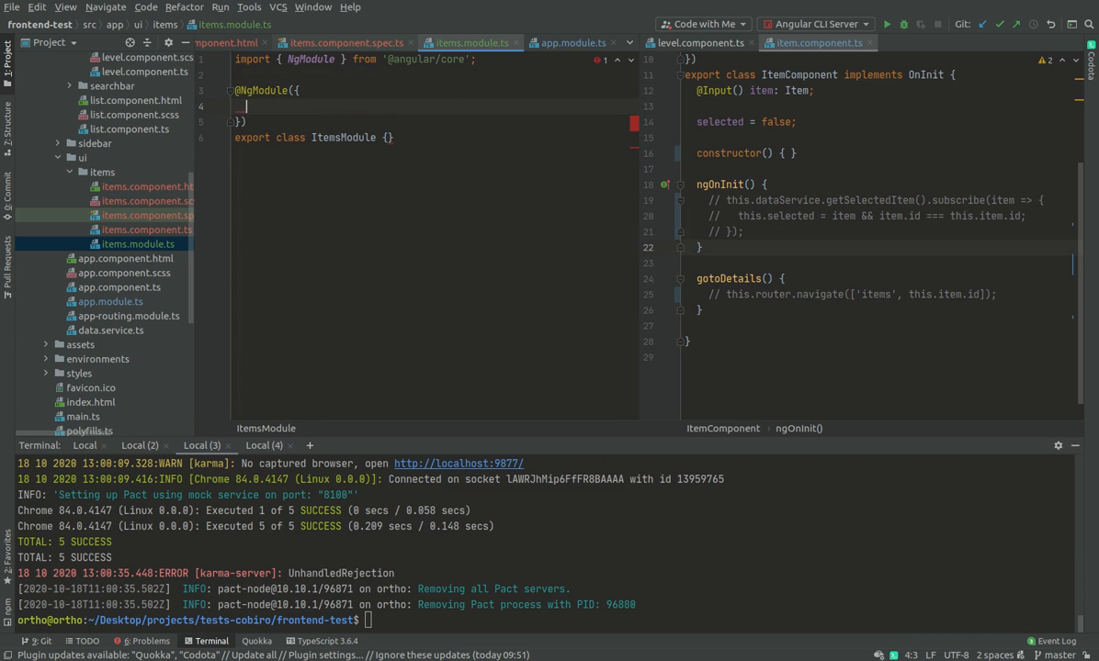
{"action": "type", "text": "pr"}
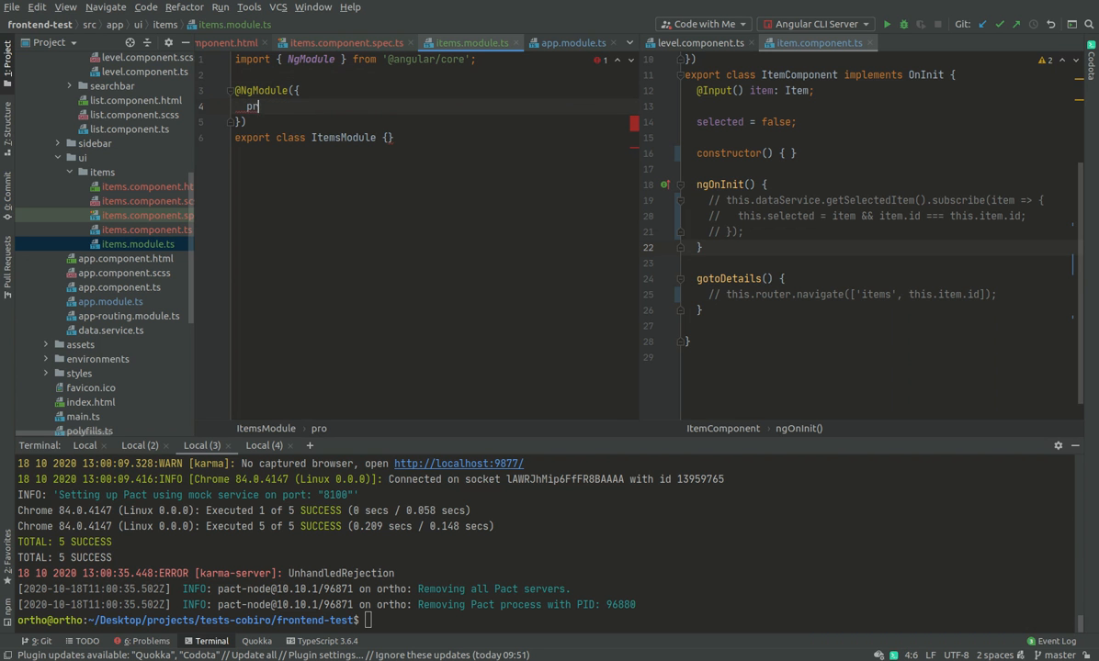
{"action": "type", "text": "declarations"}
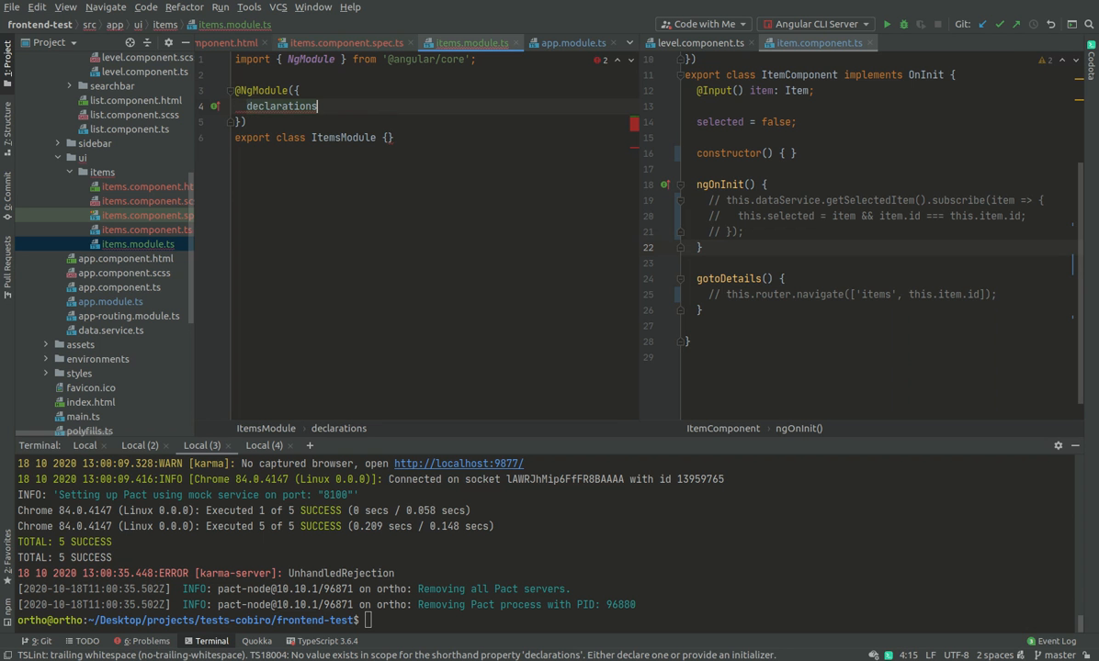
- Declare ItemsComponent, LevelComponent and ItemComponent, checking AppModule and the items spec for reference
{"action": "left_click", "coordinate": [808, 42]}
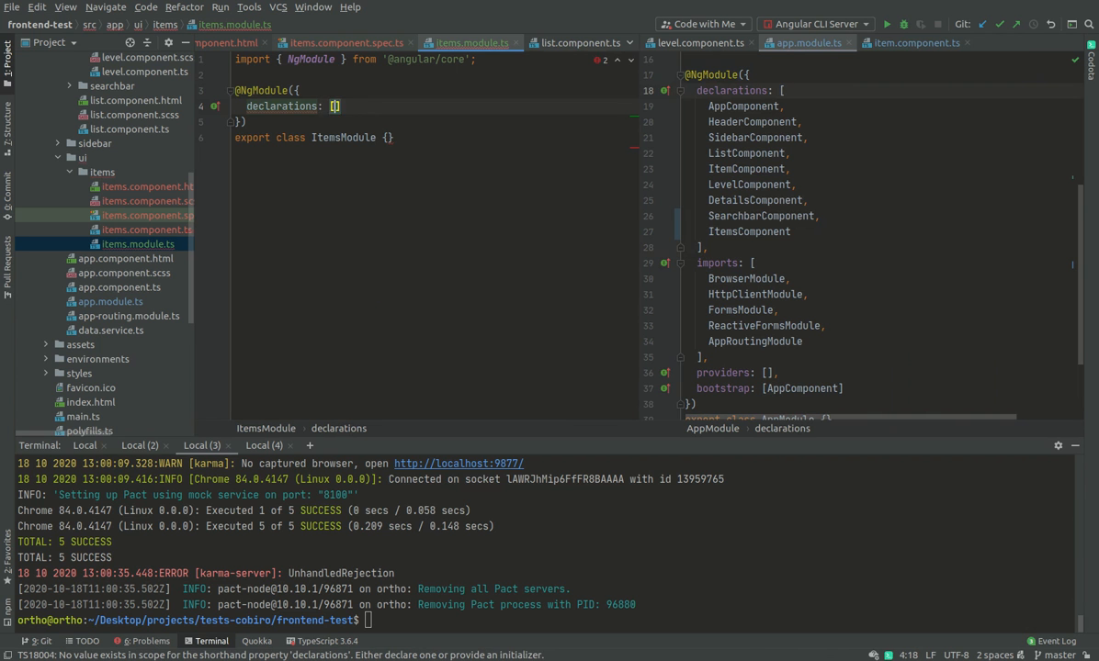
{"action": "type", "text": "It"}
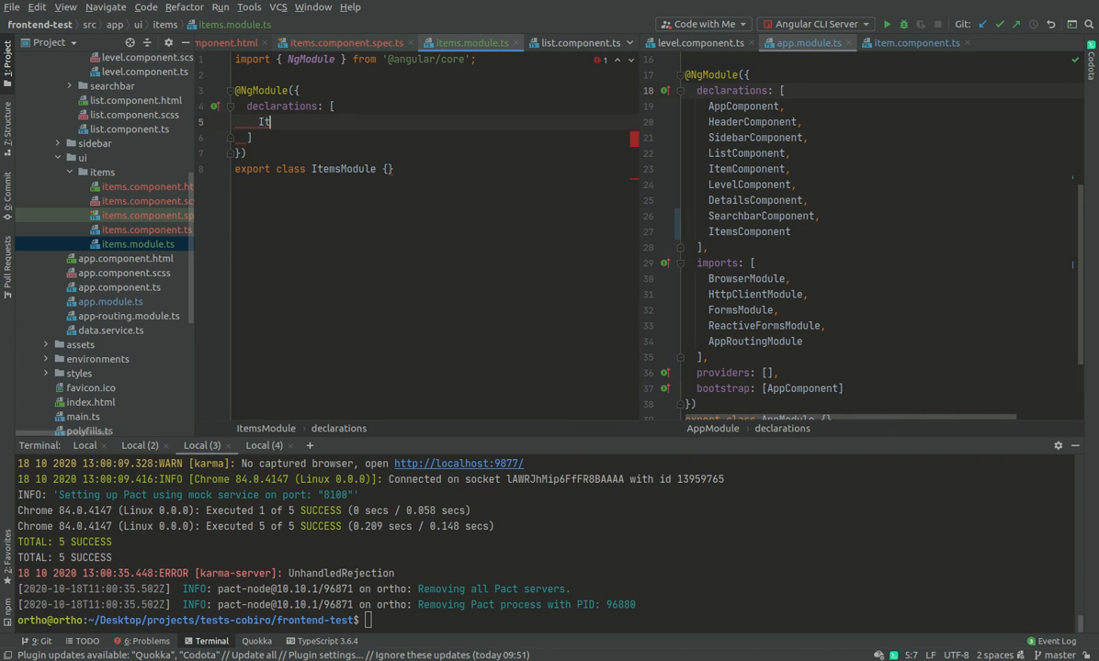
{"action": "type", "text": "emsComponent,"}
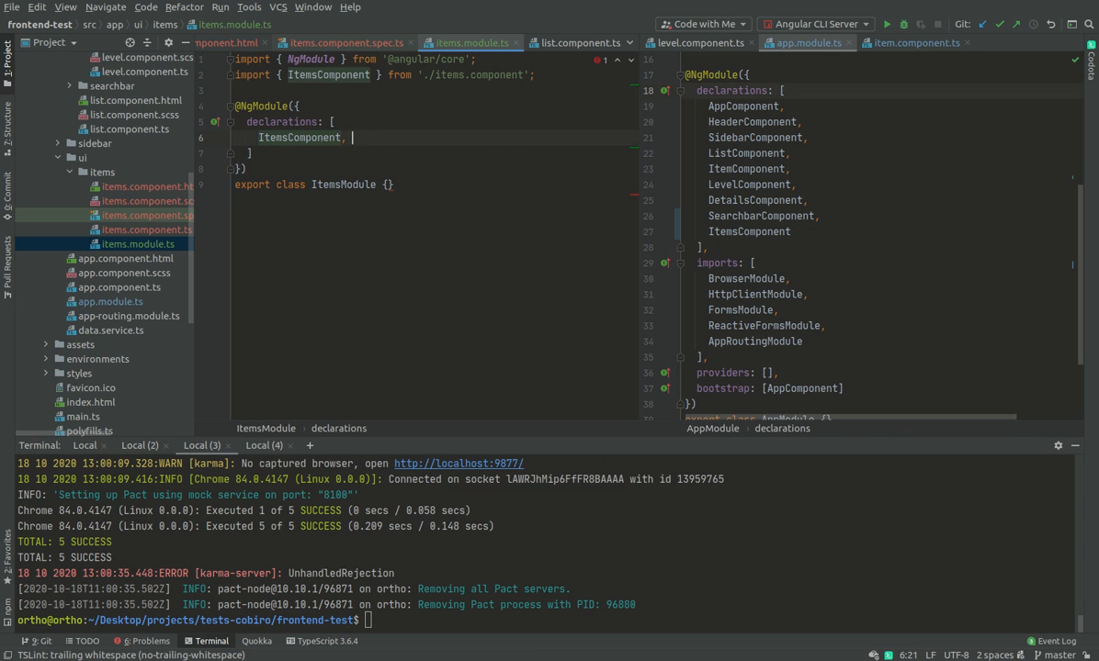
{"action": "type", "text": "Le"}
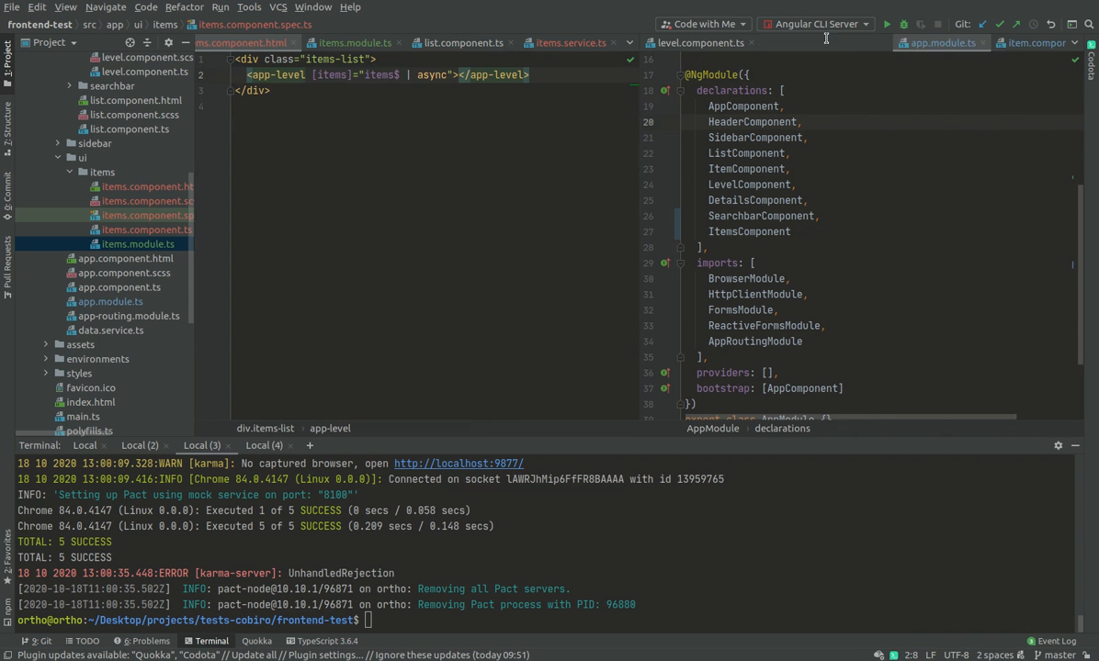
{"action": "left_click", "coordinate": [827, 42]}
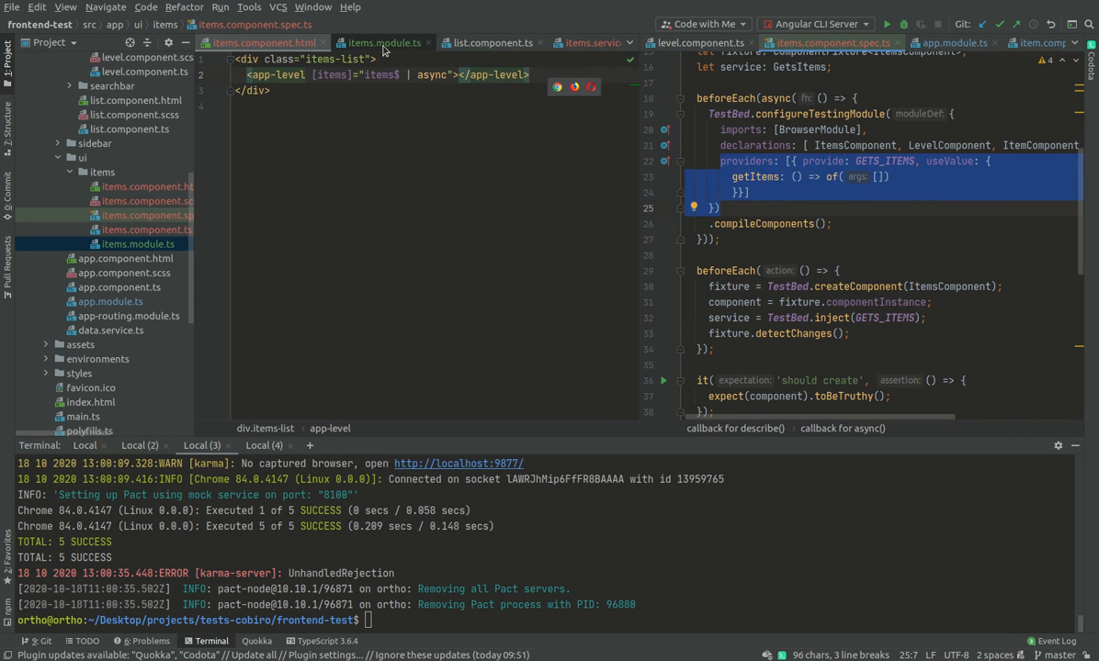
{"action": "left_click", "coordinate": [380, 42]}
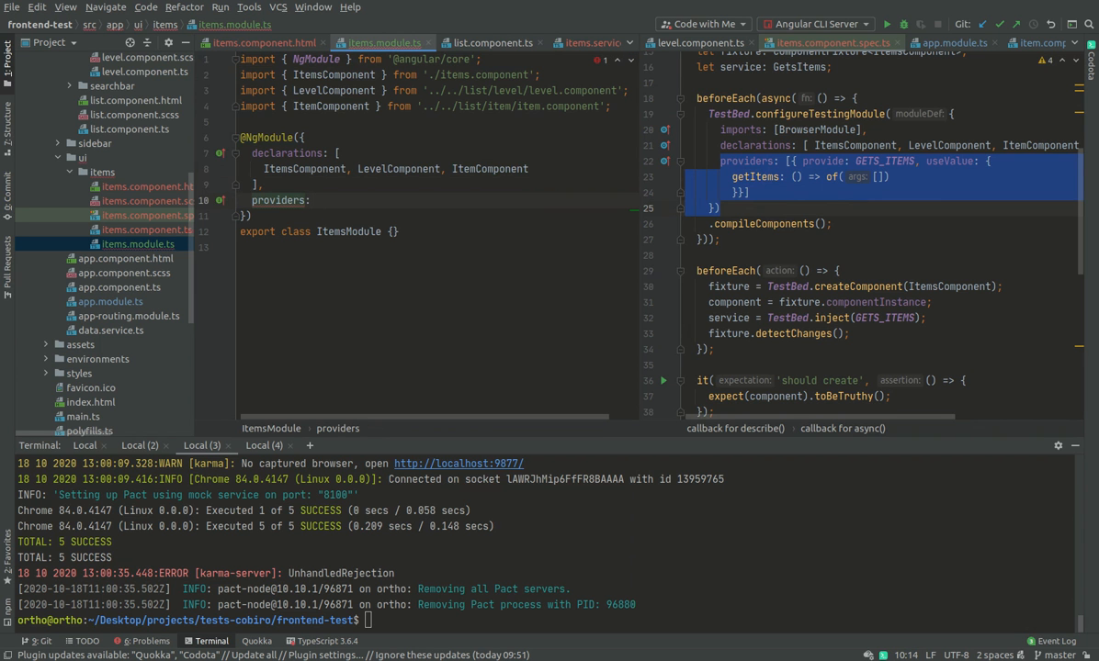
- Add providers entry { provide: GETS_ITEMS, useClass: ItemsService } to ItemsModule
{"action": "type", "text": "["}
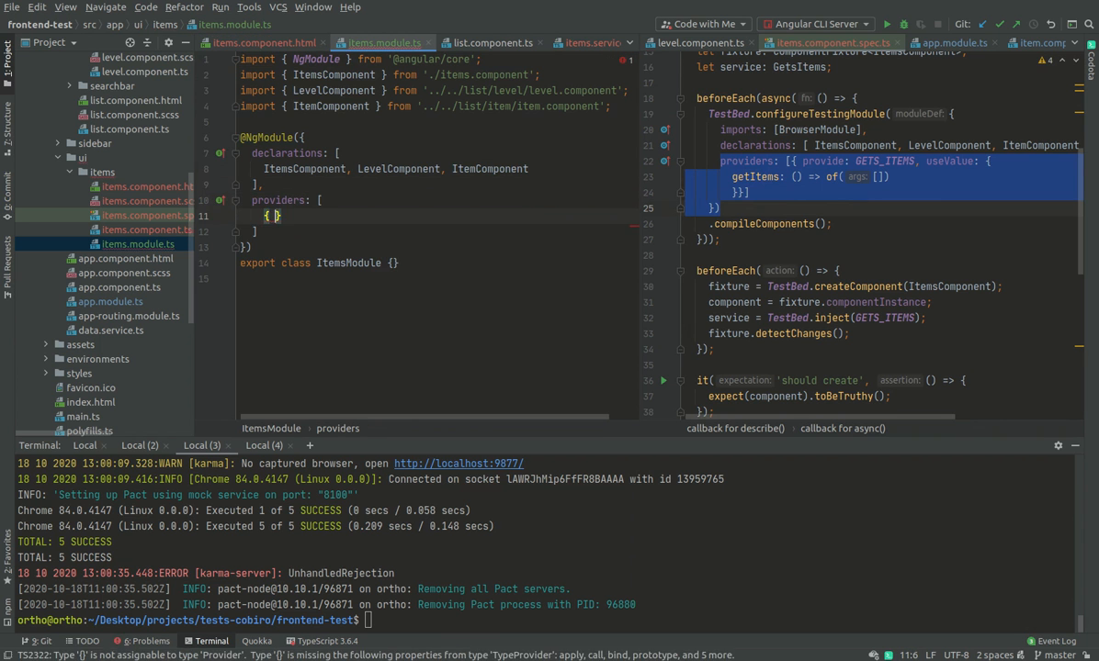
{"action": "type", "text": "provide:"}
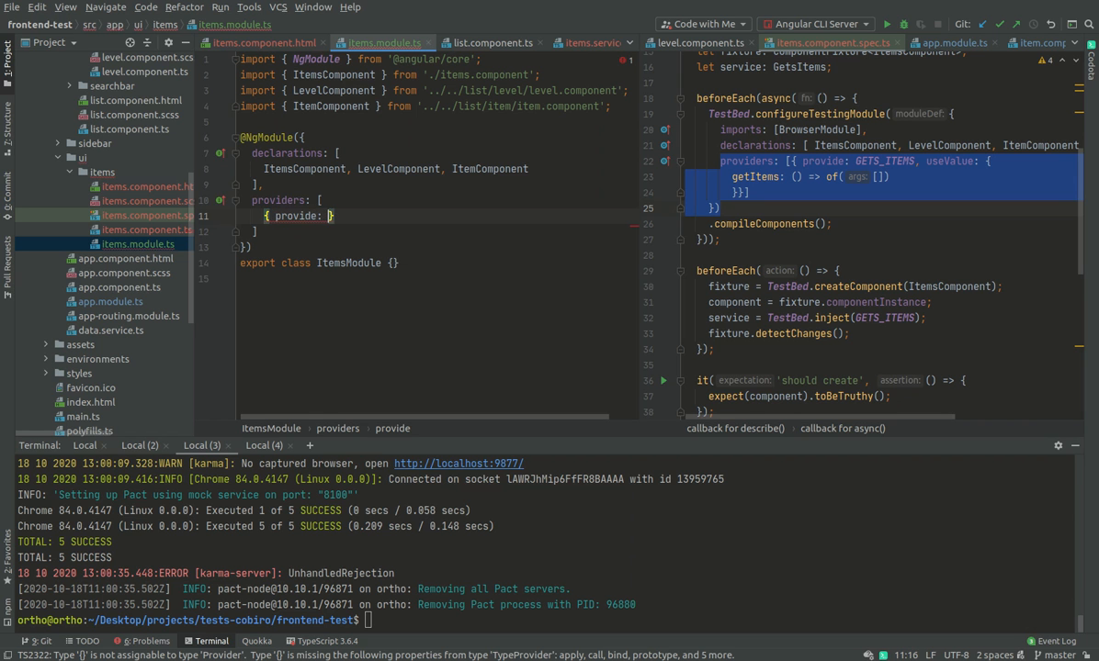
{"action": "type", "text": "GETS_ITEMS"}
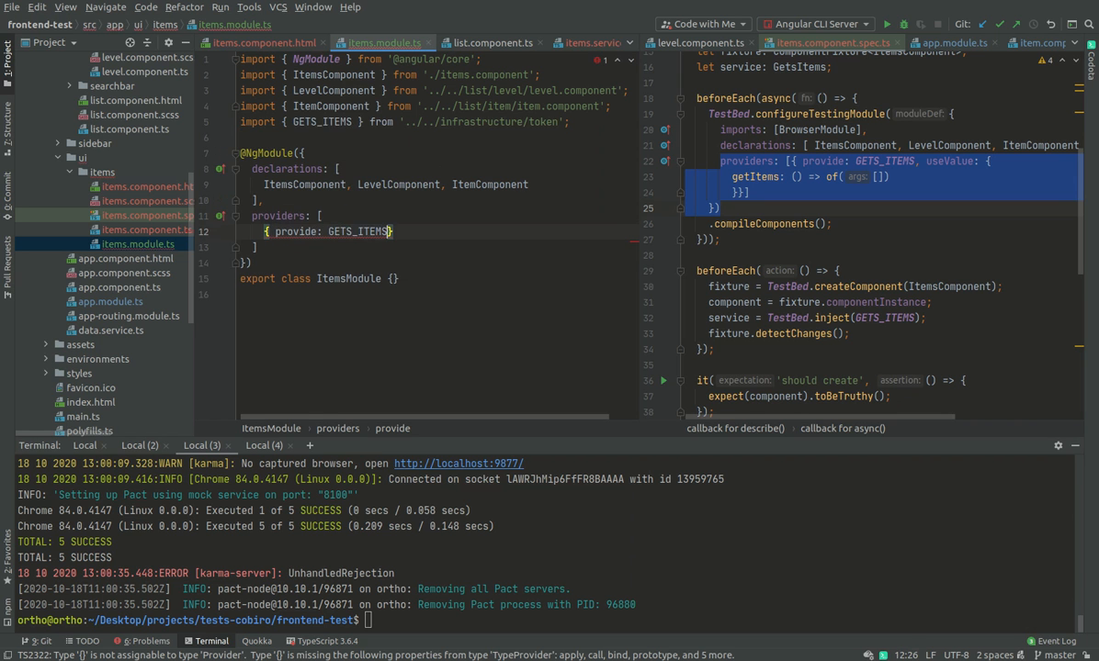
{"action": "type", "text": ", useClass:"}
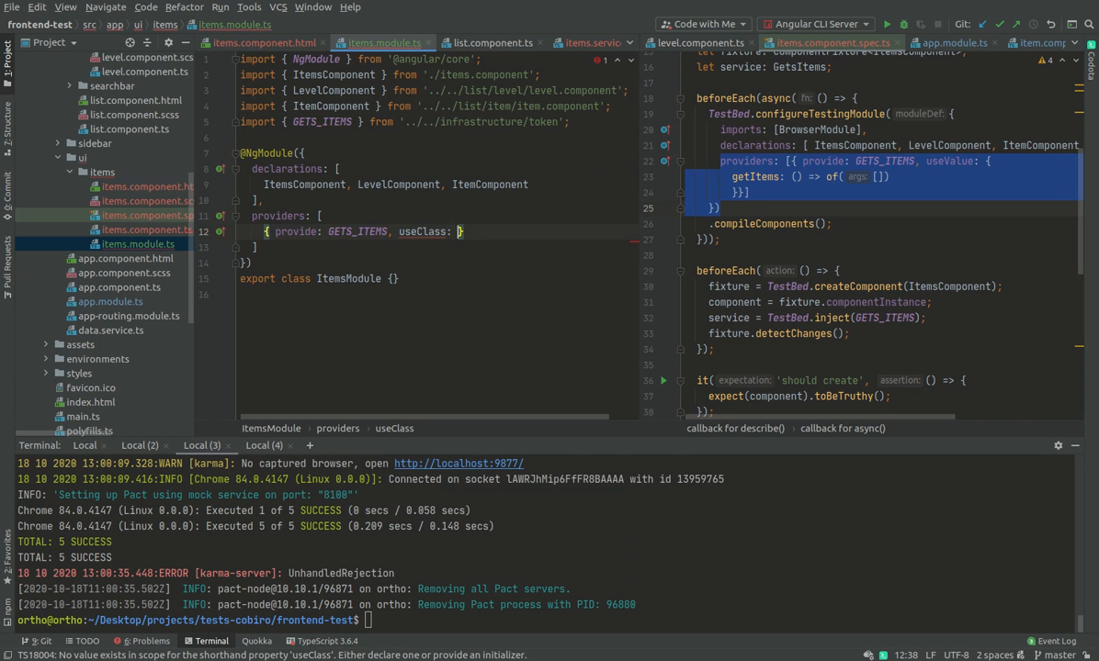
{"action": "type", "text": "O"}
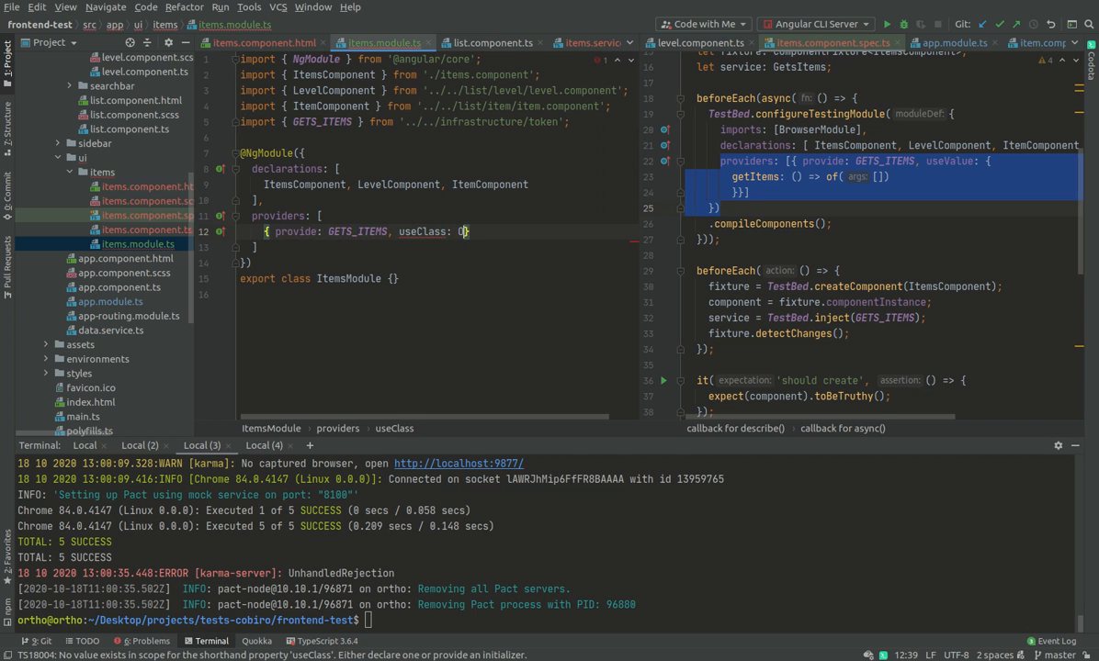
{"action": "type", "text": "ItemsService"}
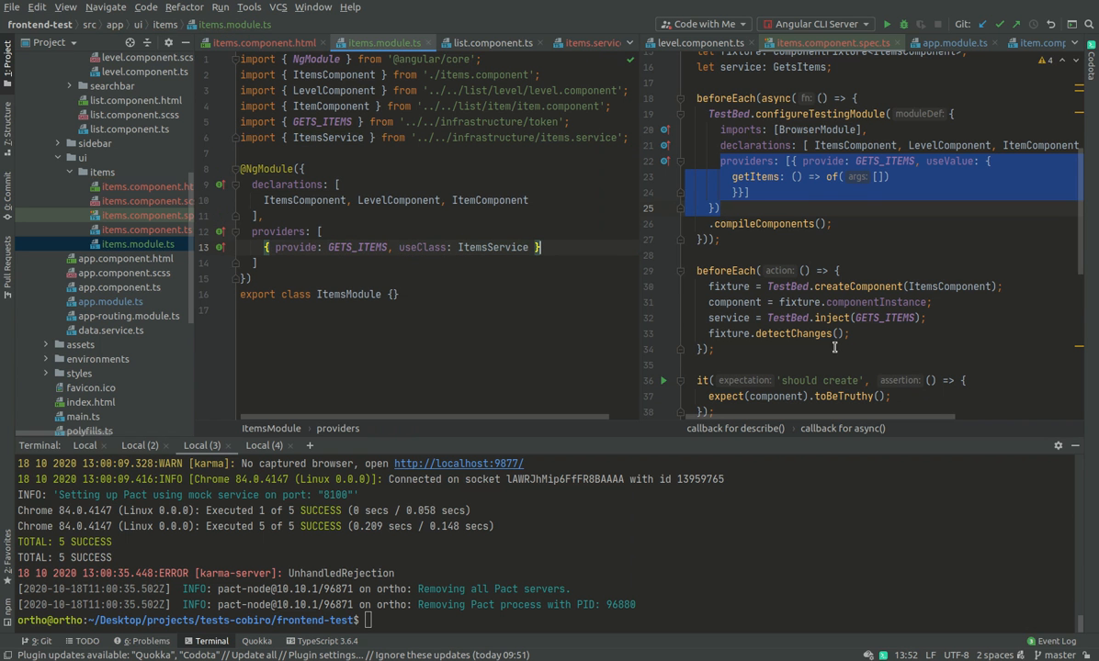
- Add imports: [BrowserModule] to ItemsModule
{"action": "scroll", "scroll_direction": "down", "scroll_amount": 3}
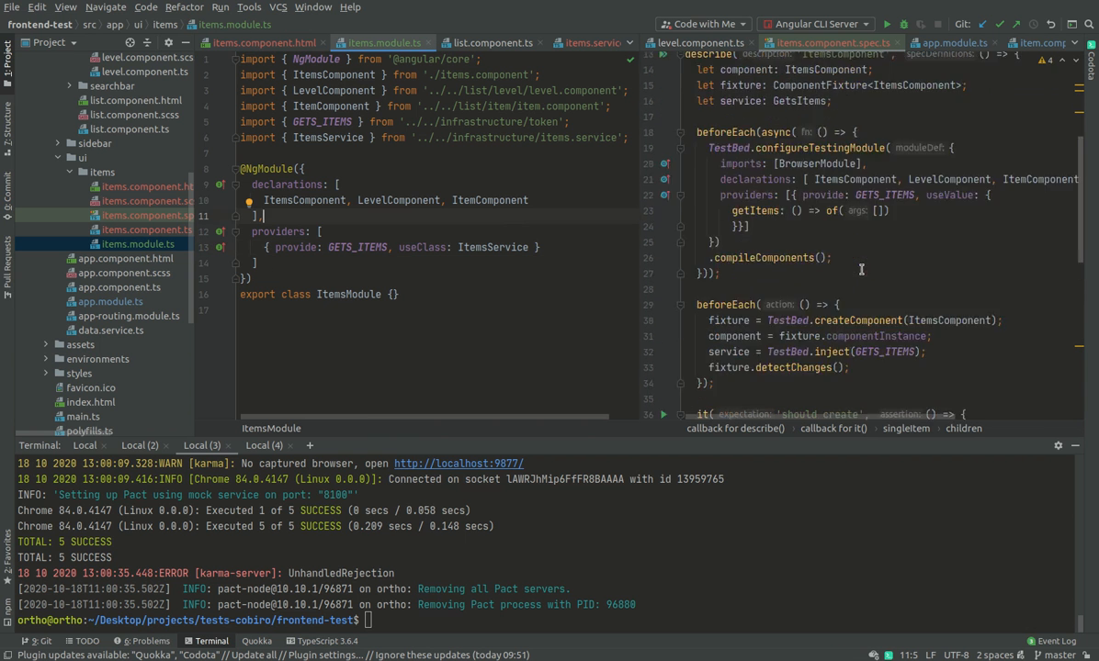
{"action": "scroll", "scroll_direction": "up", "scroll_amount": 3}
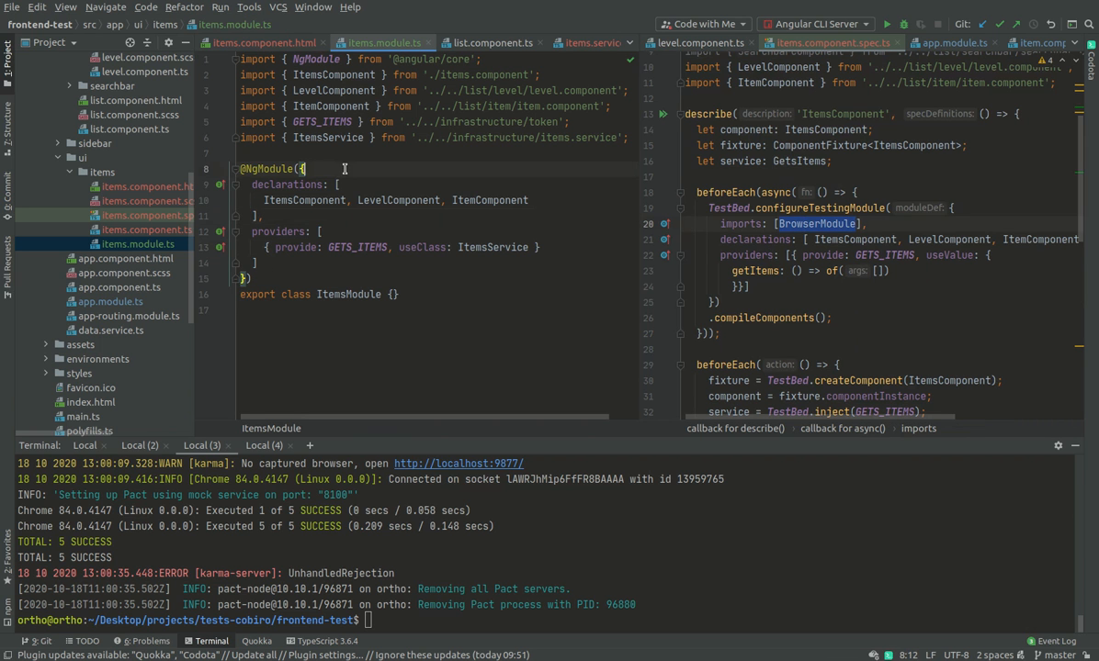
{"action": "type", "text": "imports: []"}
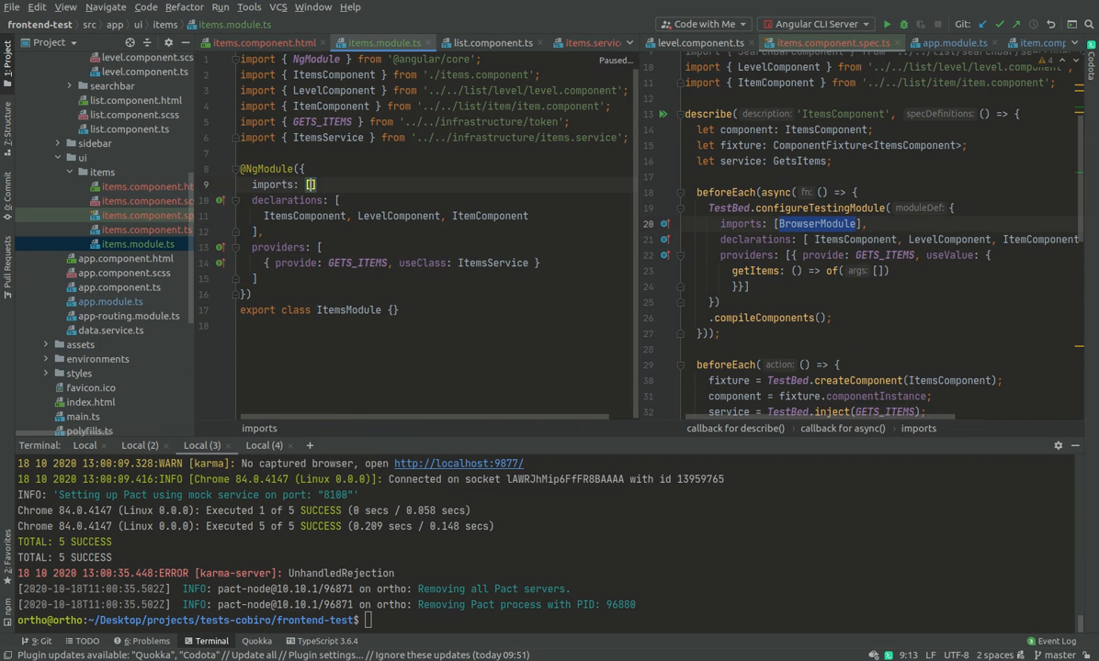
{"action": "type", "text": "BrowserModule"}
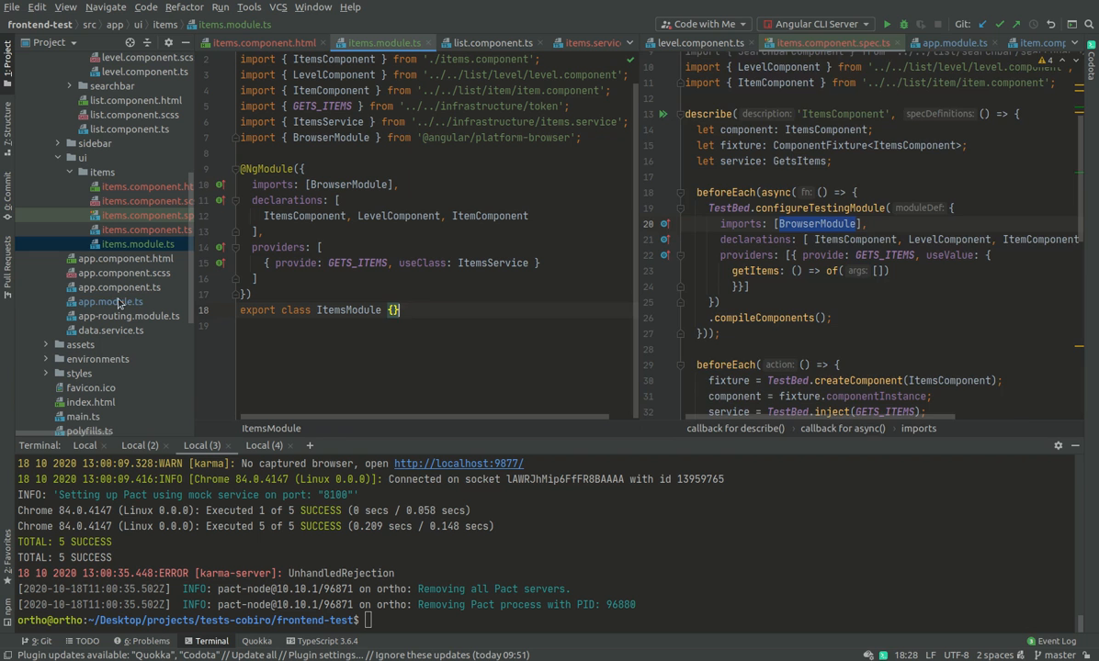
- Delete ListComponent and the other moved components from AppModule declarations, then import ItemsModule
{"action": "left_click", "coordinate": [110, 301]}
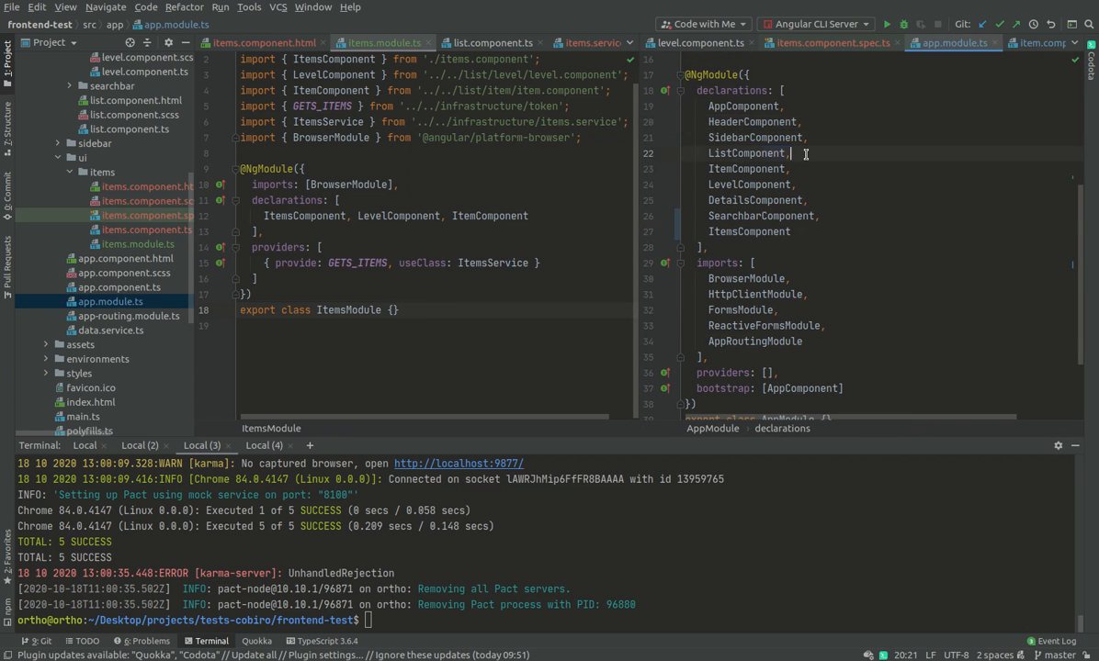
{"action": "double_click", "coordinate": [746, 154]}
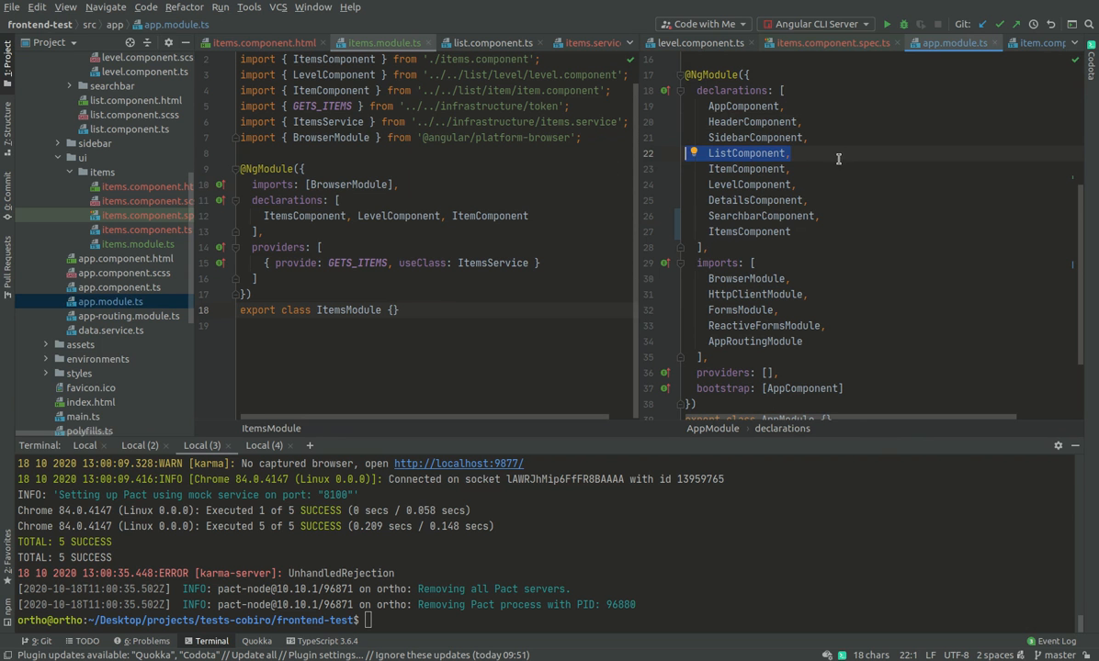
{"action": "left_click", "coordinate": [785, 168]}
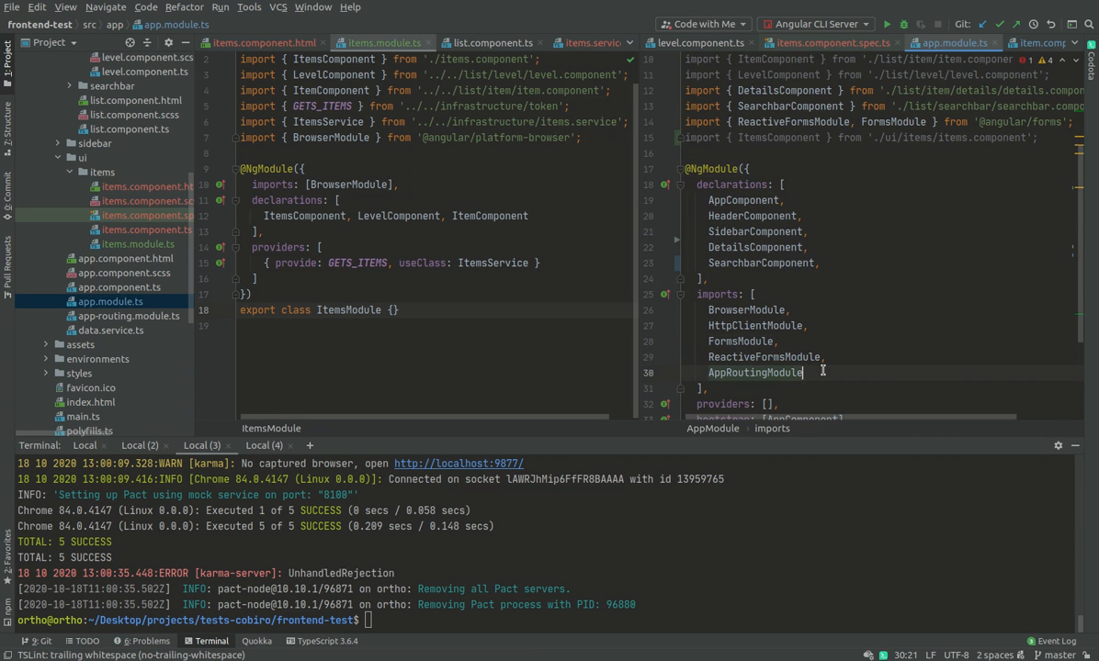
{"action": "type", "text": "Im"}
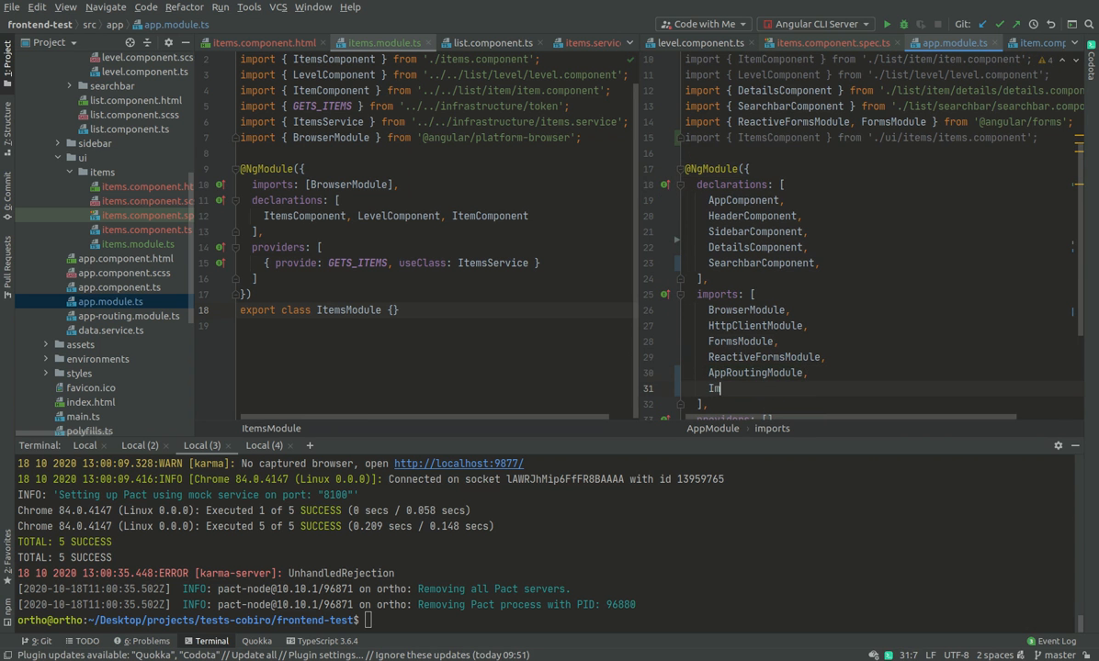
{"action": "type", "text": "tem"}
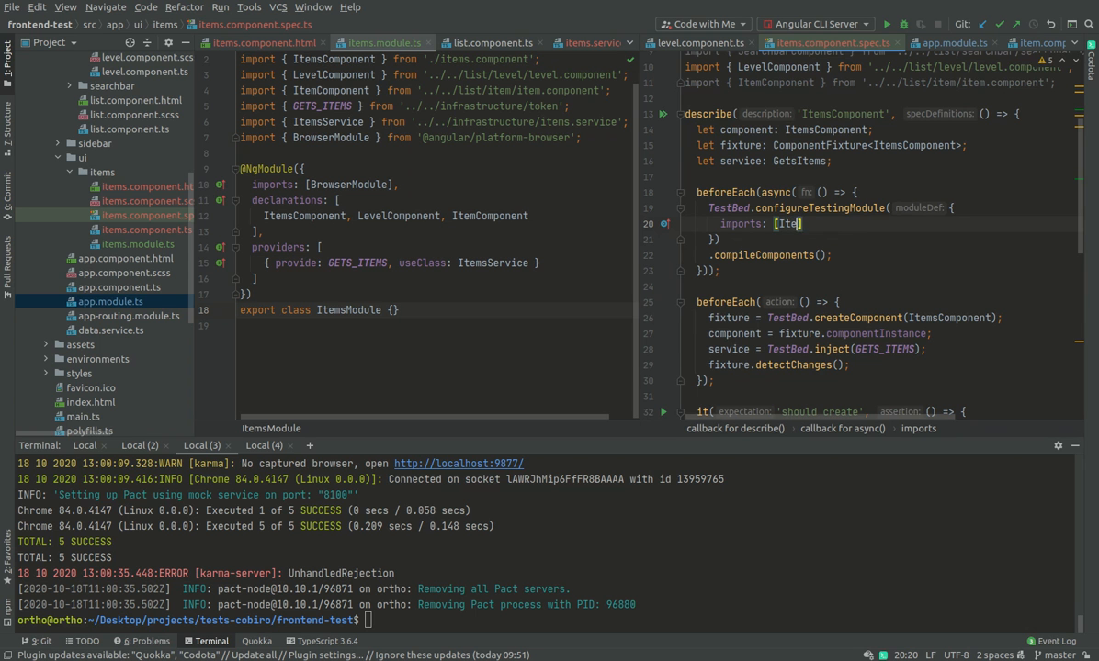
- Import ItemsModule in the items spec TestBed and run ng test: 2 failed, 3 passed
{"action": "type", "text": "ItemsModule4"}
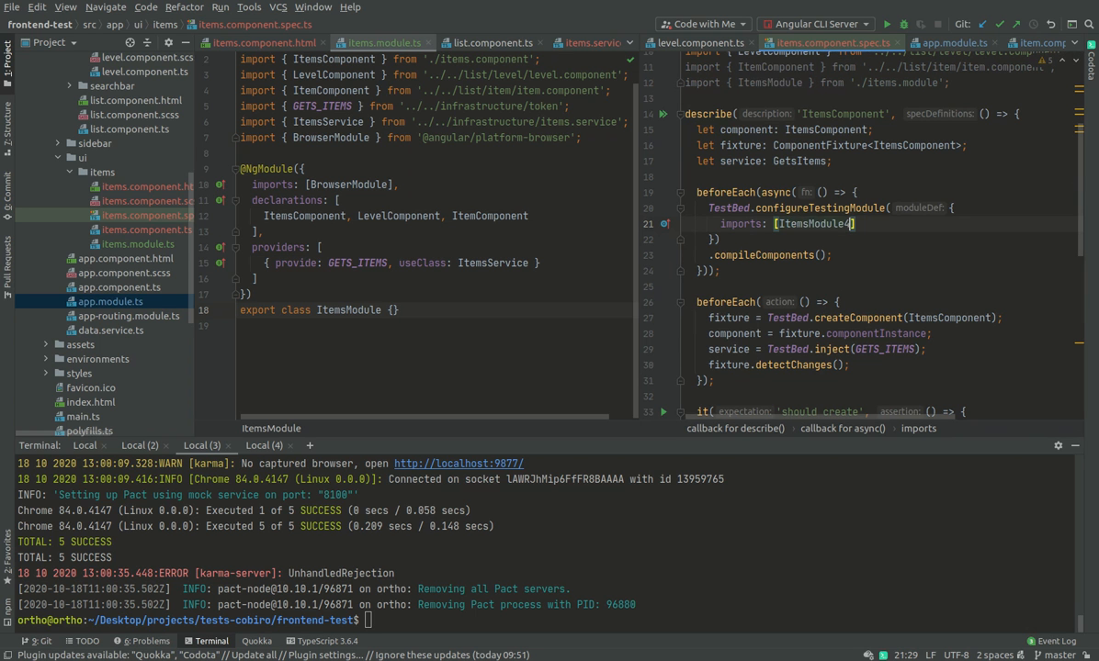
{"action": "key", "text": "BackSpace"}
{"action": "type", "text": "ng test"}
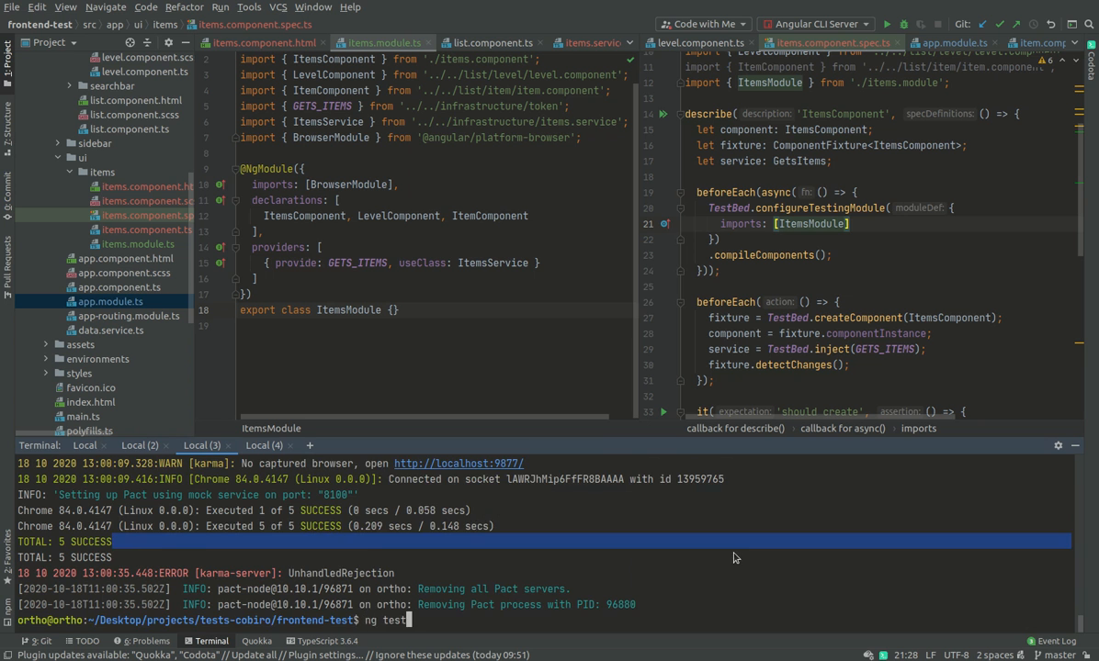
{"action": "key", "text": "Return"}
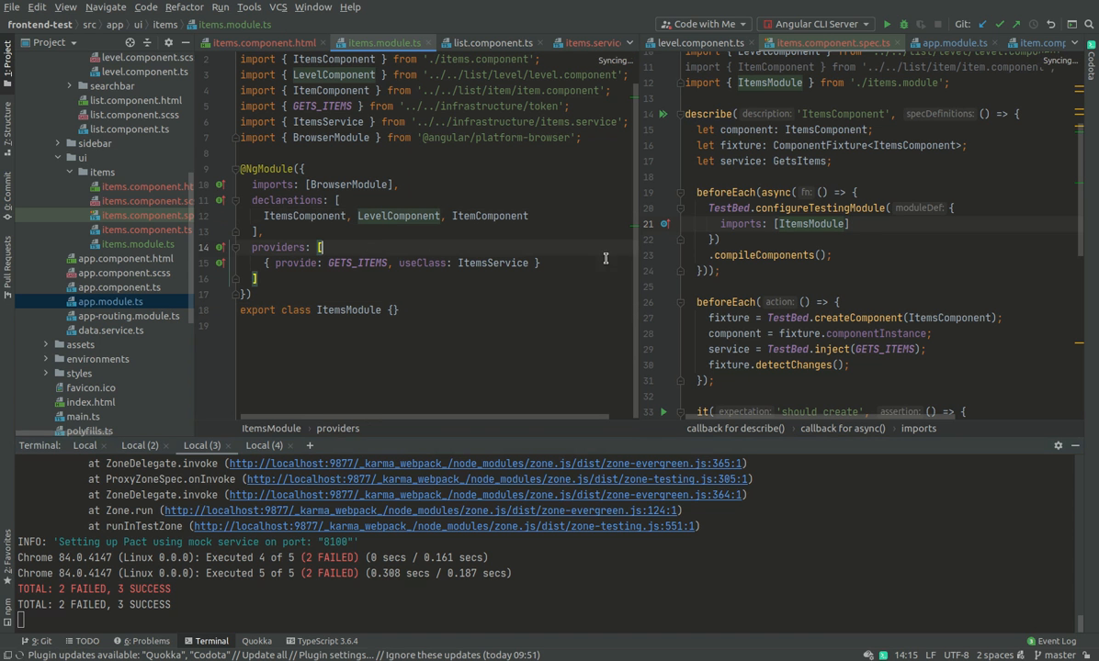
{"action": "mouse_move", "coordinate": [494, 263]}
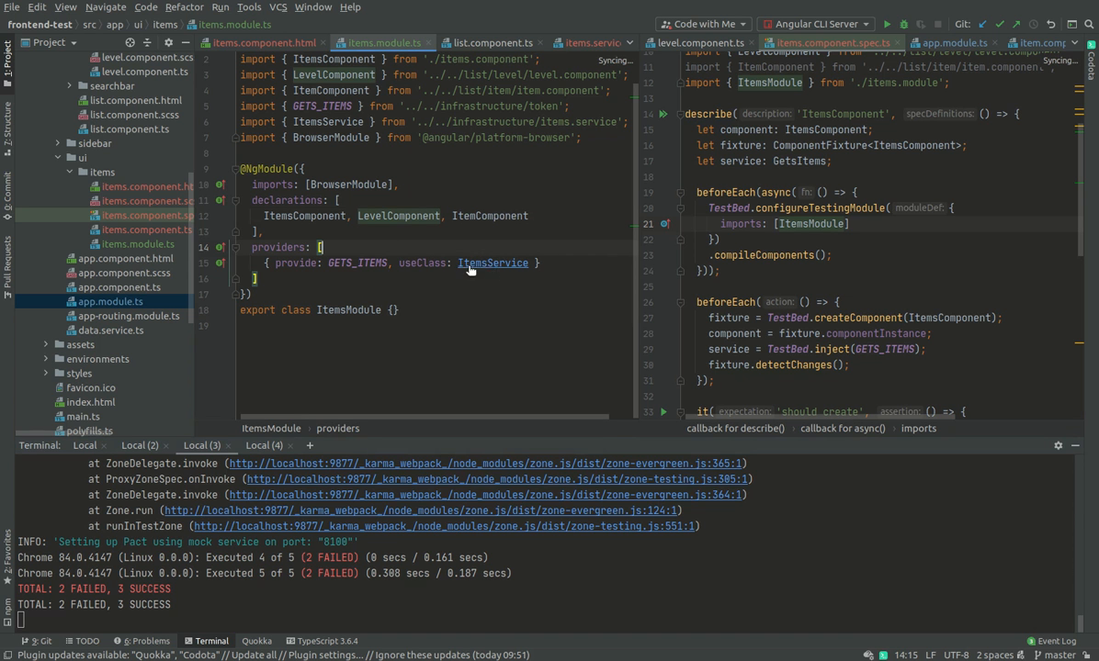
{"action": "key", "text": "Enter"}
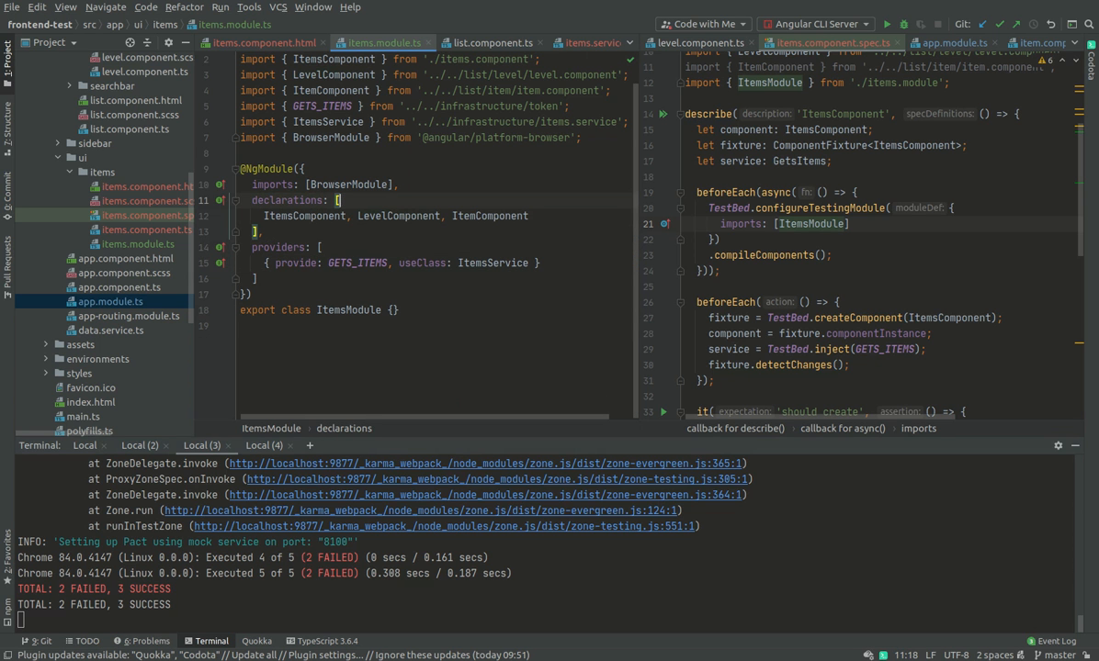
- Add HttpClientModule after BrowserModule in ItemsModule imports and rerun ng test
{"action": "left_click", "coordinate": [347, 184]}
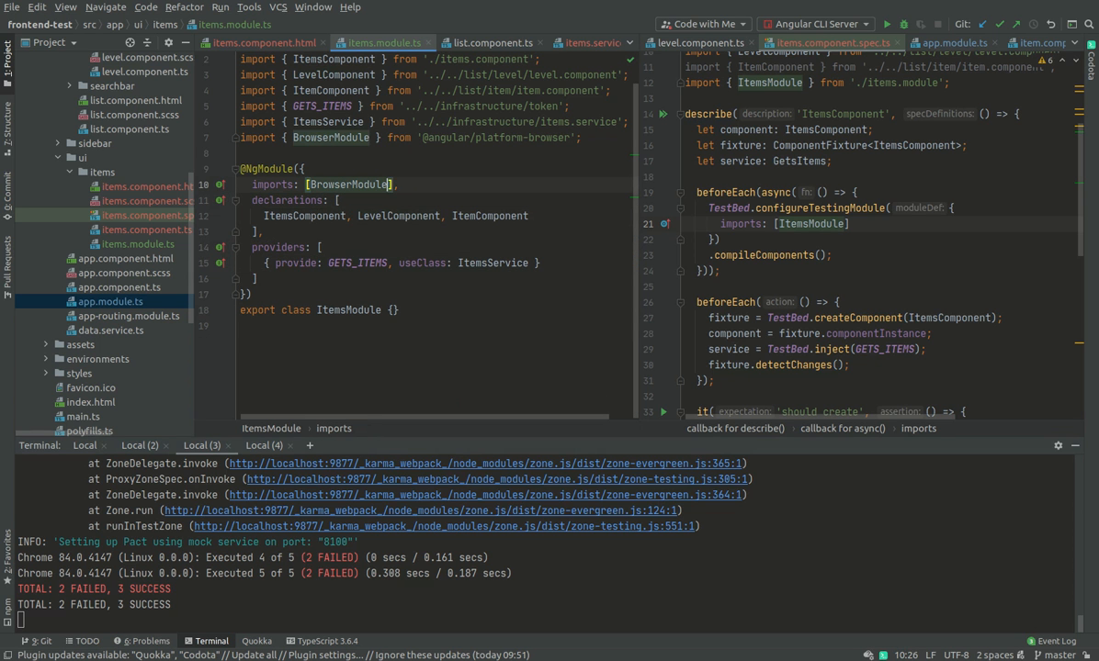
{"action": "type", "text": ", HttpClientModule"}
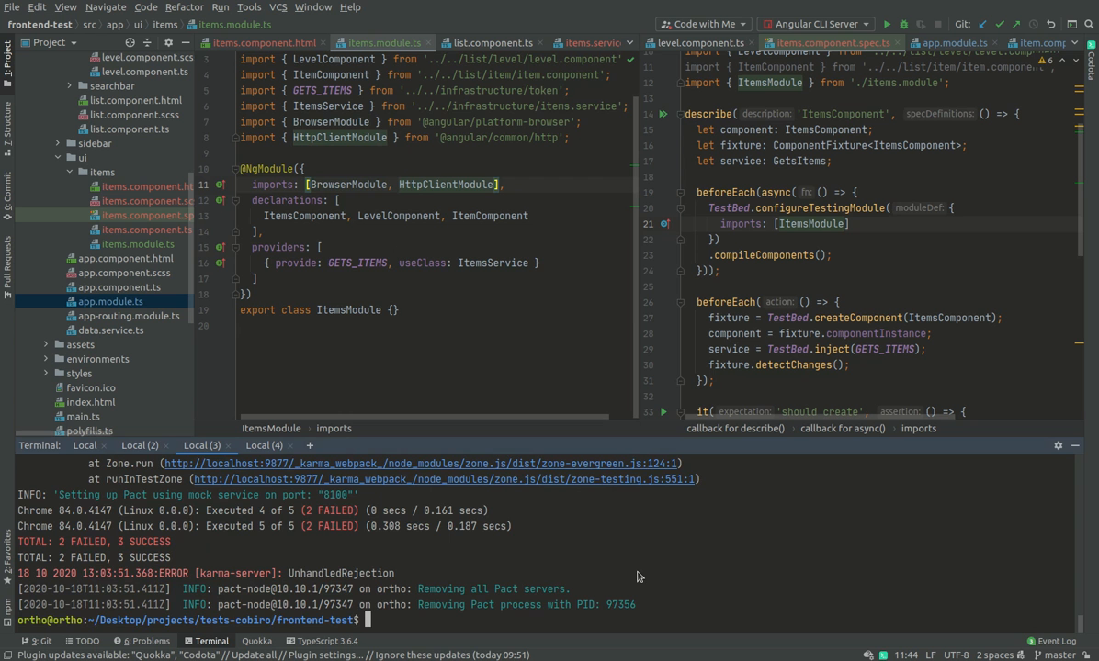
{"action": "type", "text": "ng test"}
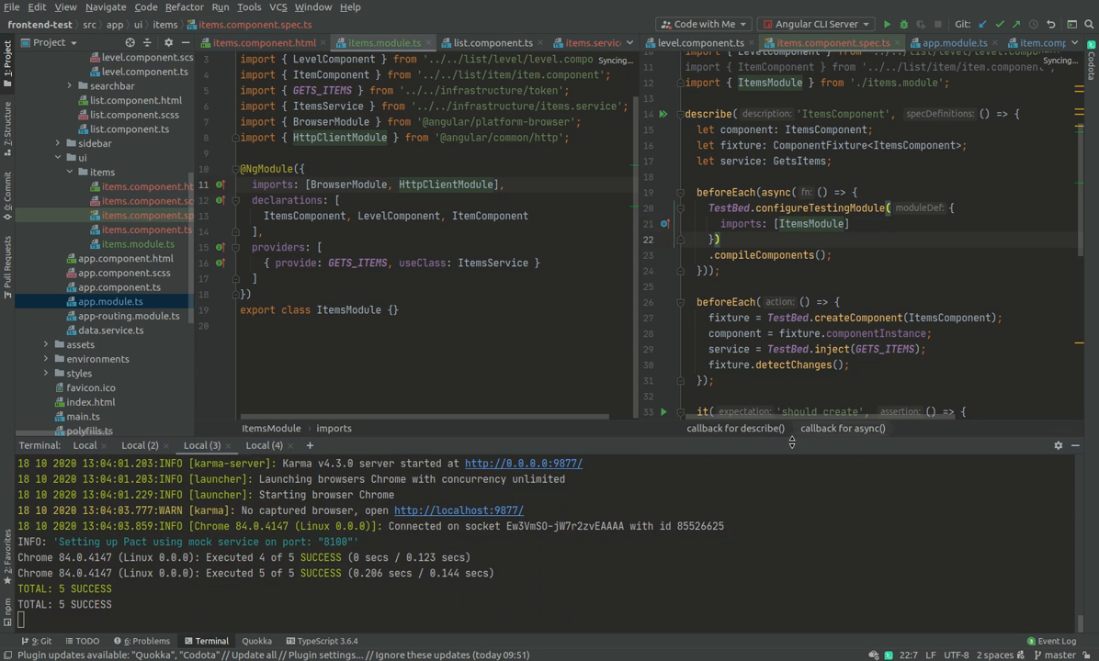
{"action": "mouse_move", "coordinate": [782, 487]}
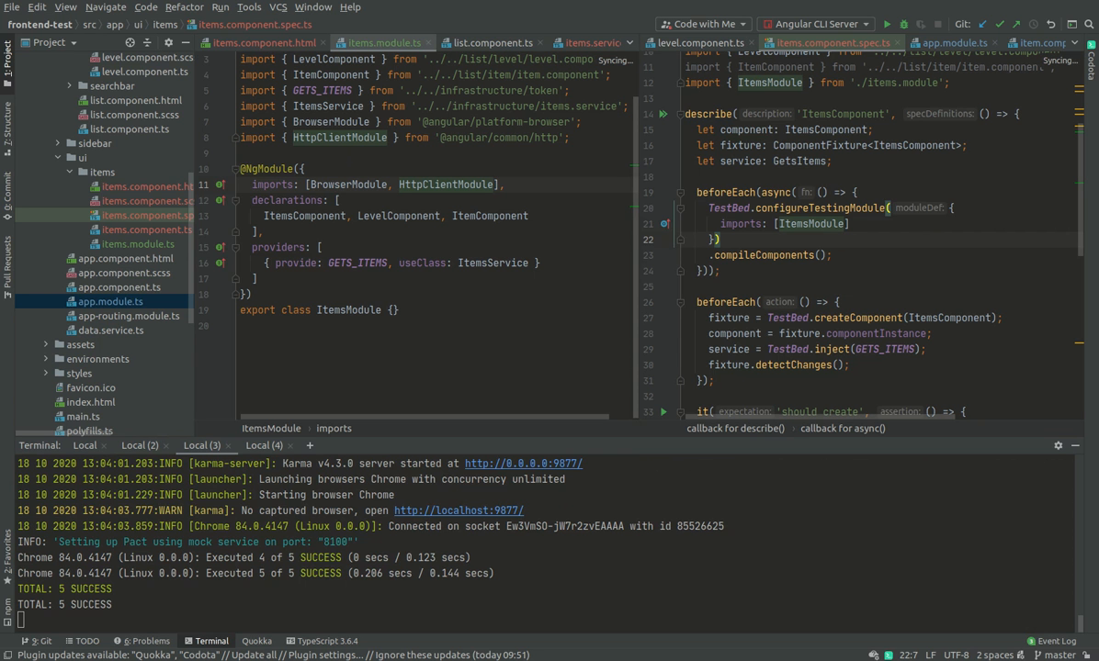
- Delete component.ngOnInit() from 'should get items', then select the ItemsModule class name
{"action": "left_click", "coordinate": [383, 42]}
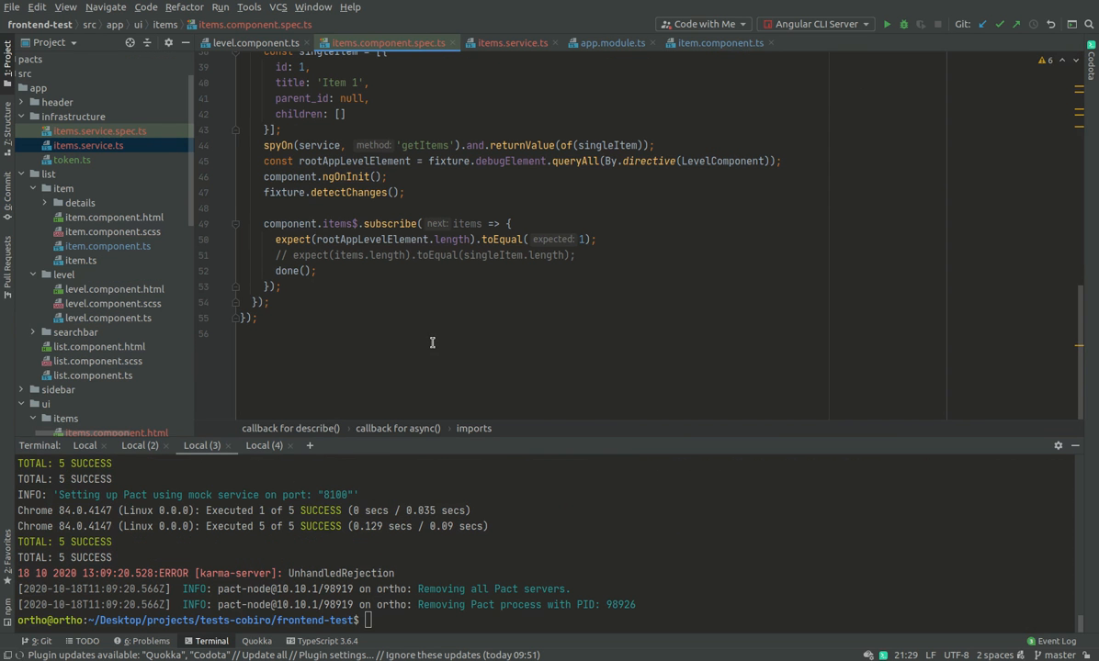
{"action": "mouse_move", "coordinate": [359, 212]}
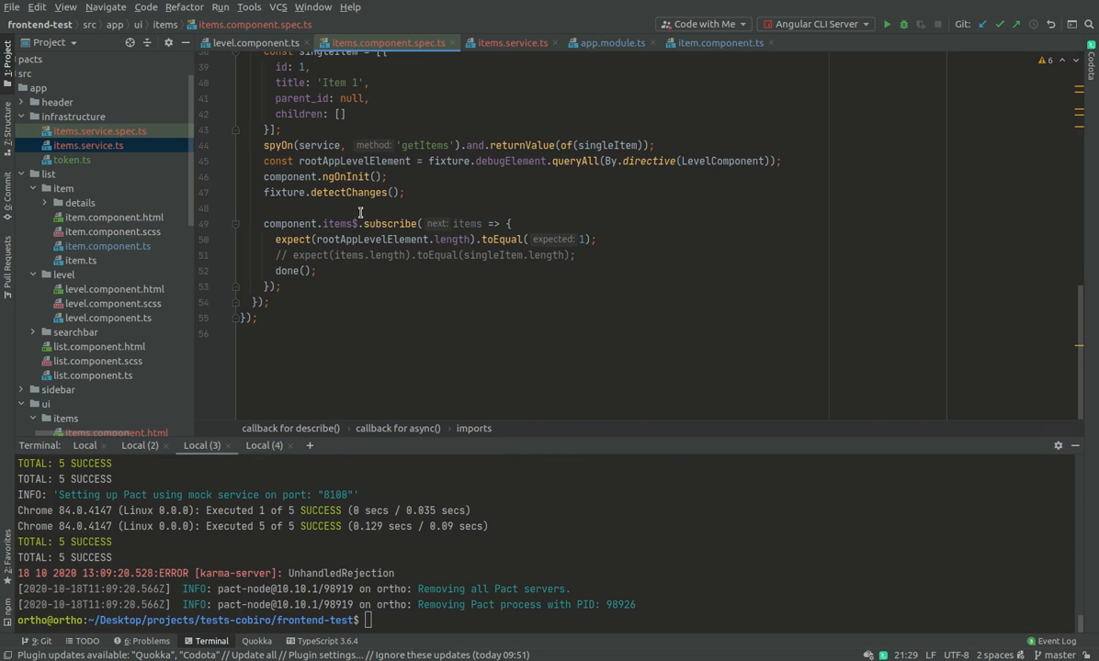
{"action": "left_click", "coordinate": [390, 176]}
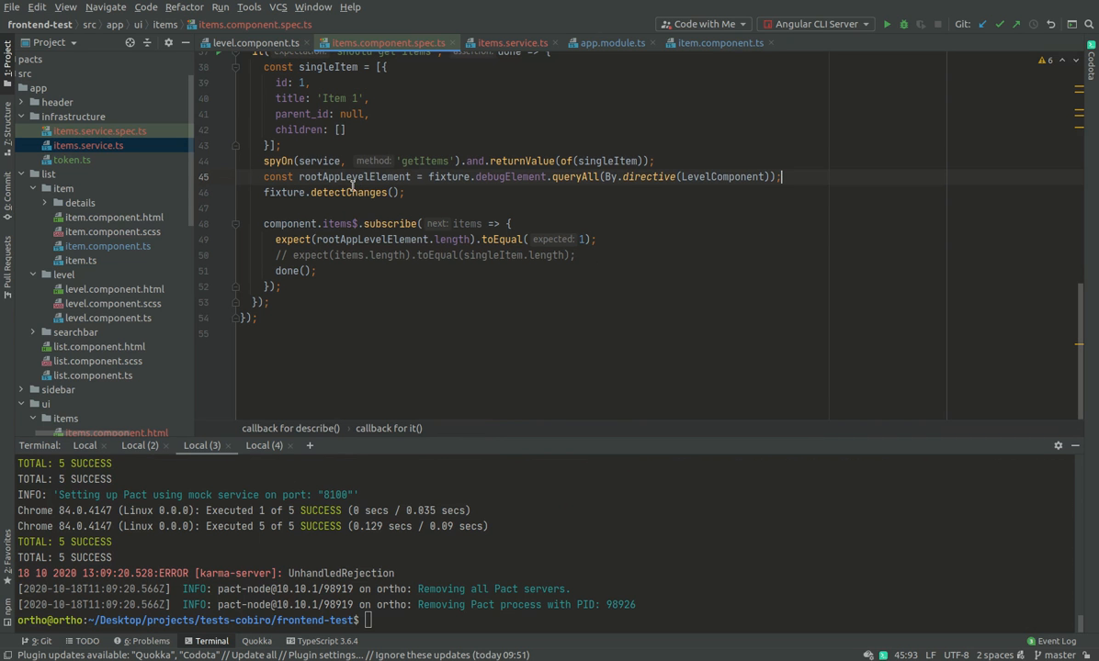
{"action": "mouse_move", "coordinate": [638, 255]}
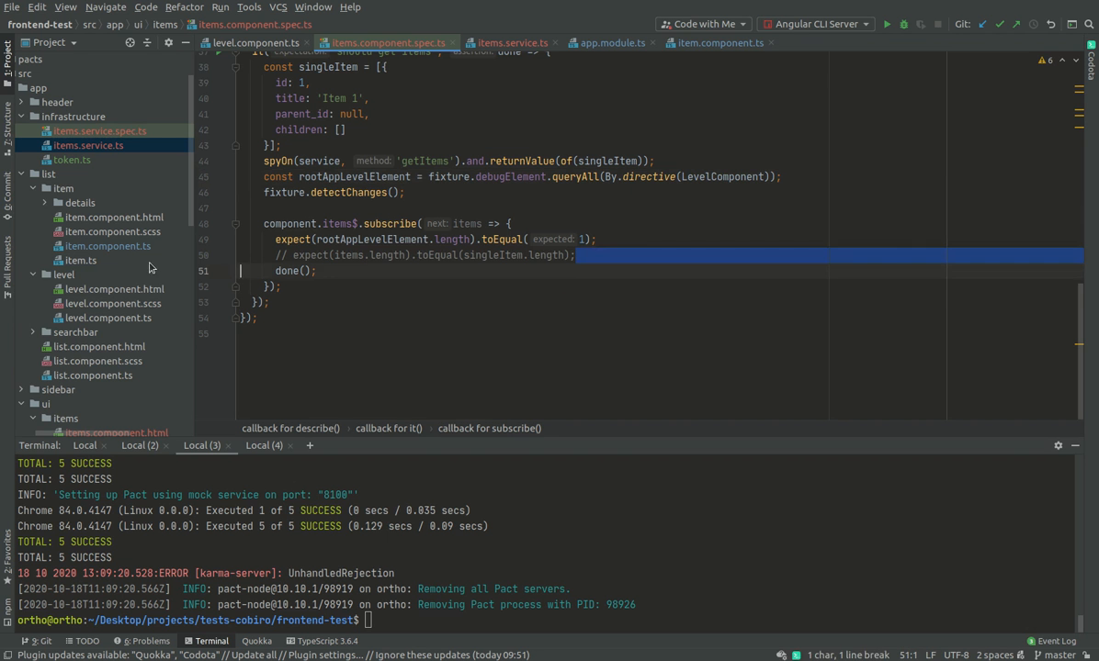
{"action": "scroll", "scroll_direction": "up", "scroll_amount": 3}
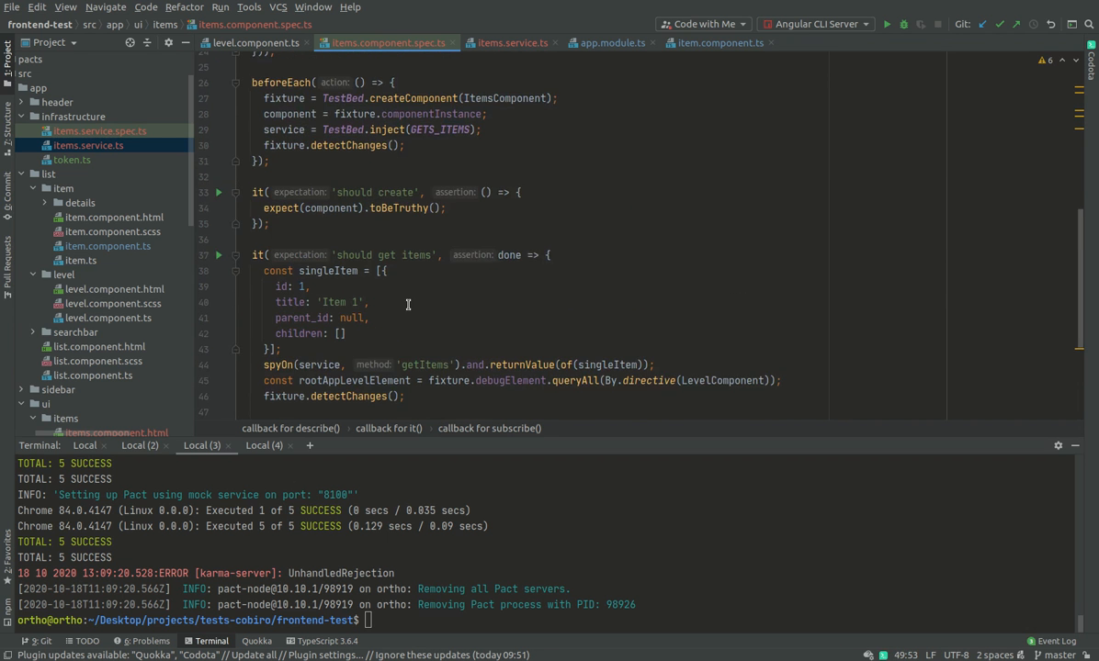
{"action": "scroll", "scroll_direction": "up", "scroll_amount": 3}
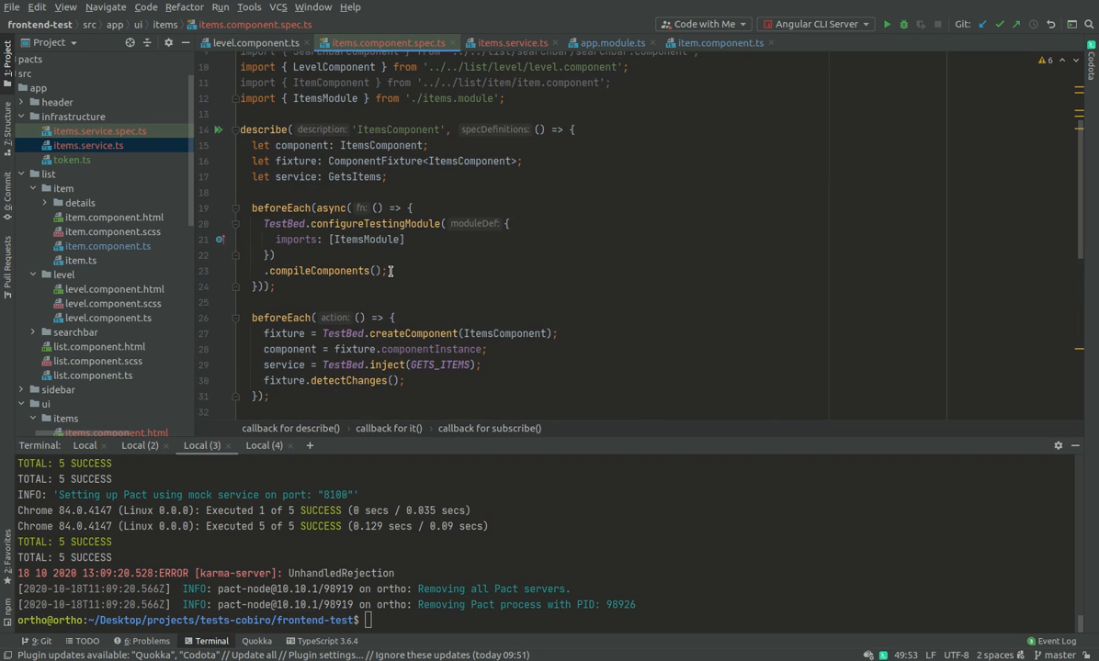
{"action": "left_click", "coordinate": [510, 42]}
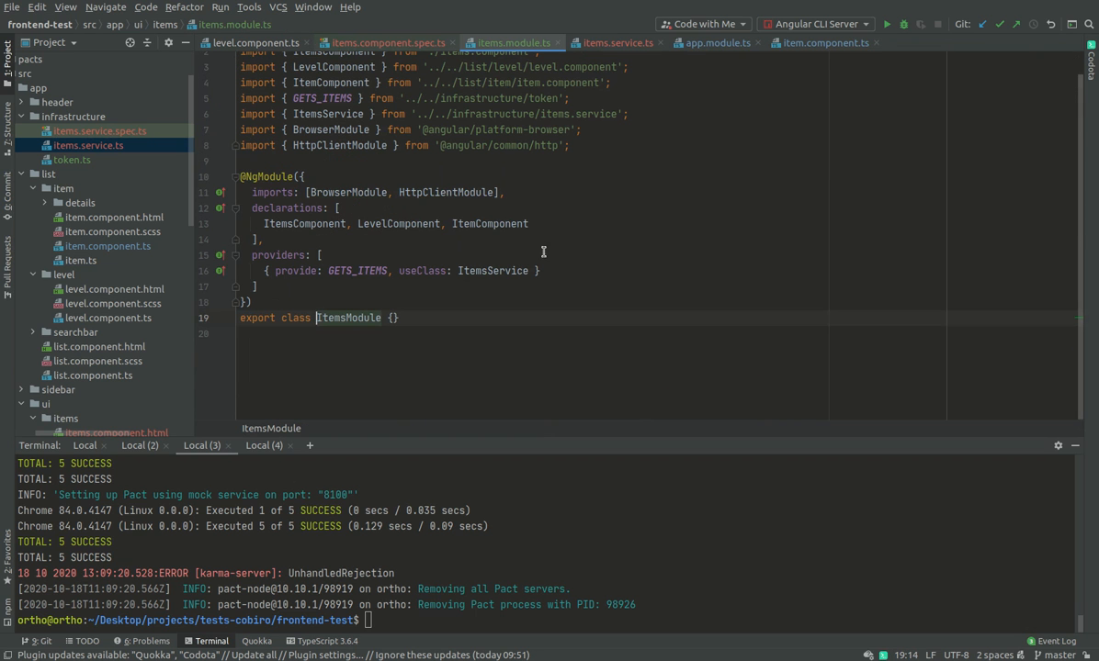
{"action": "double_click", "coordinate": [445, 192]}
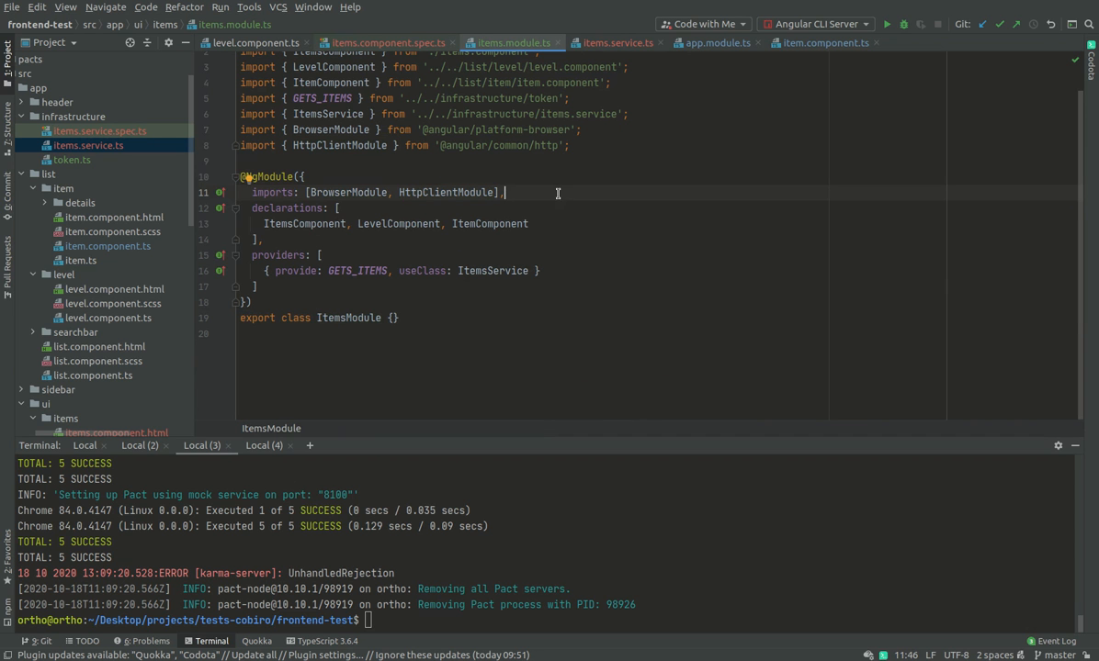
{"action": "mouse_move", "coordinate": [487, 270]}
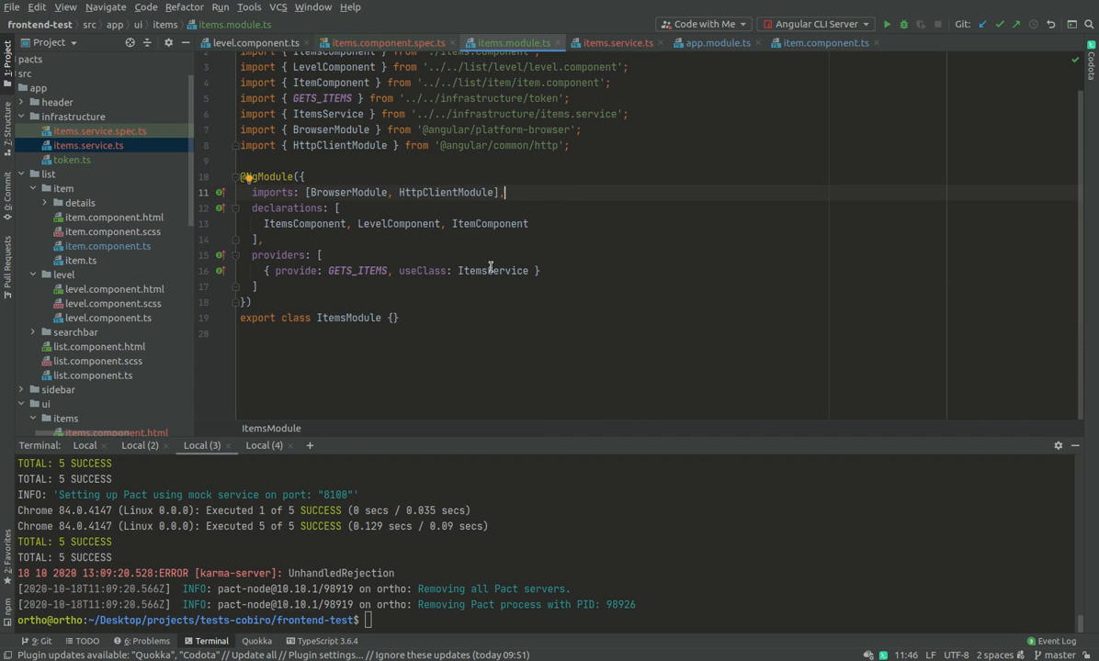
{"action": "mouse_move", "coordinate": [456, 270]}
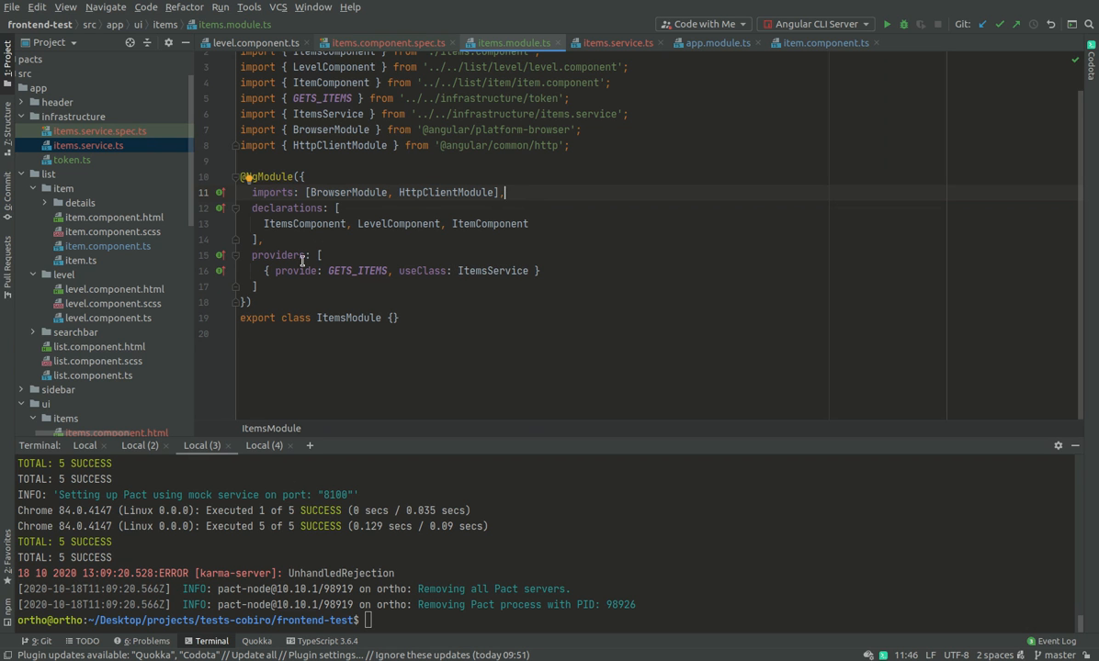
{"action": "mouse_move", "coordinate": [451, 191]}
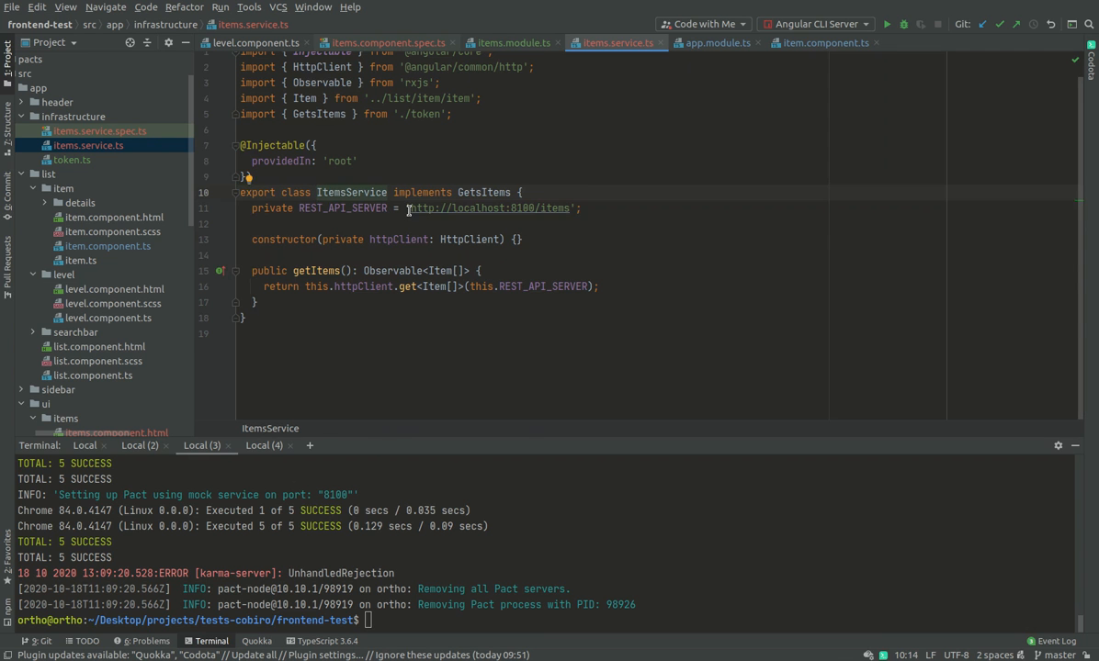
- Review ItemsService's localhost:8100 URL, AppModule and ItemComponent, ending back on the items spec
{"action": "double_click", "coordinate": [489, 208]}
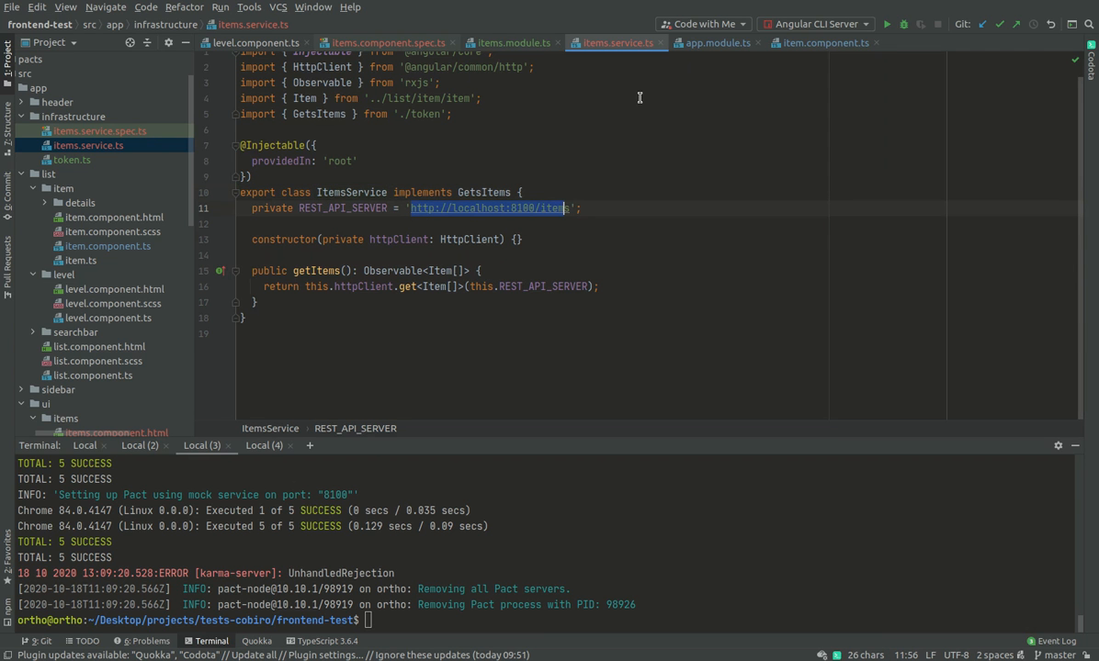
{"action": "mouse_move", "coordinate": [528, 211]}
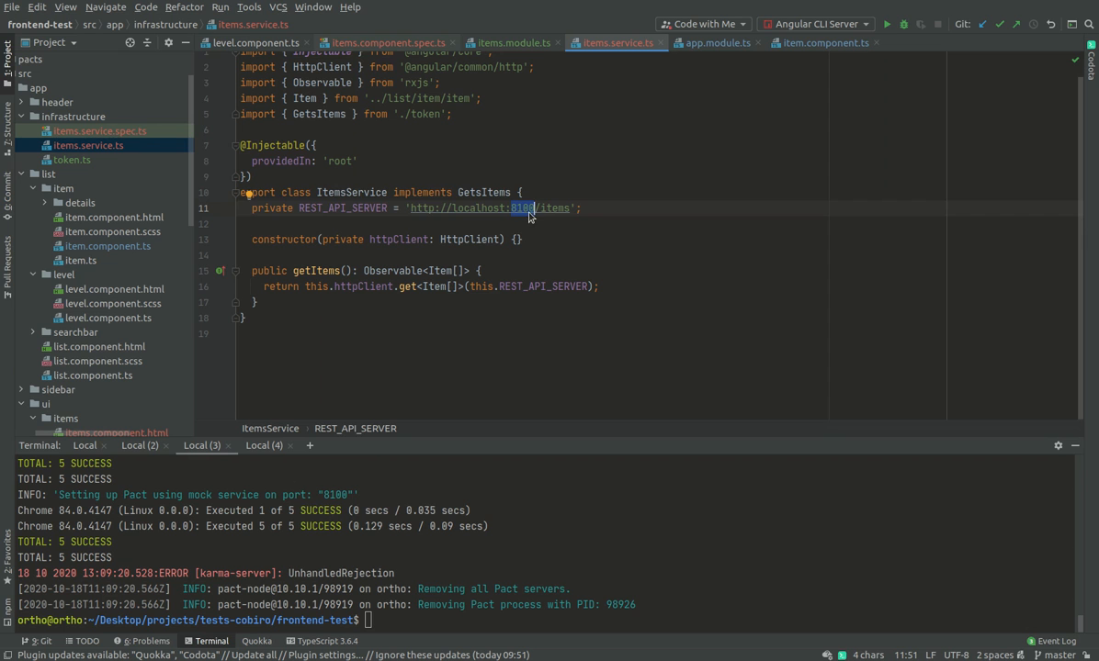
{"action": "left_click", "coordinate": [523, 192]}
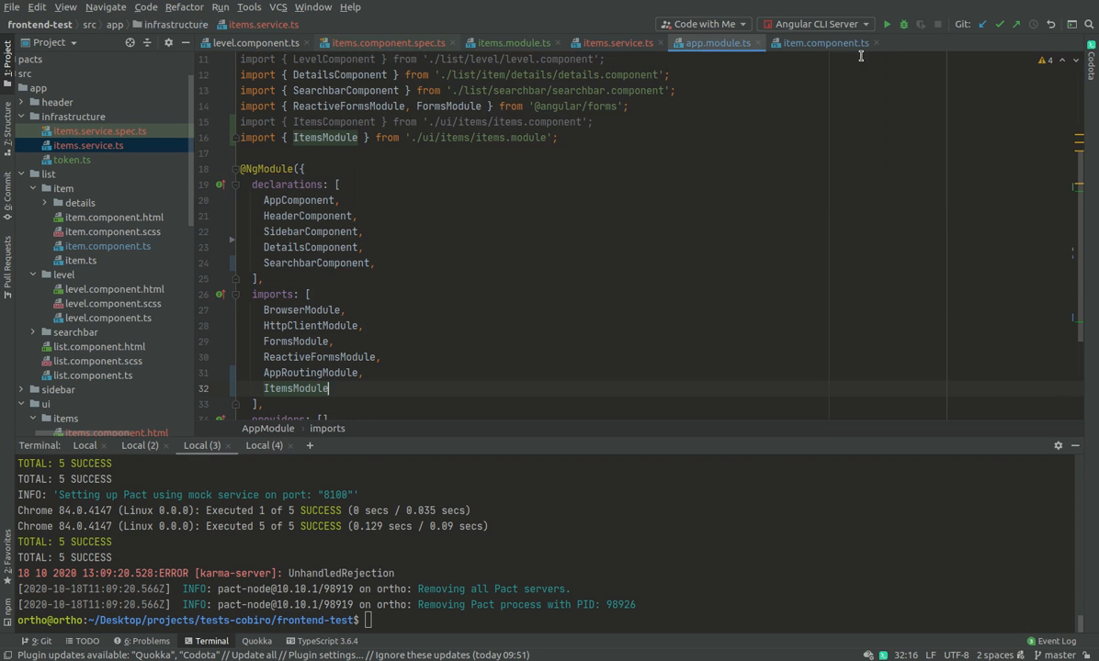
{"action": "left_click", "coordinate": [822, 43]}
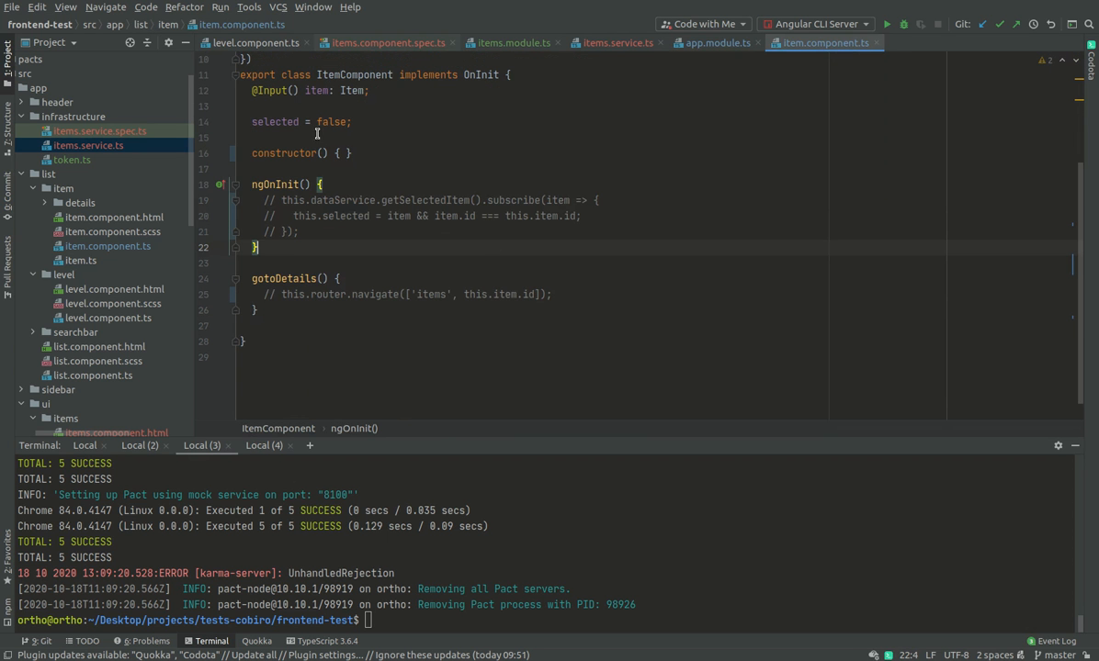
{"action": "left_click", "coordinate": [386, 43]}
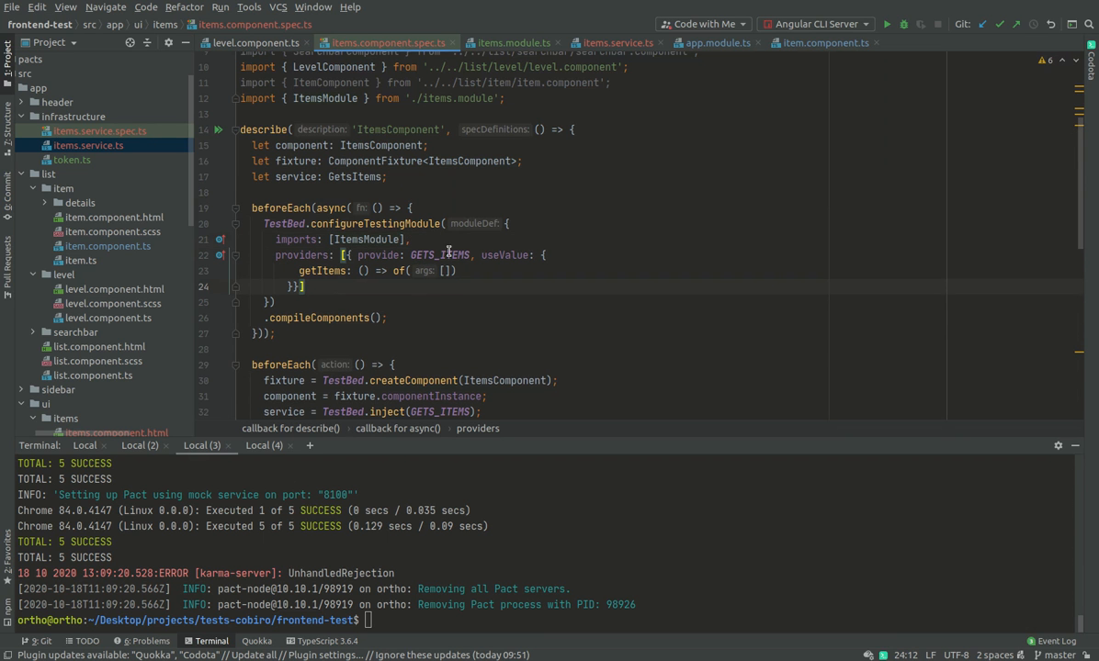
{"action": "mouse_move", "coordinate": [742, 561]}
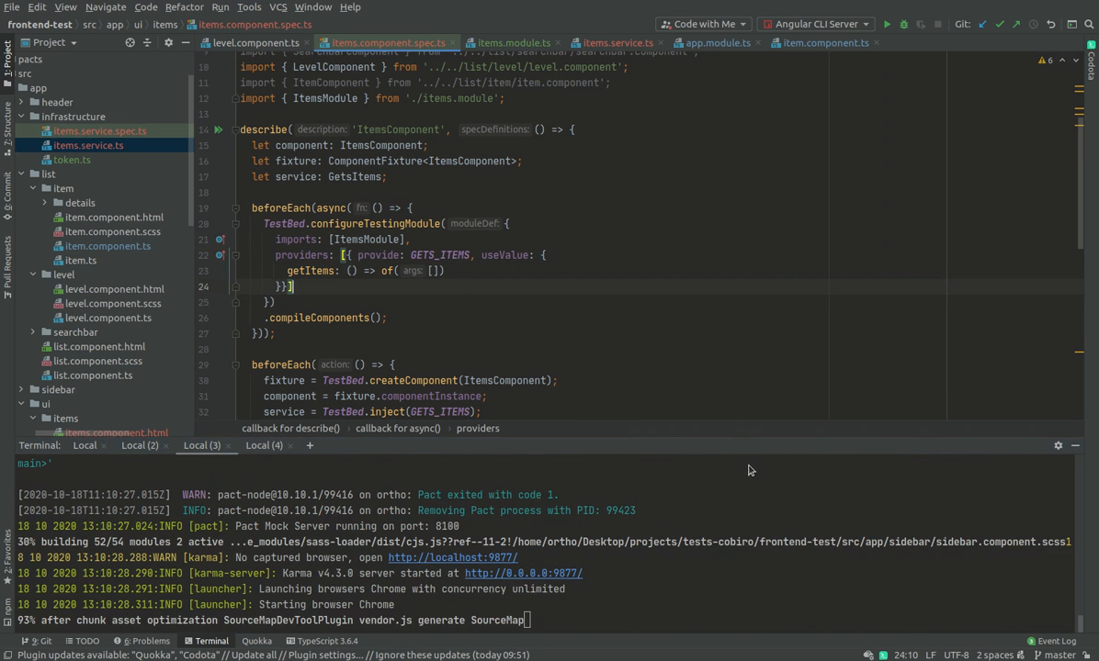
- Scroll down the terminal to watch the new Karma run start with Chrome launching
{"action": "scroll", "scroll_direction": "down", "scroll_amount": 3}
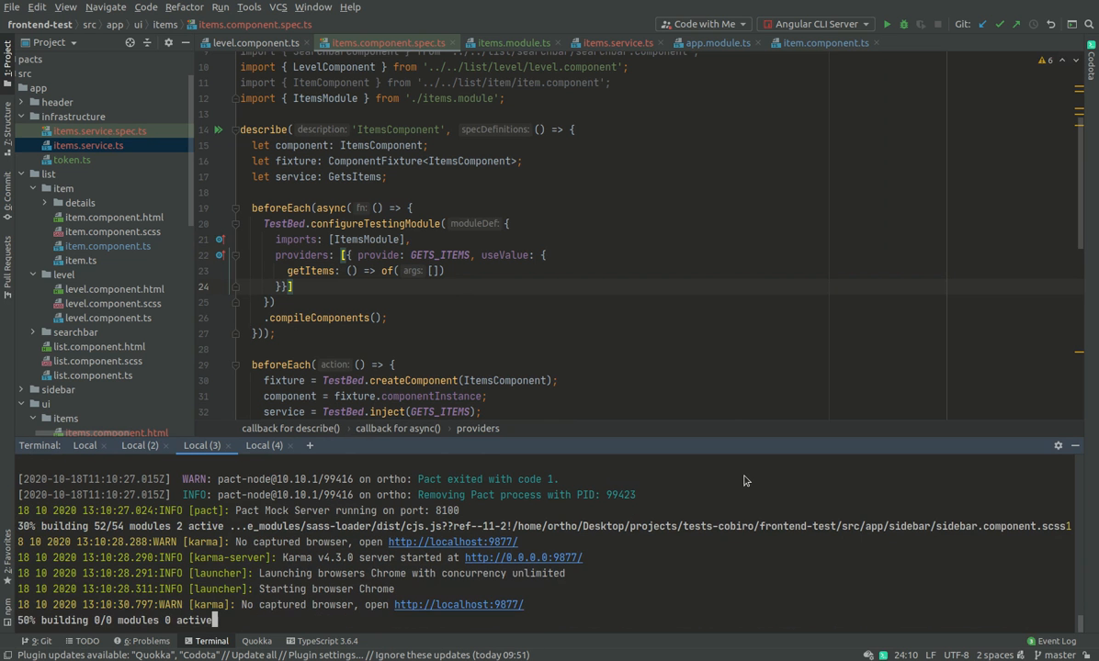